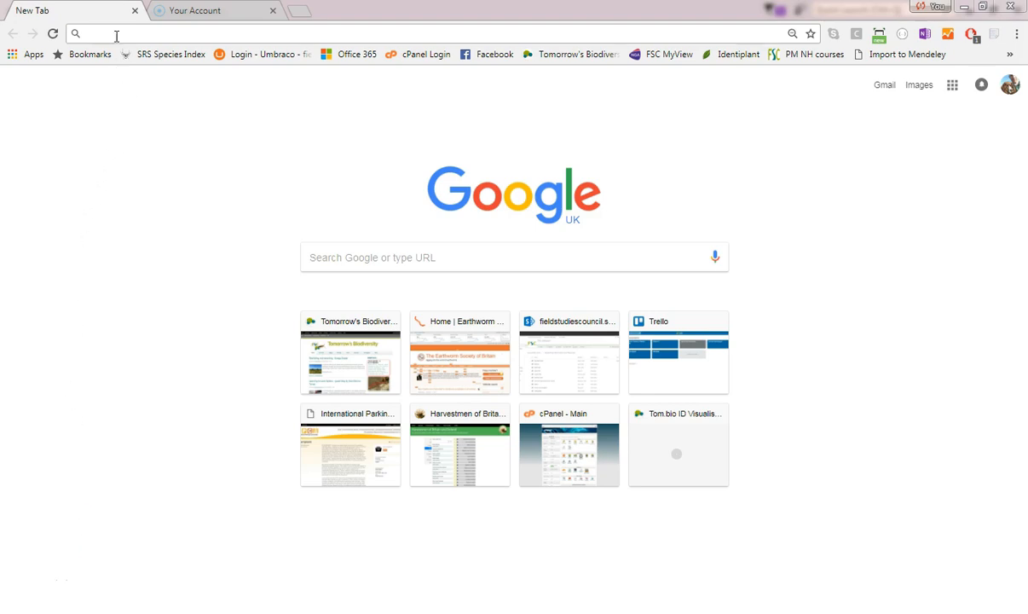
# Step: Load harvestmen.tombio.uk and scroll through the guide's welcome page
pyautogui.write('harvestmen.tombio.uk')
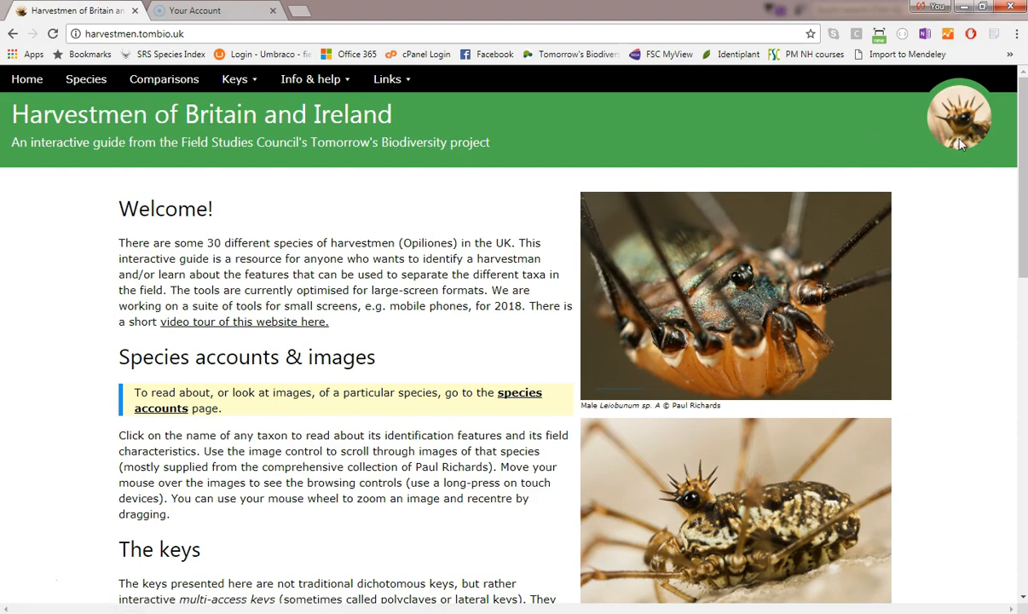
pyautogui.scroll(-3)
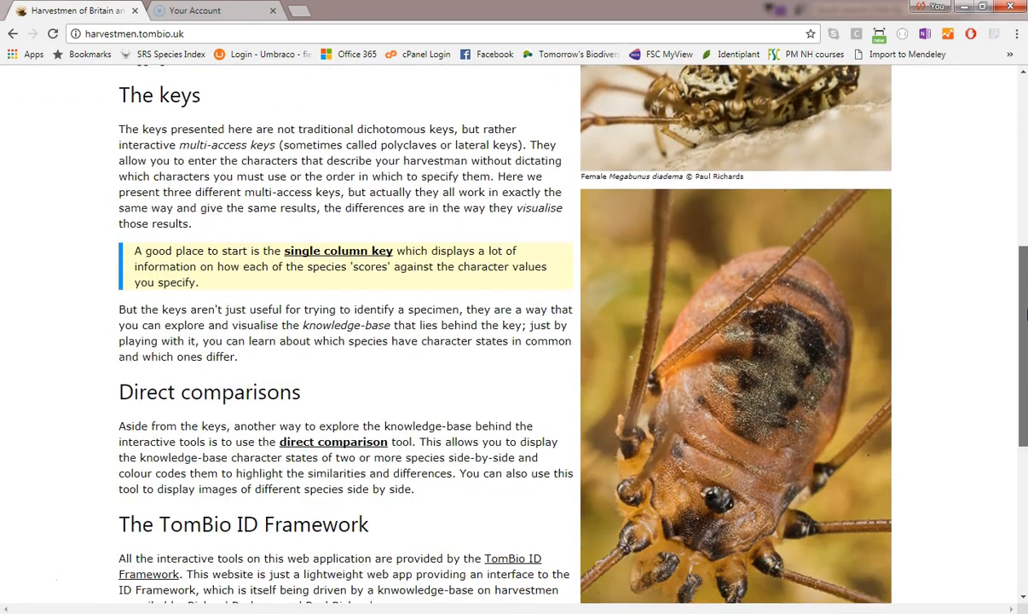
pyautogui.scroll(-3)
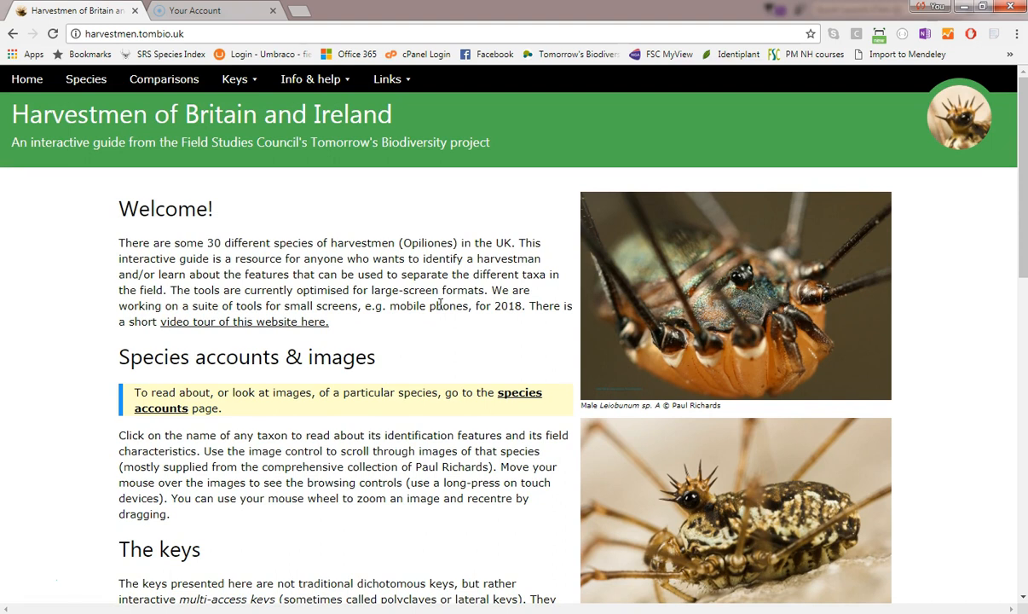
pyautogui.moveTo(433, 330)
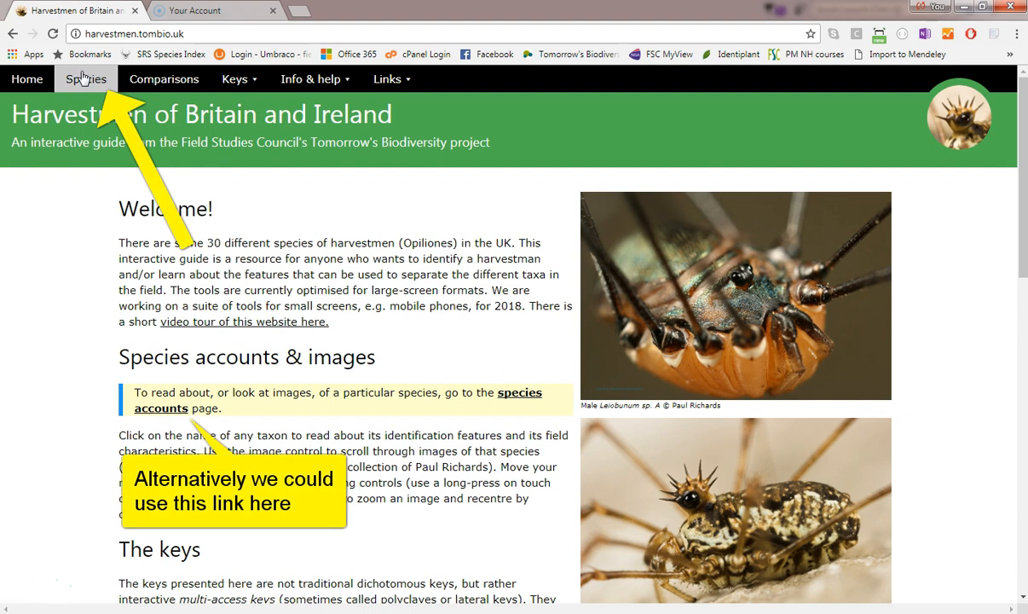
# Step: Browse the Nemastomella and Anelasmocephalus accounts, then read the Homalenotus quadridentatus account
pyautogui.click(86, 78)
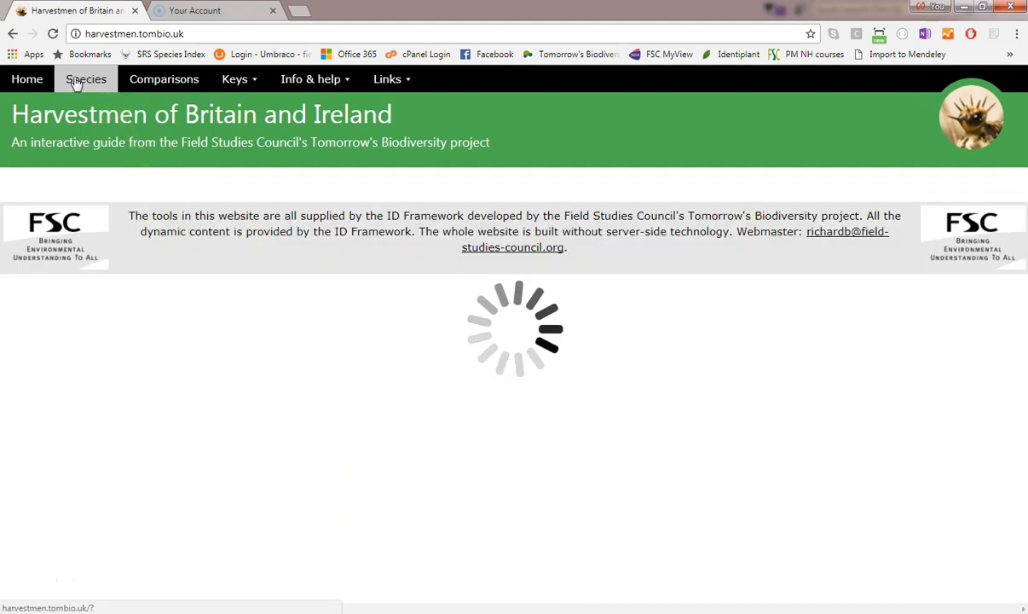
pyautogui.click(86, 78)
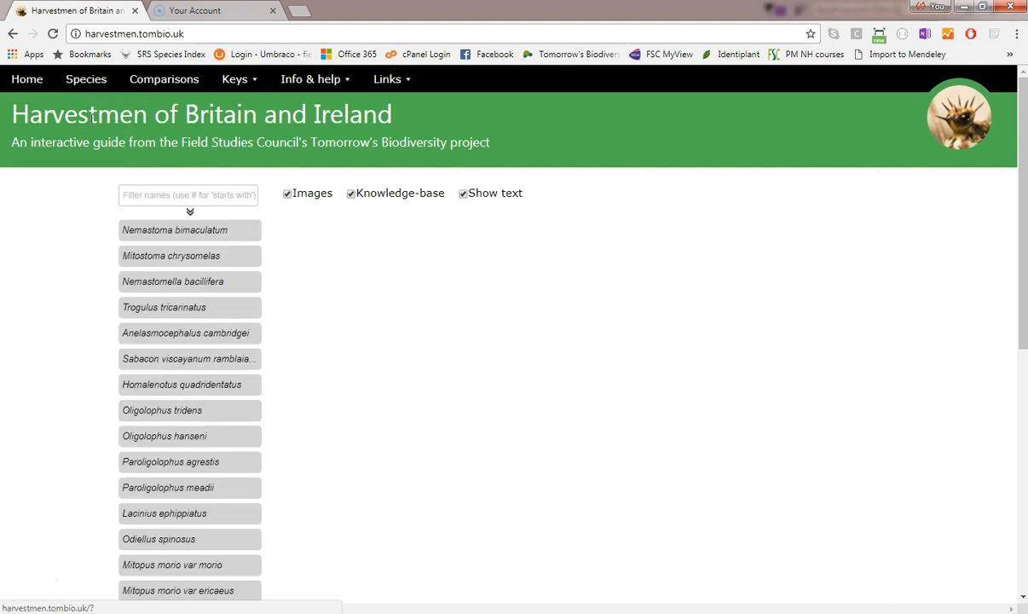
pyautogui.click(173, 281)
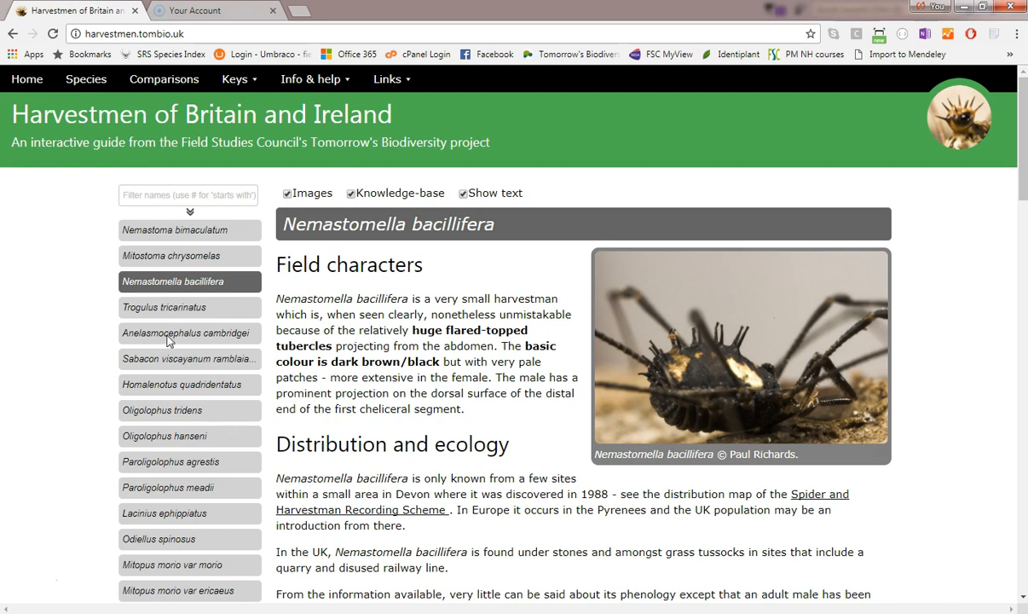
pyautogui.click(186, 332)
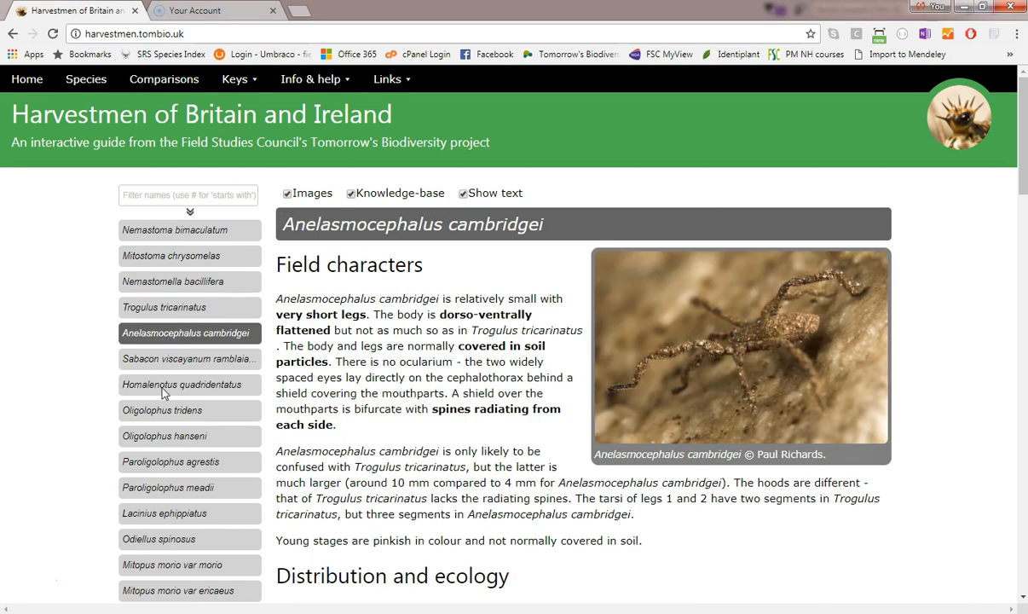
pyautogui.click(181, 384)
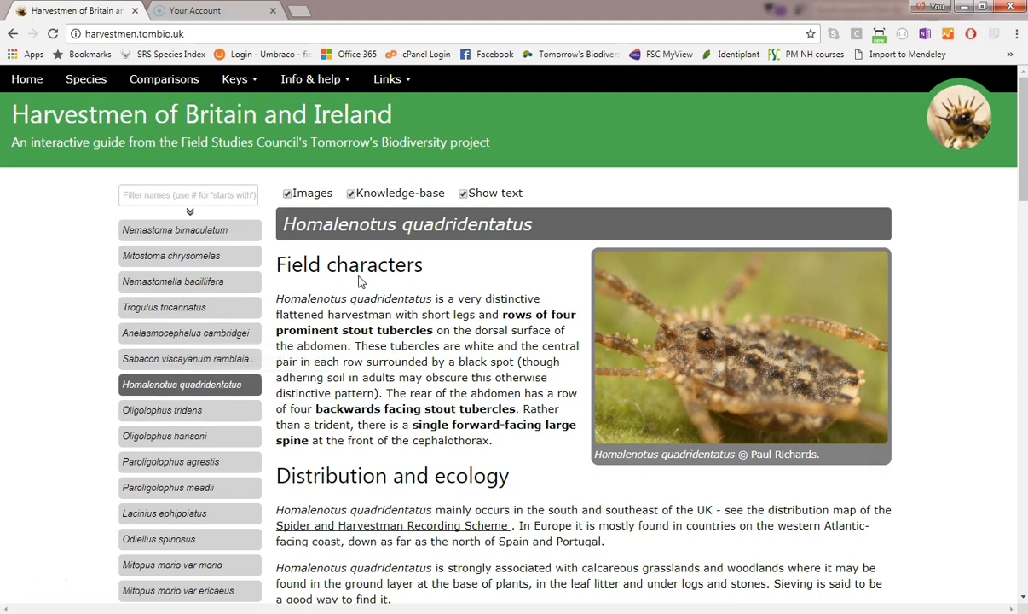
pyautogui.scroll(-3)
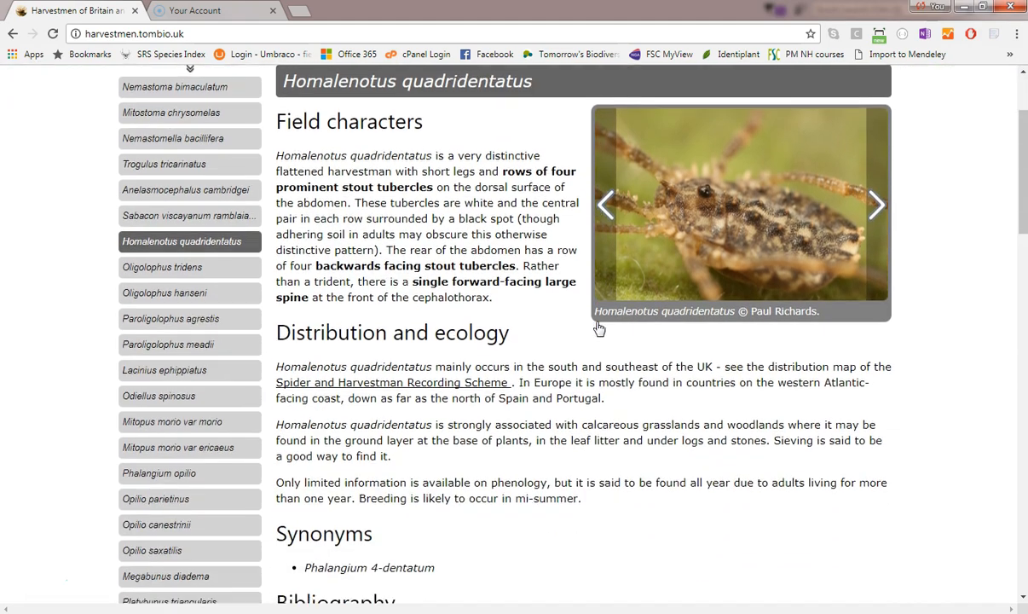
pyautogui.scroll(-3)
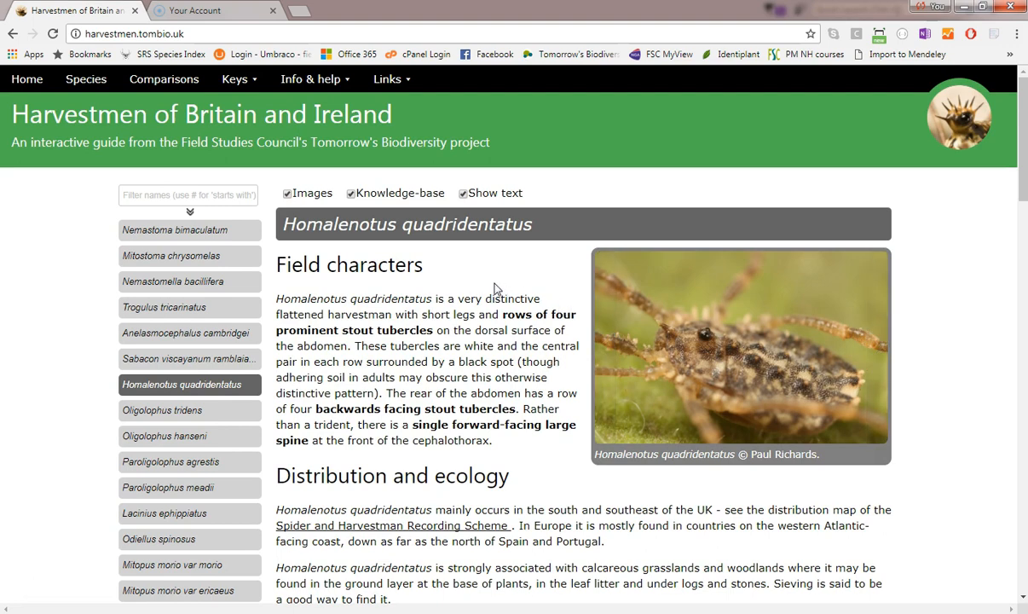
pyautogui.moveTo(290, 304)
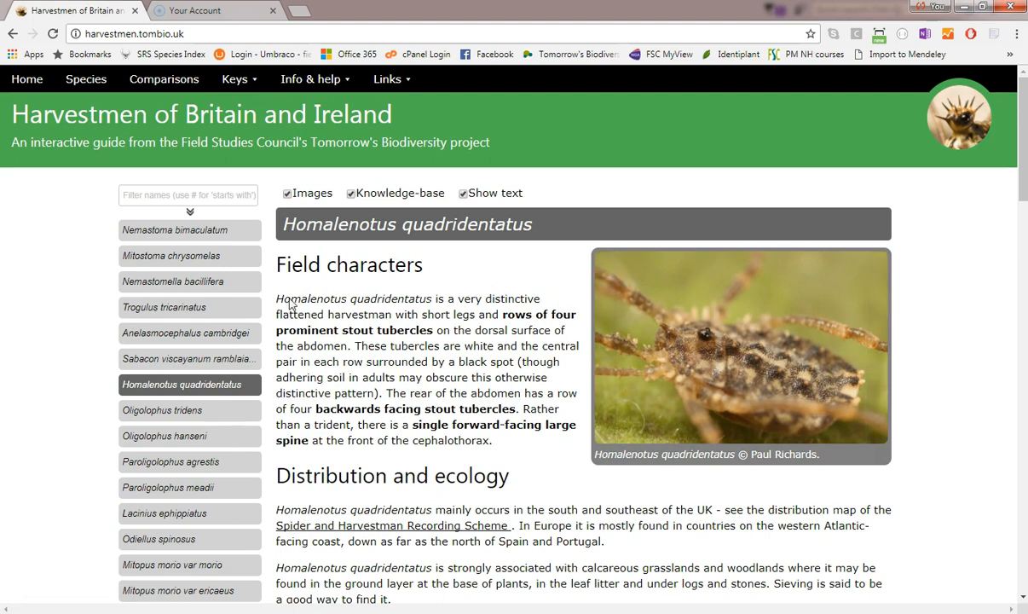
pyautogui.scroll(-3)
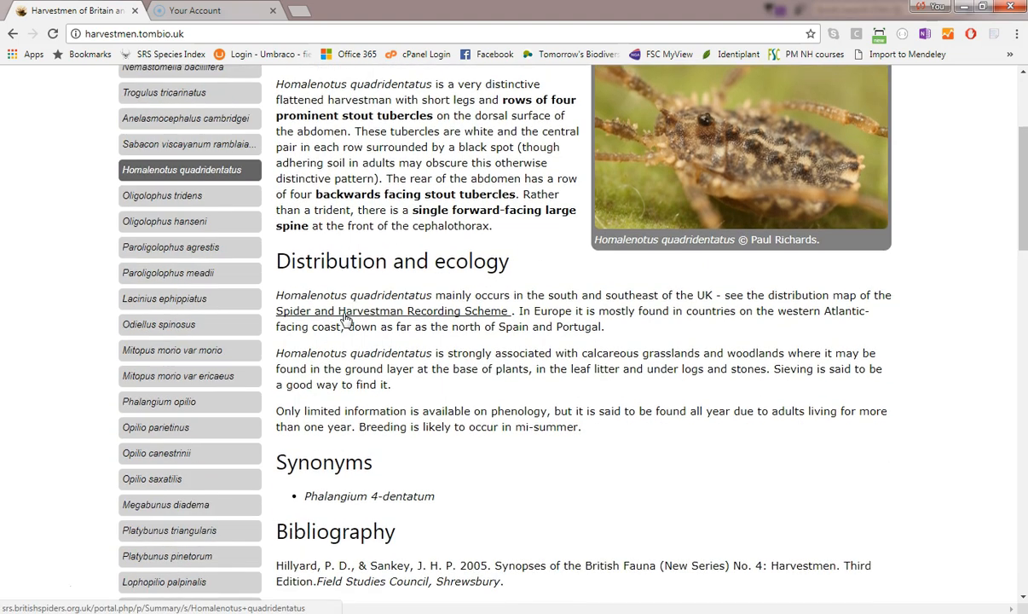
pyautogui.scroll(3)
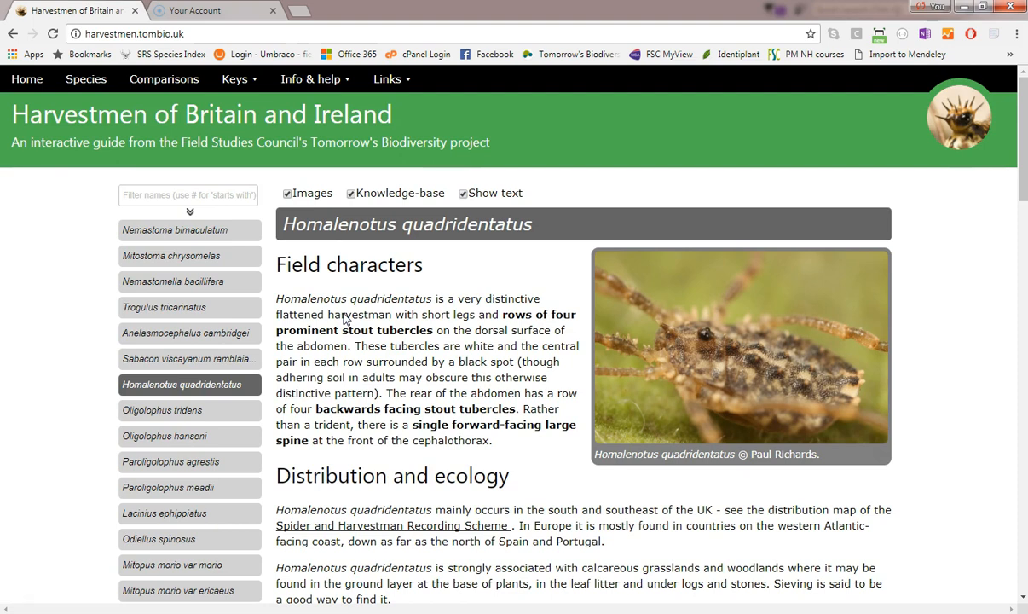
pyautogui.scroll(-3)
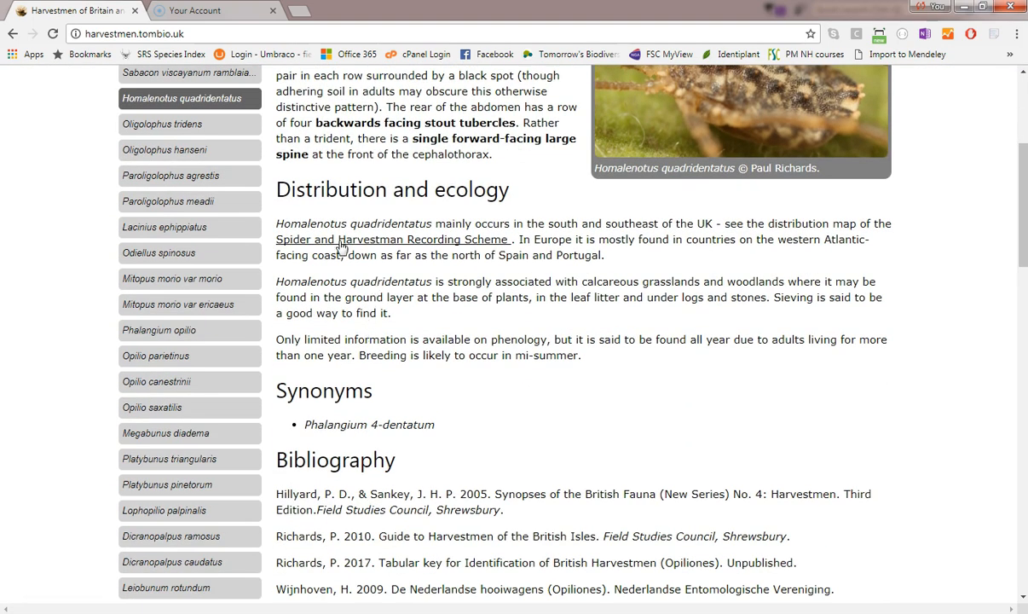
# Step: View the recording scheme's Homalenotus quadridentatus distribution map page
pyautogui.click(392, 239)
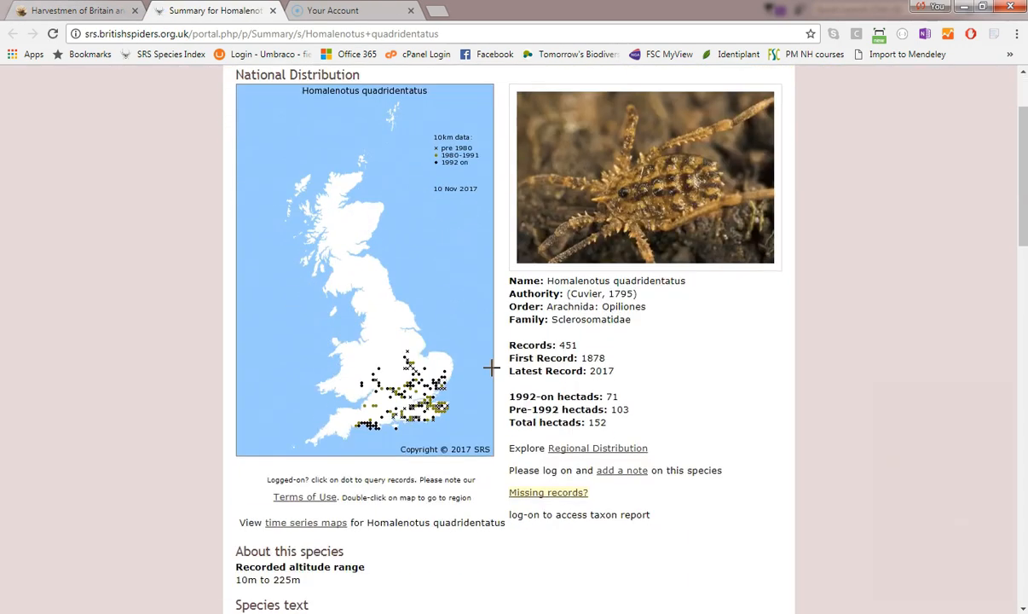
pyautogui.scroll(-3)
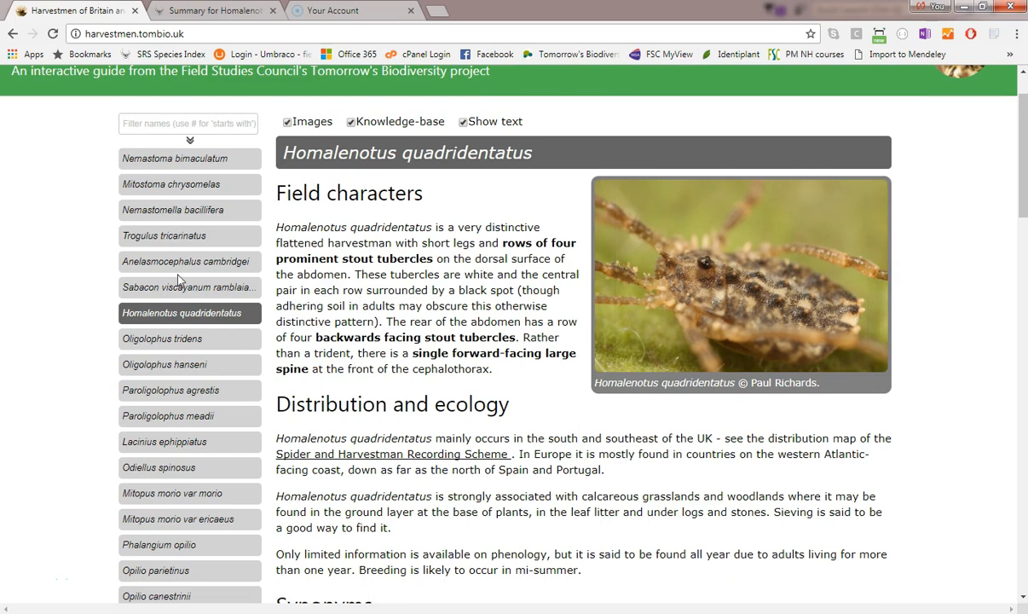
# Step: Show the Sabacon viscayanum ramblaianum account and step through its photos, including the immature specimen
pyautogui.click(189, 287)
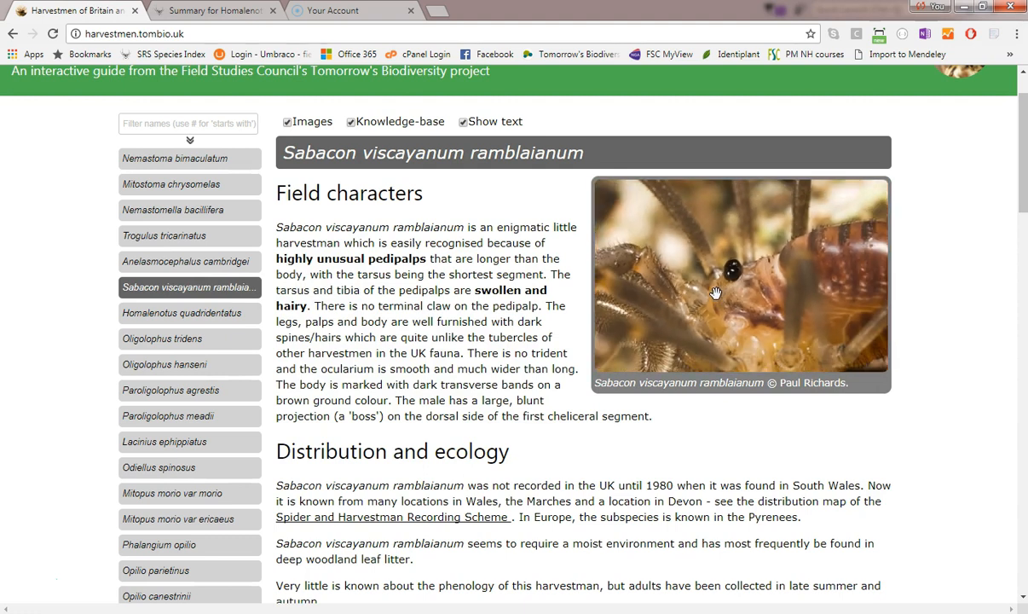
pyautogui.moveTo(706, 283)
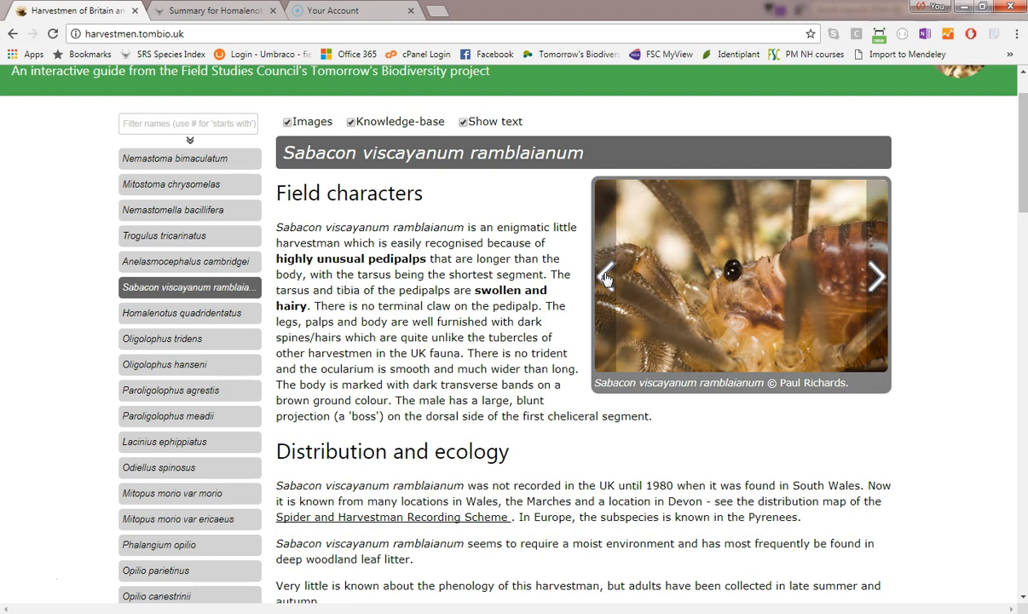
pyautogui.moveTo(878, 277)
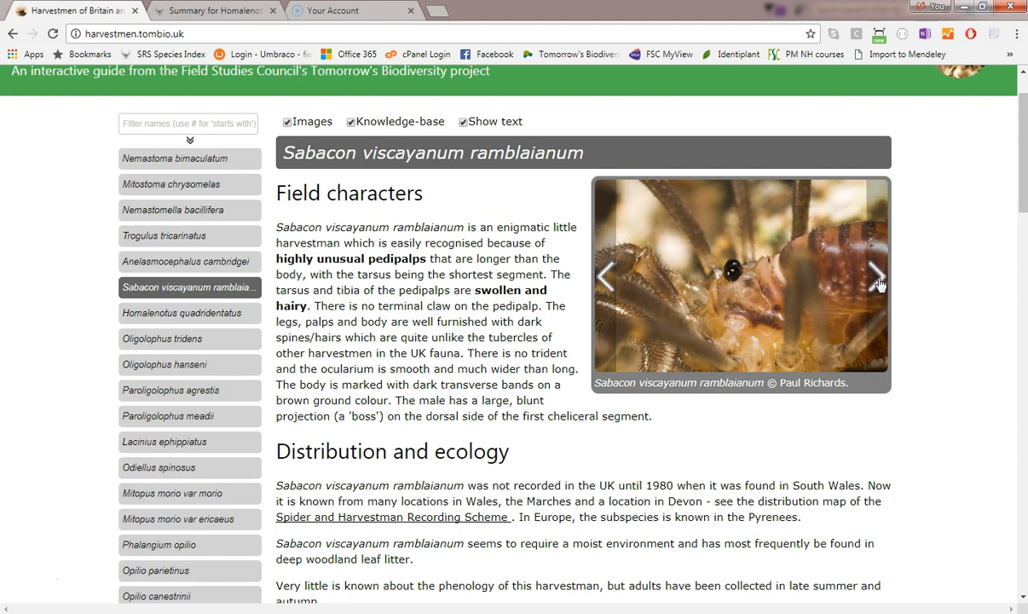
pyautogui.click(879, 276)
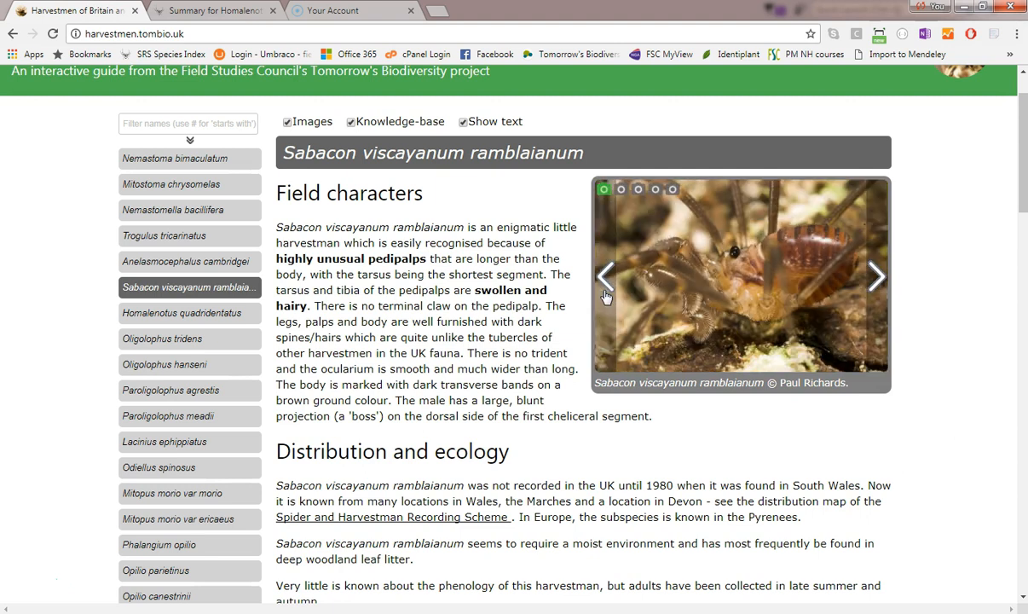
pyautogui.click(638, 188)
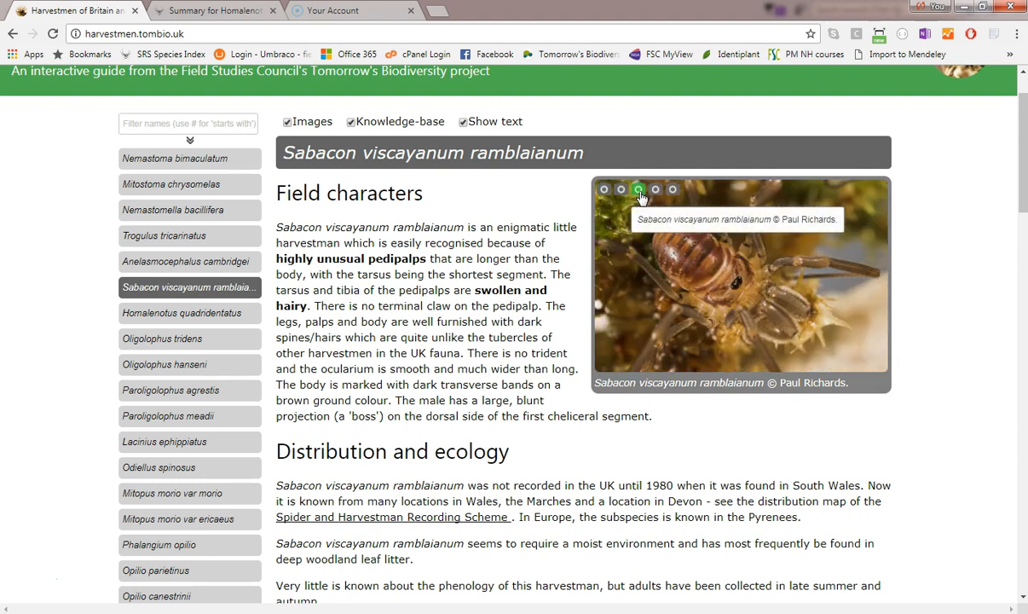
pyautogui.click(672, 188)
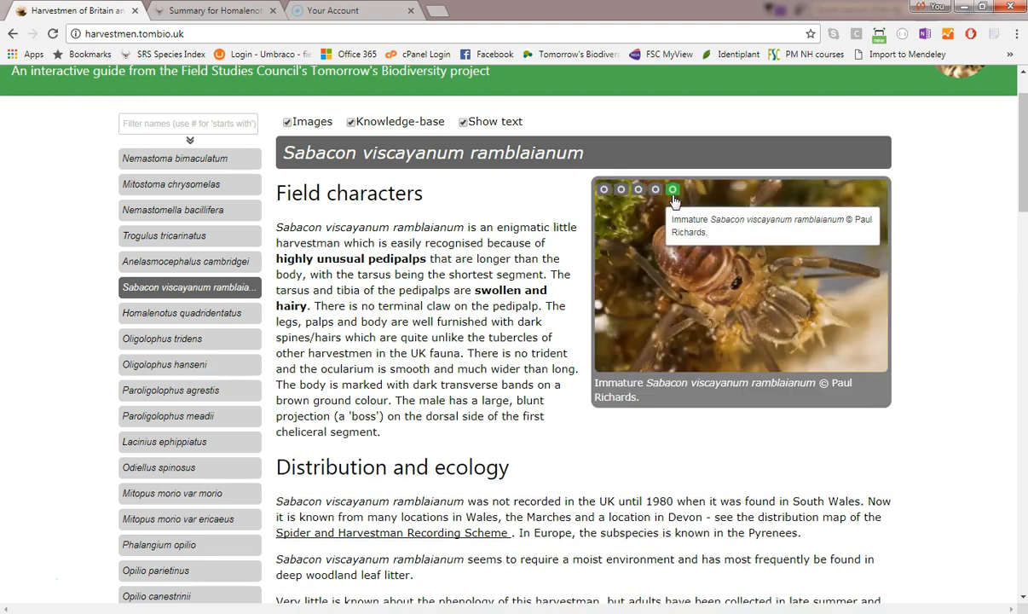
pyautogui.click(673, 189)
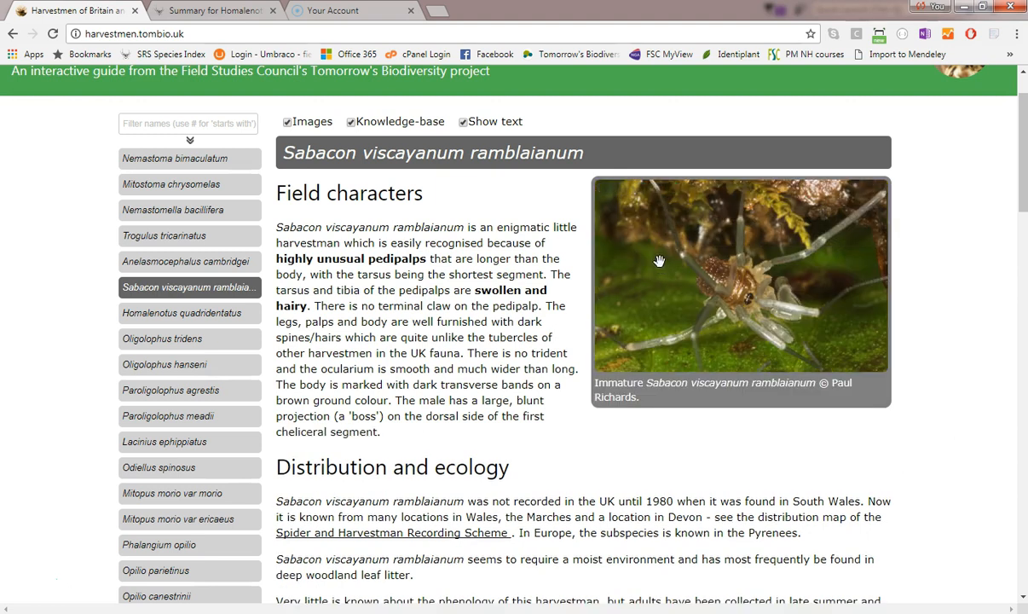
pyautogui.moveTo(304, 128)
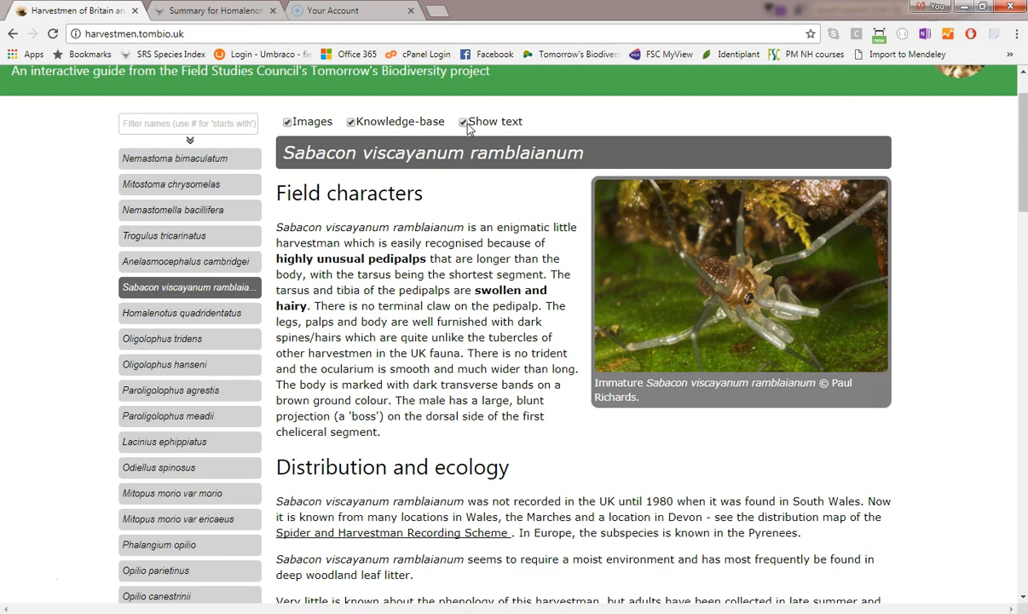
# Step: Hide the account text so only the photo gallery shows, and view another photo
pyautogui.click(463, 121)
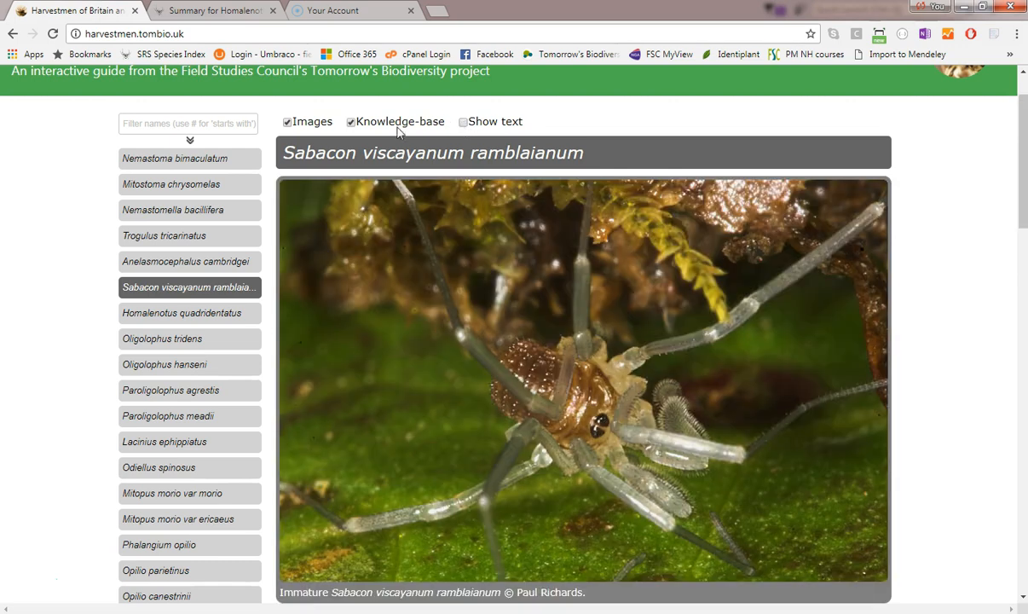
pyautogui.click(351, 121)
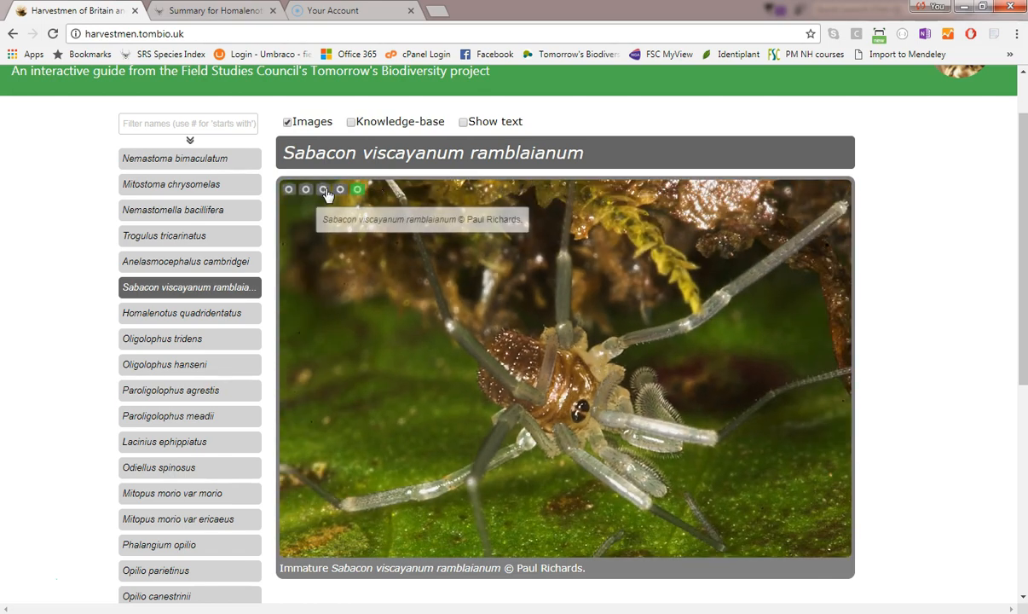
pyautogui.click(323, 189)
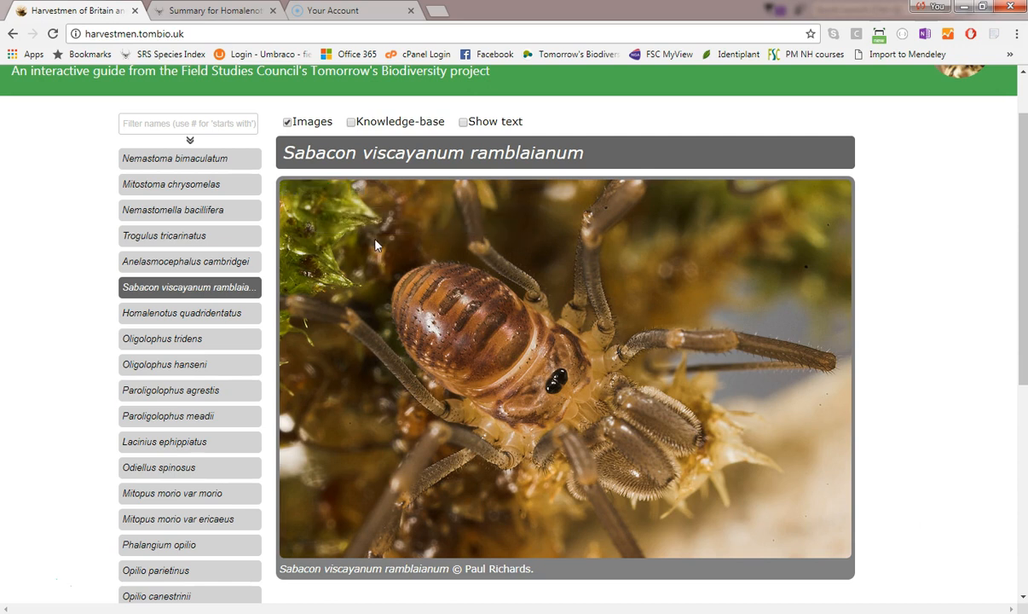
pyautogui.moveTo(196, 162)
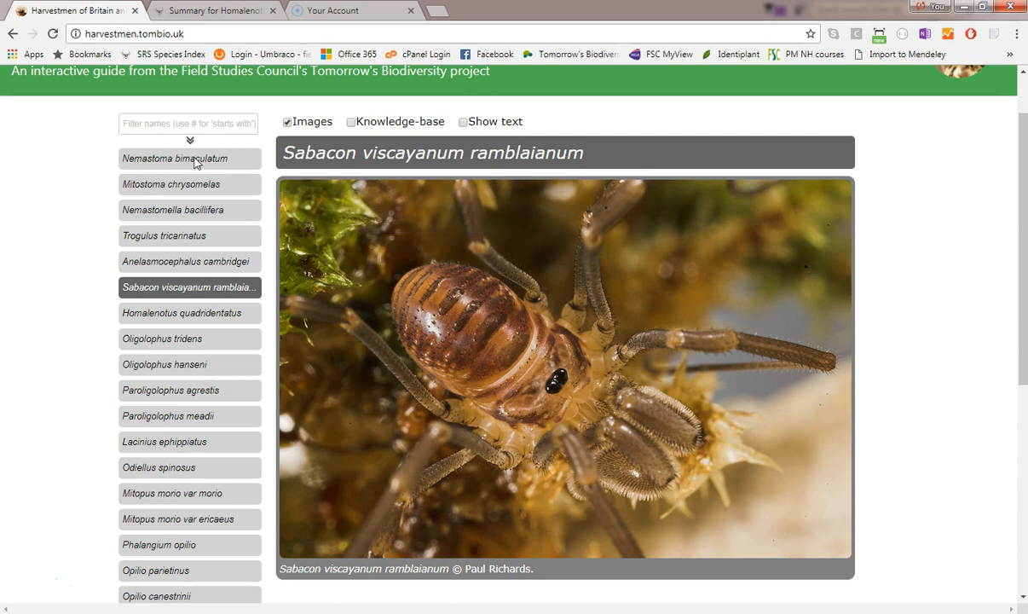
# Step: Filter the species list by 'opil' and view the Opilio parietinus and Opilio saxatilis accounts
pyautogui.click(188, 124)
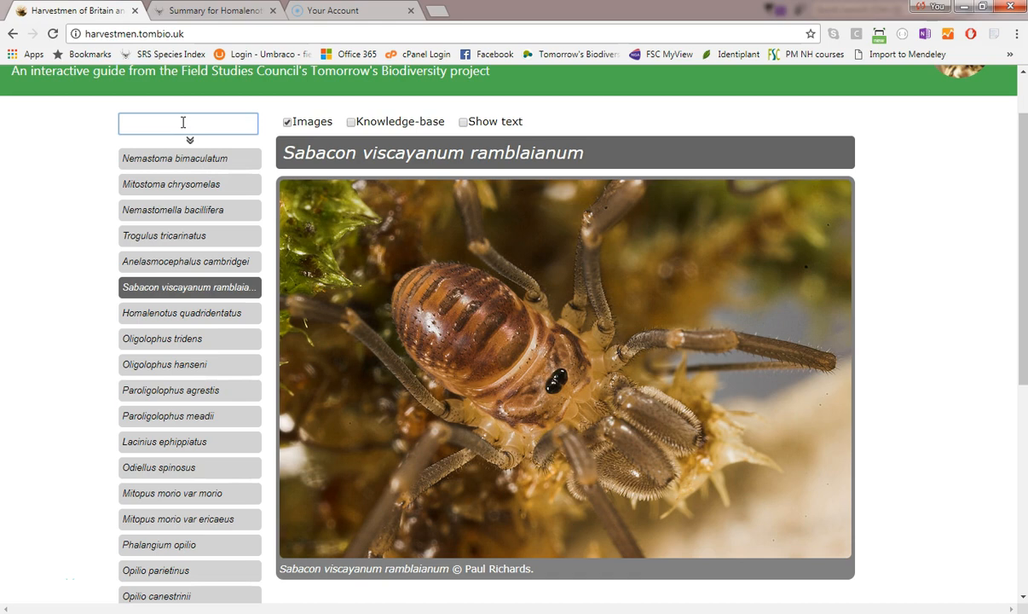
pyautogui.write('opilio')
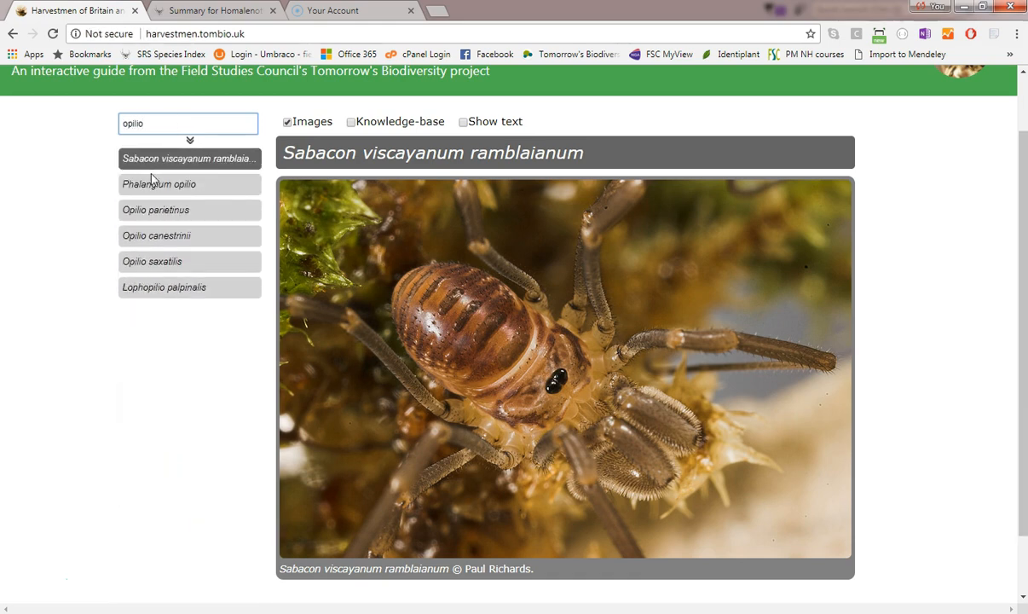
pyautogui.click(156, 210)
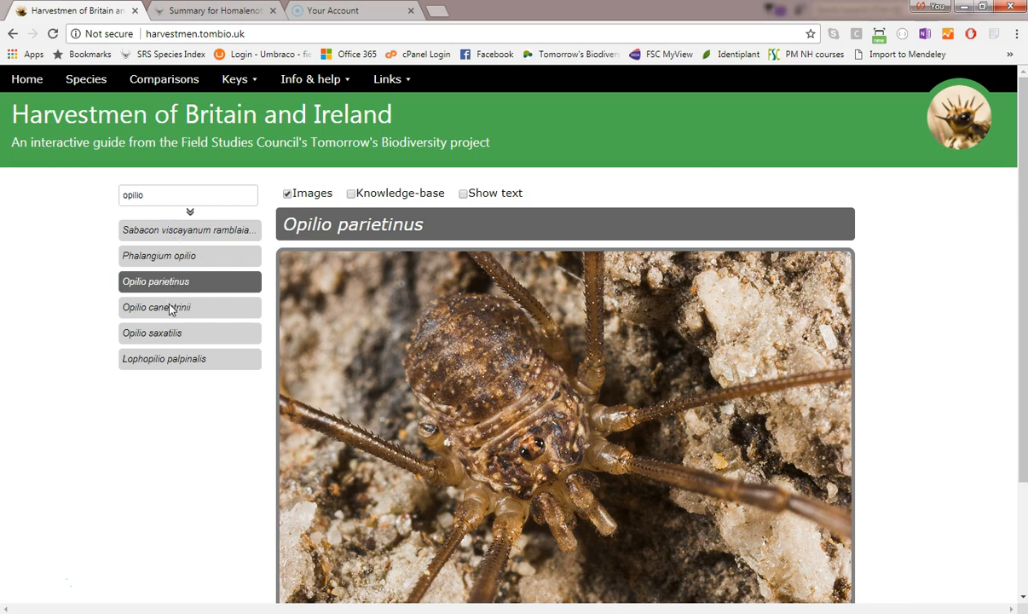
pyautogui.click(152, 333)
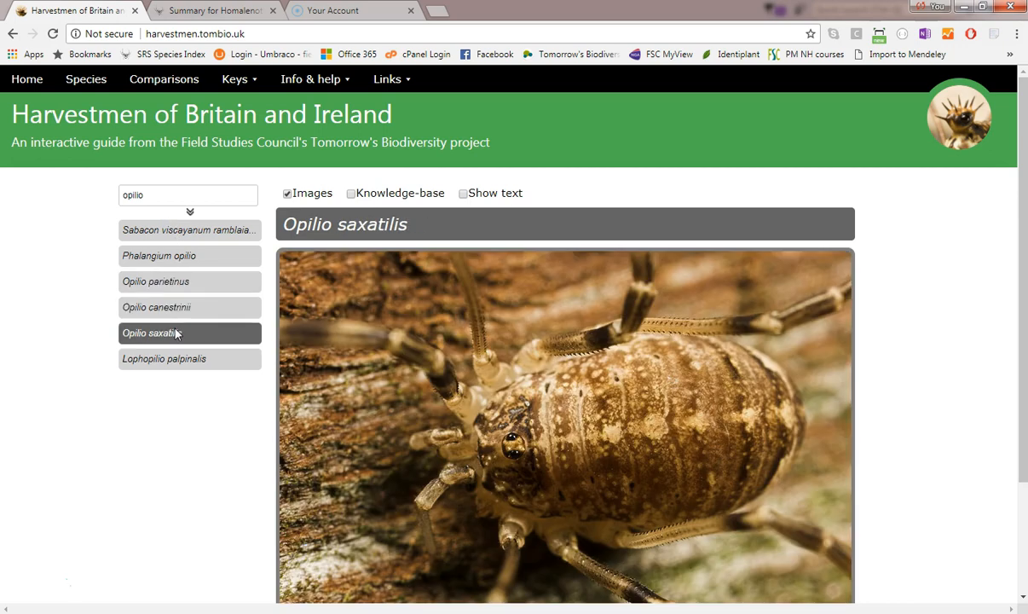
pyautogui.click(159, 256)
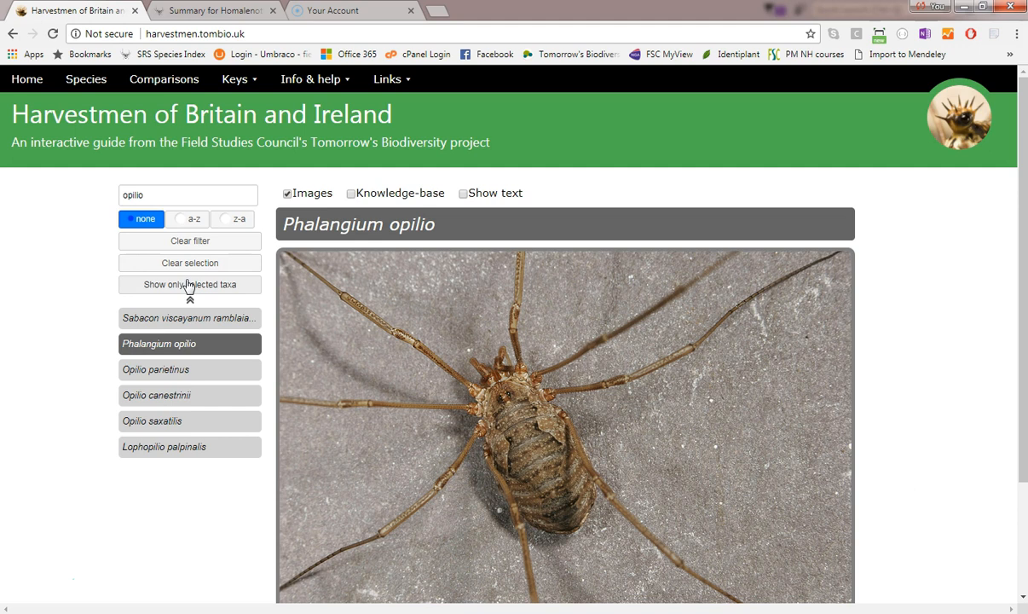
# Step: Sort names z-a, clear the filter and selection, then reselect Sabacon viscayanum ramblaianum
pyautogui.click(194, 219)
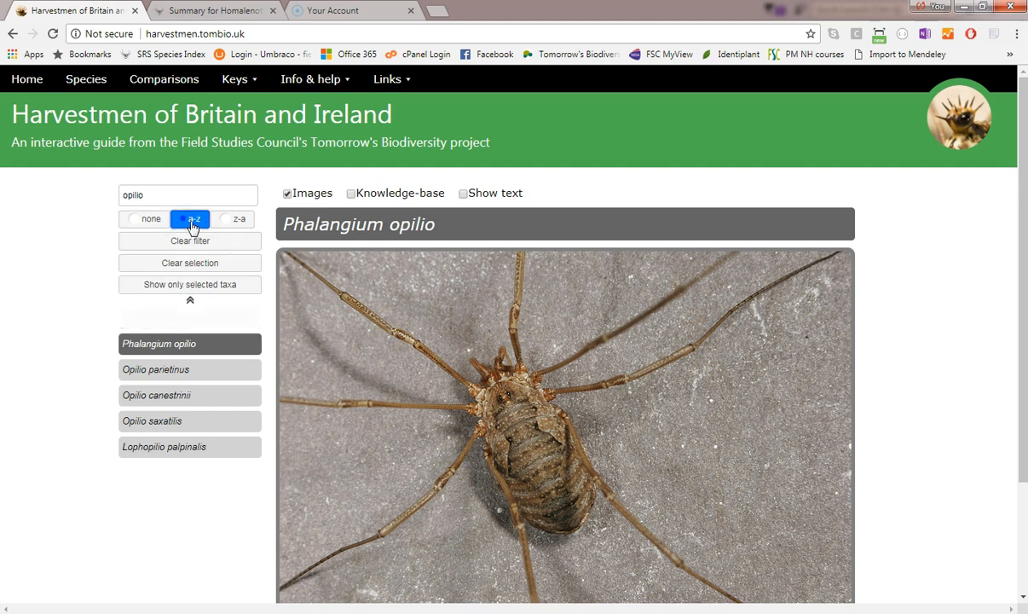
pyautogui.click(239, 220)
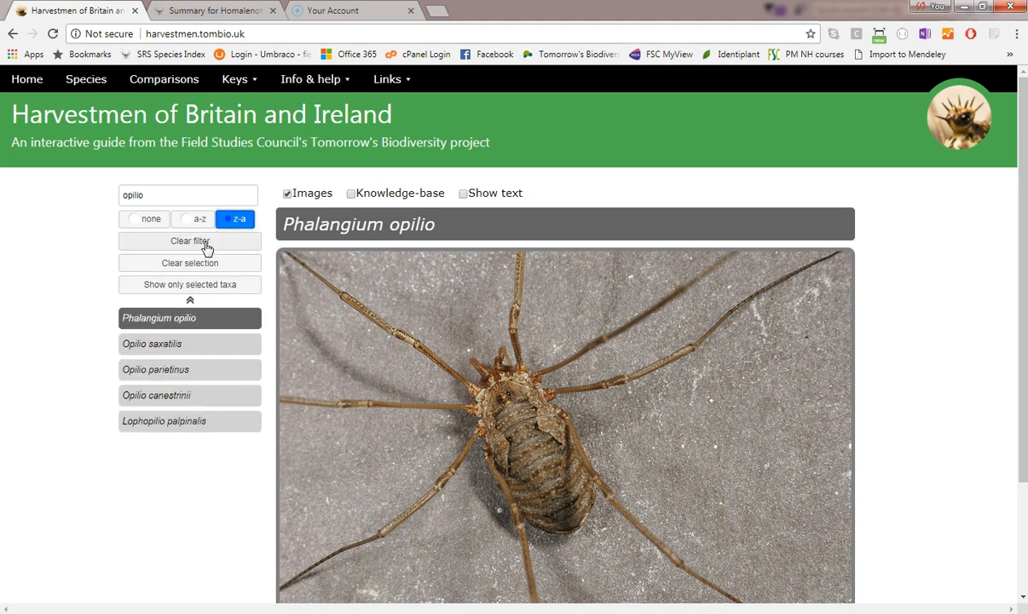
pyautogui.click(190, 240)
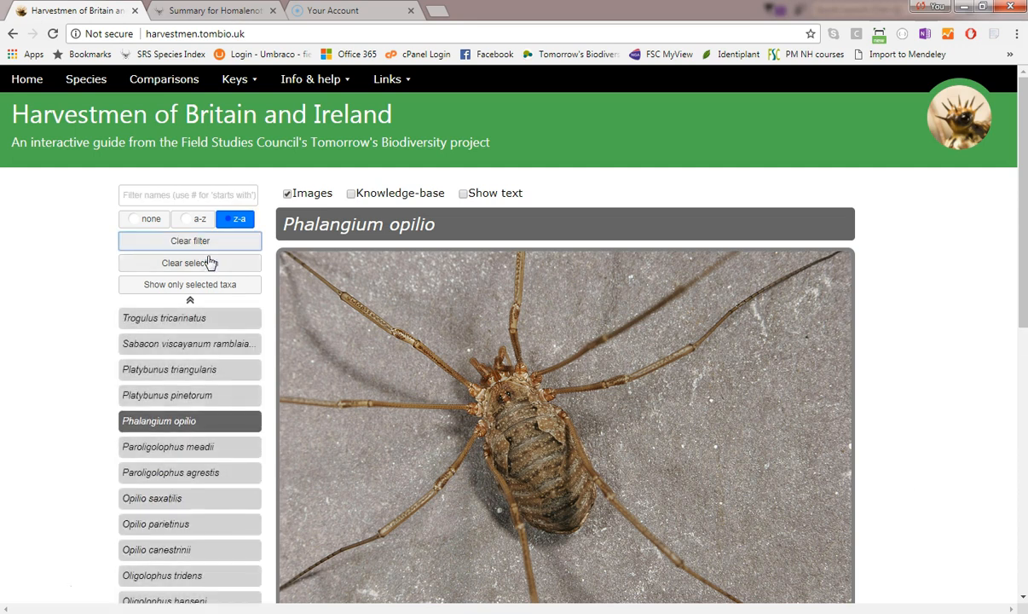
pyautogui.click(190, 262)
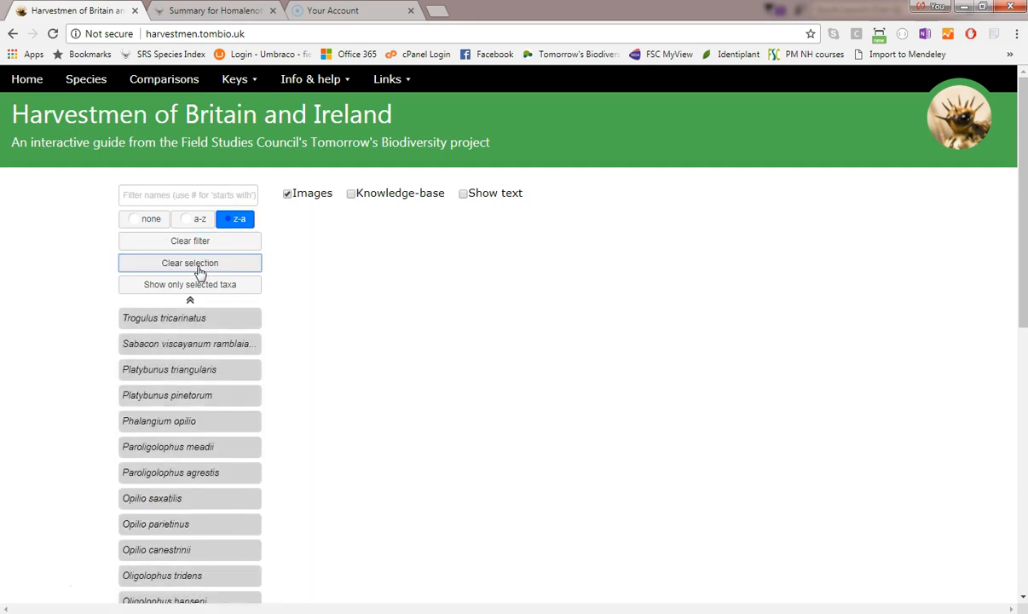
pyautogui.moveTo(199, 282)
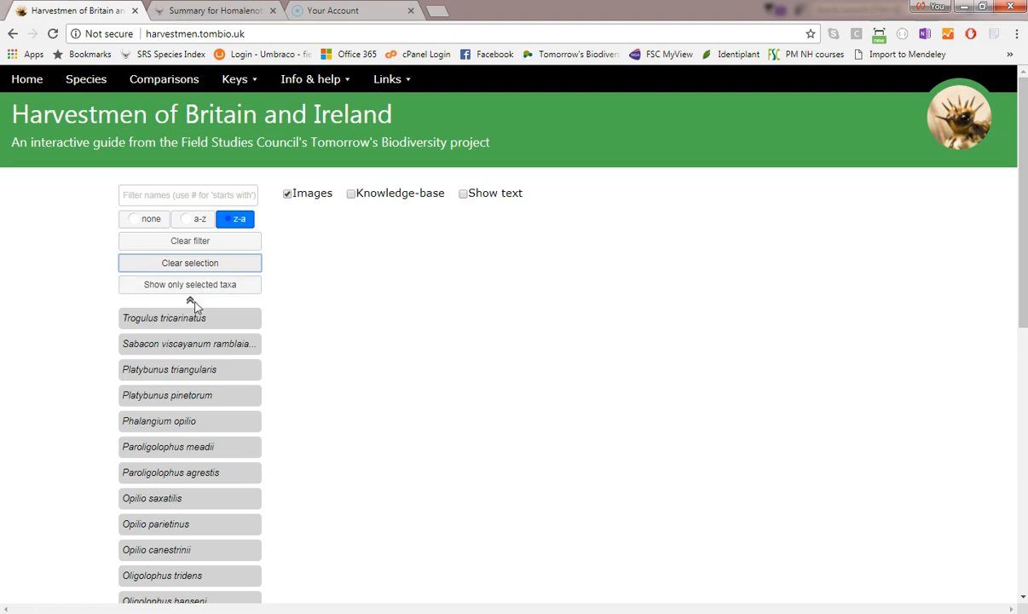
pyautogui.click(187, 343)
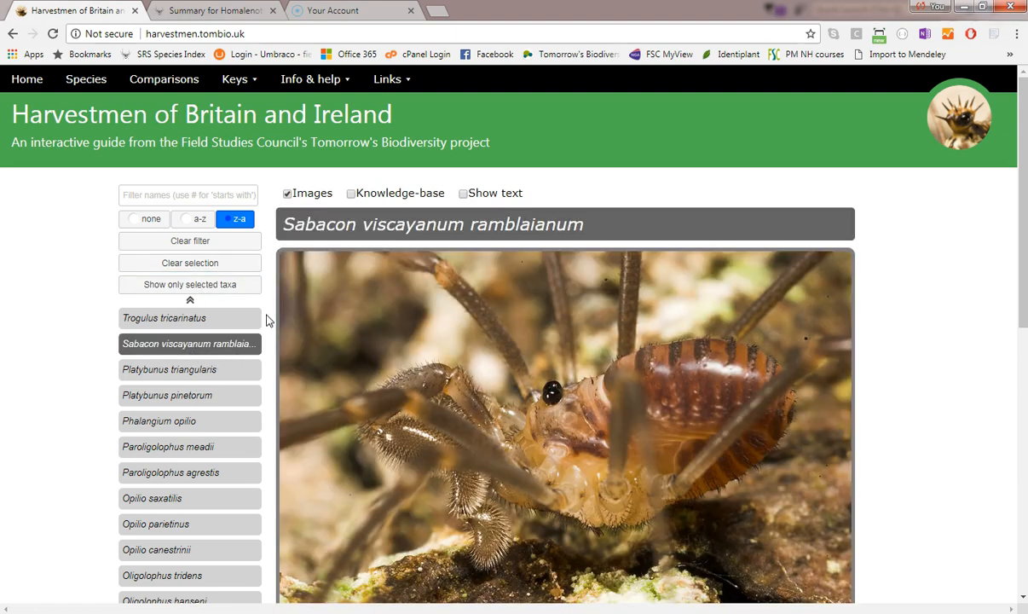
# Step: Restore the Sabacon account's written text and open a new Chrome tab
pyautogui.click(463, 193)
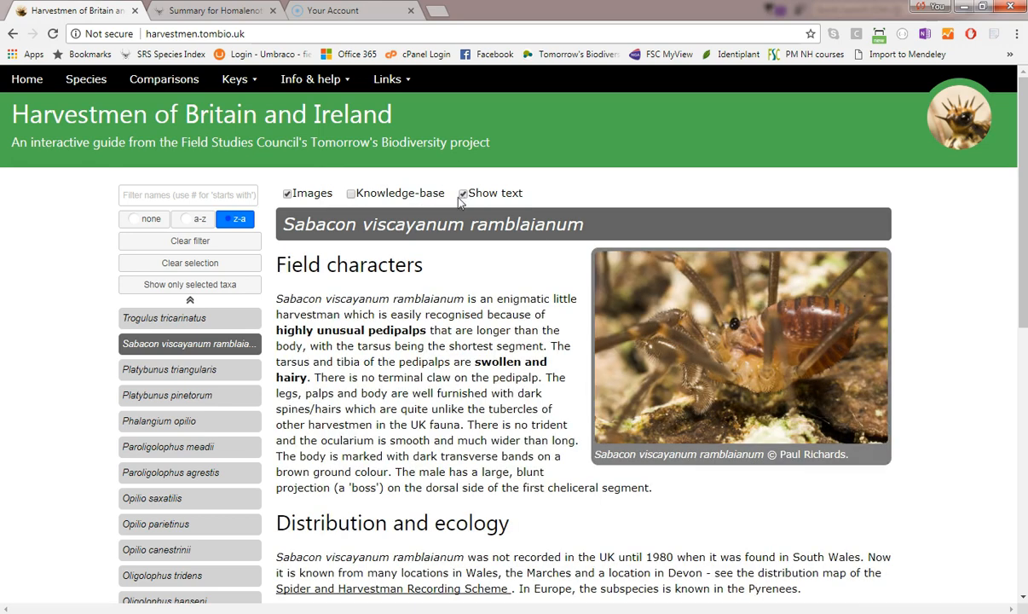
pyautogui.click(350, 194)
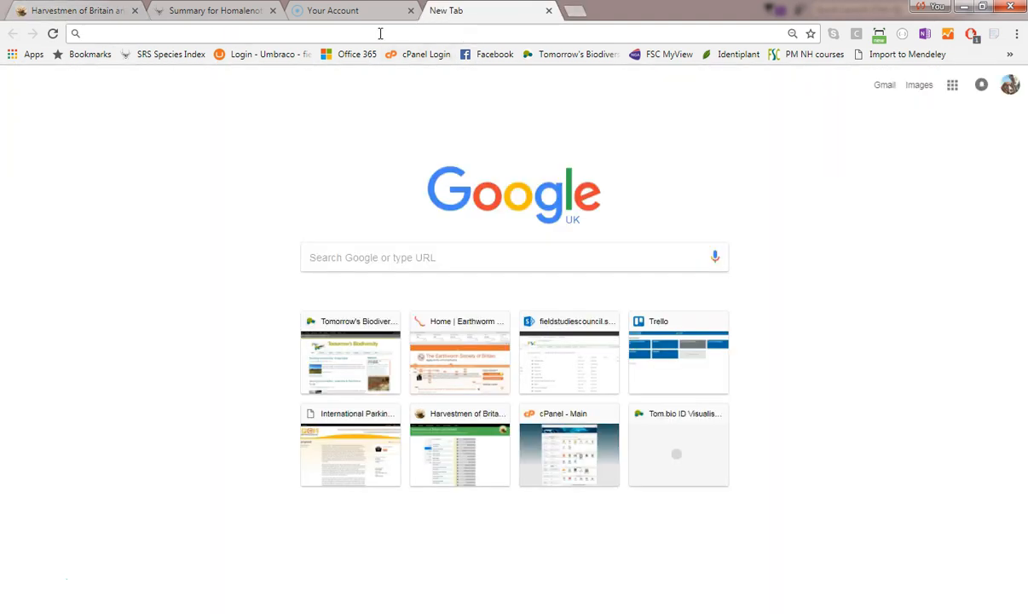
# Step: Paste the copied Sabacon species page link into the new tab's address bar
pyautogui.rightClick(380, 33)
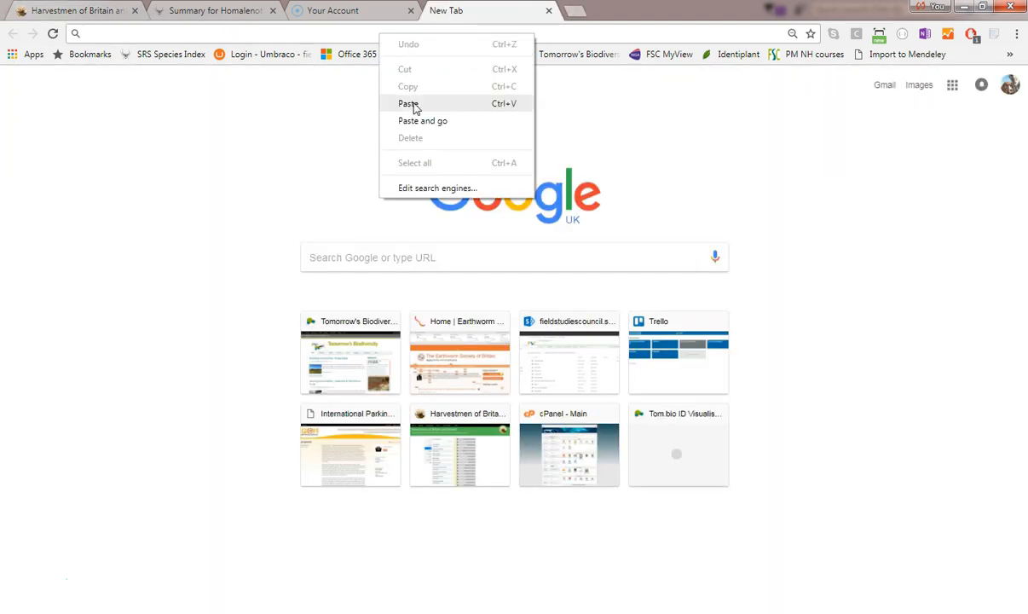
pyautogui.click(422, 120)
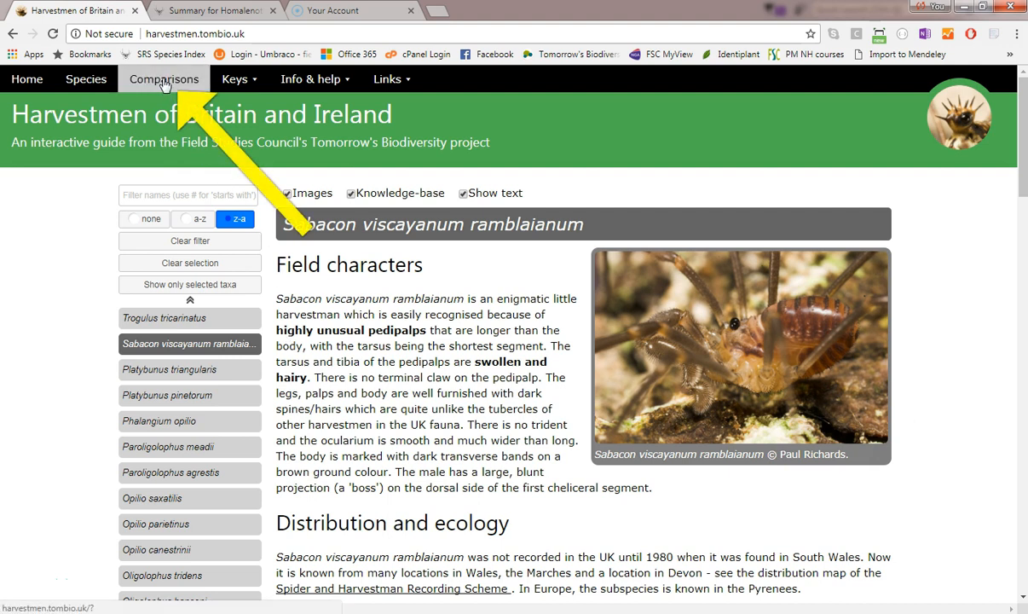
# Step: Add Nemastoma bimaculatum, Mitostoma chrysomelas and Nemastomella bacillifera to the comparison table
pyautogui.click(164, 79)
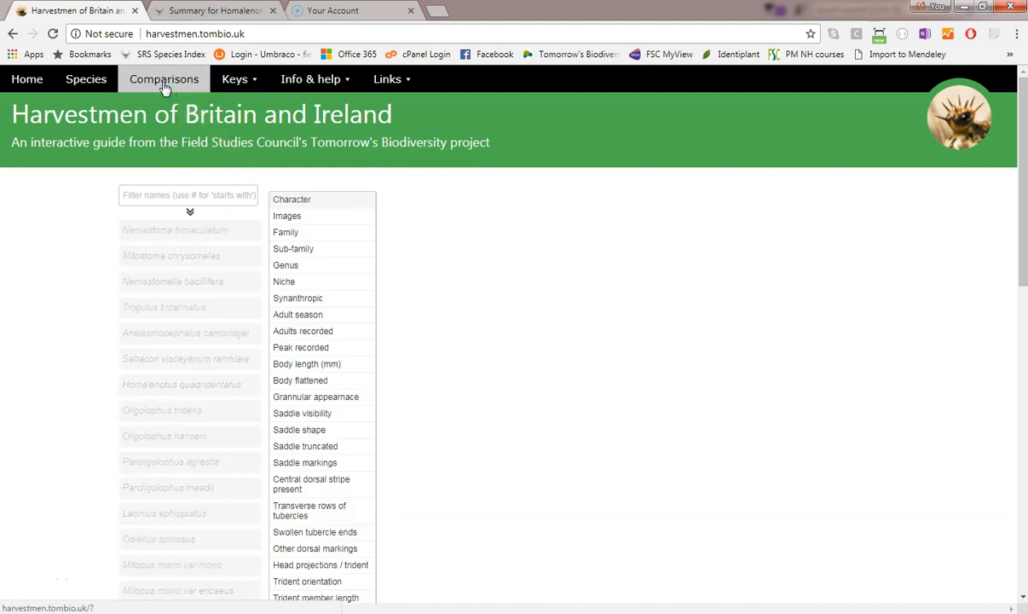
pyautogui.click(164, 78)
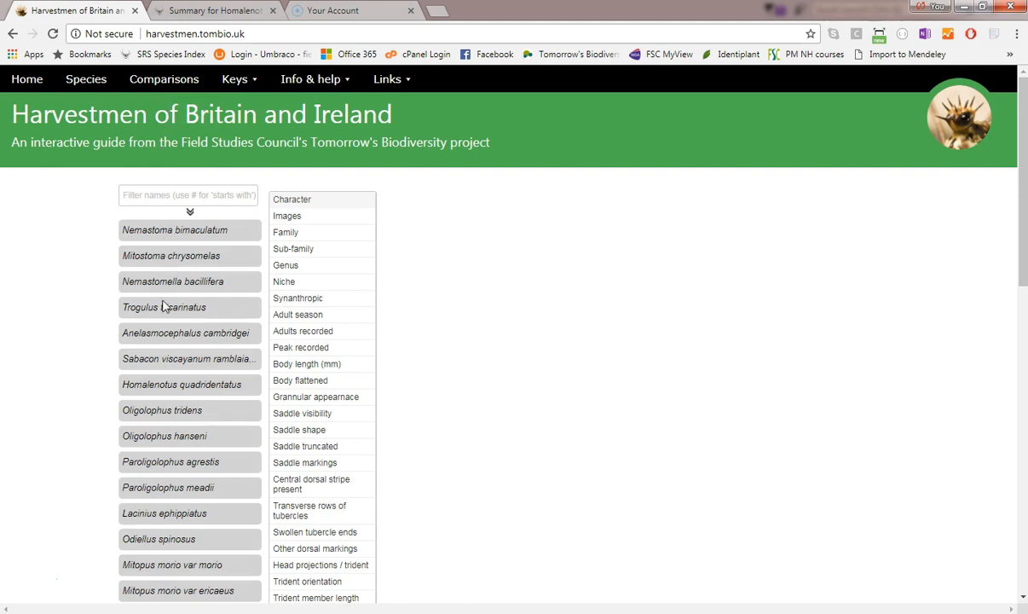
pyautogui.click(174, 229)
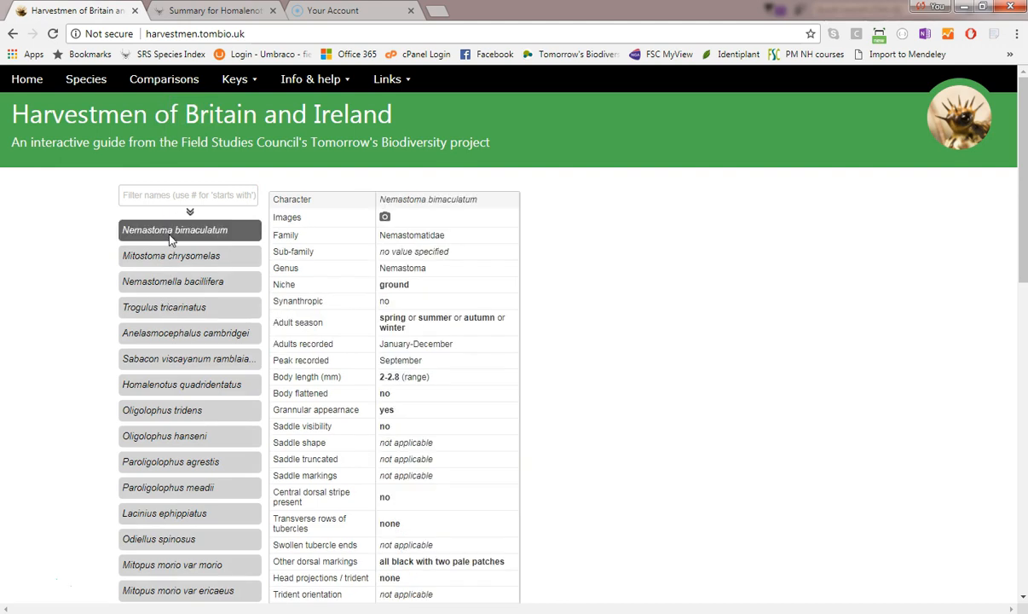
pyautogui.click(171, 255)
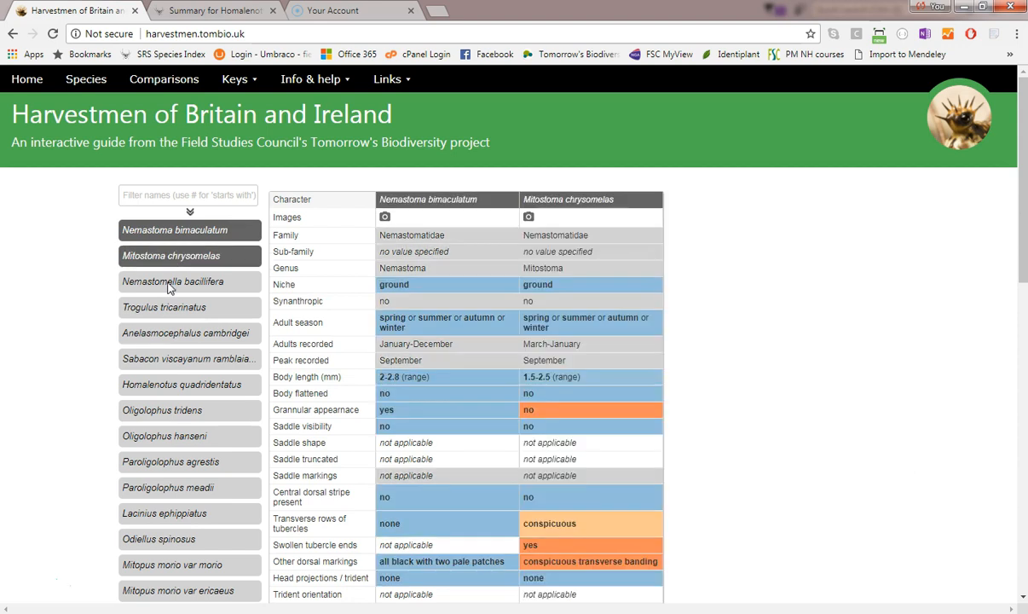
pyautogui.click(173, 281)
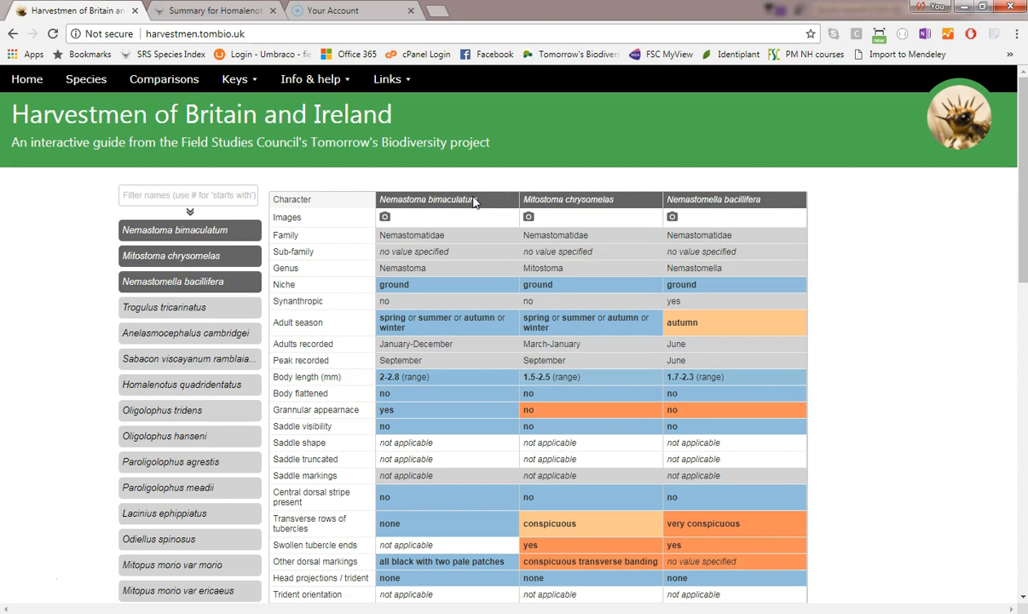
pyautogui.moveTo(457, 341)
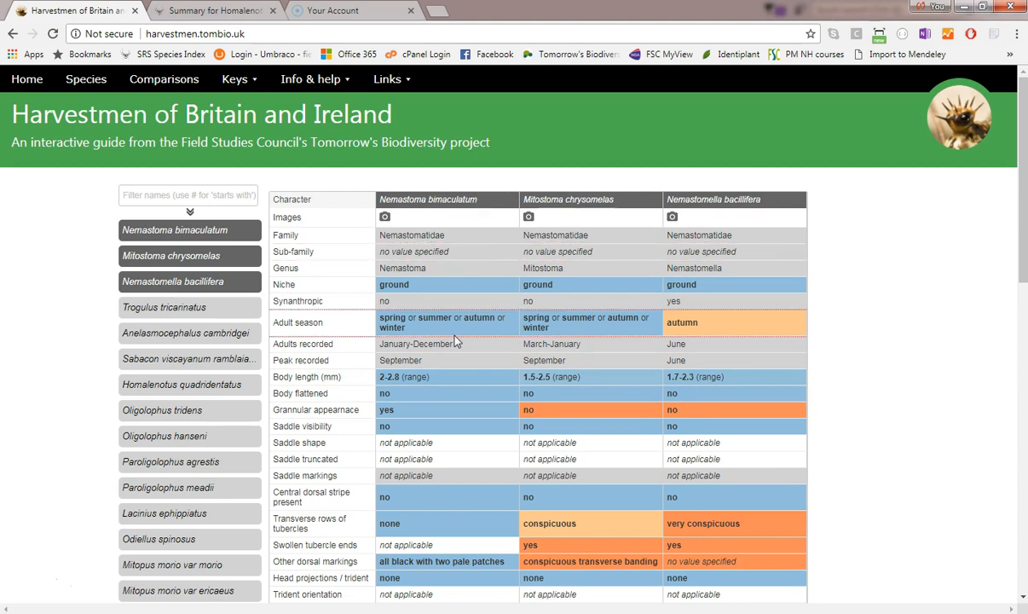
pyautogui.moveTo(501, 301)
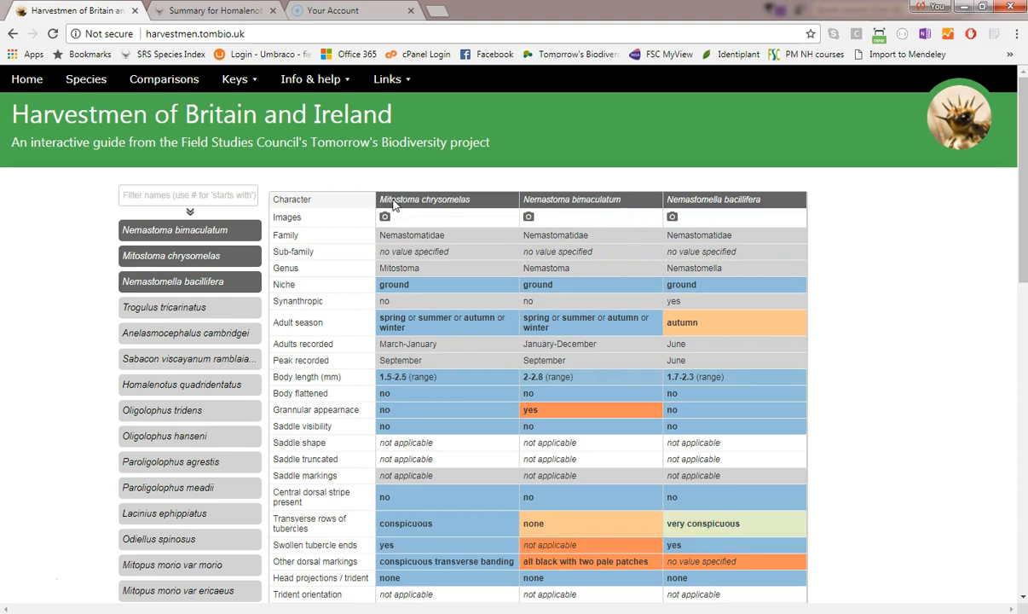
pyautogui.moveTo(440, 328)
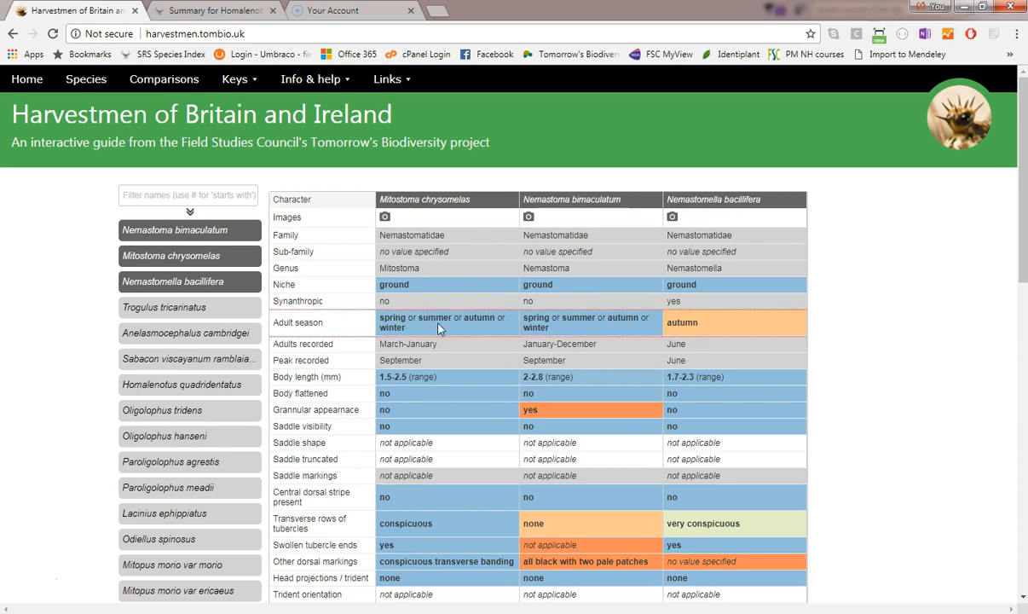
pyautogui.moveTo(552, 328)
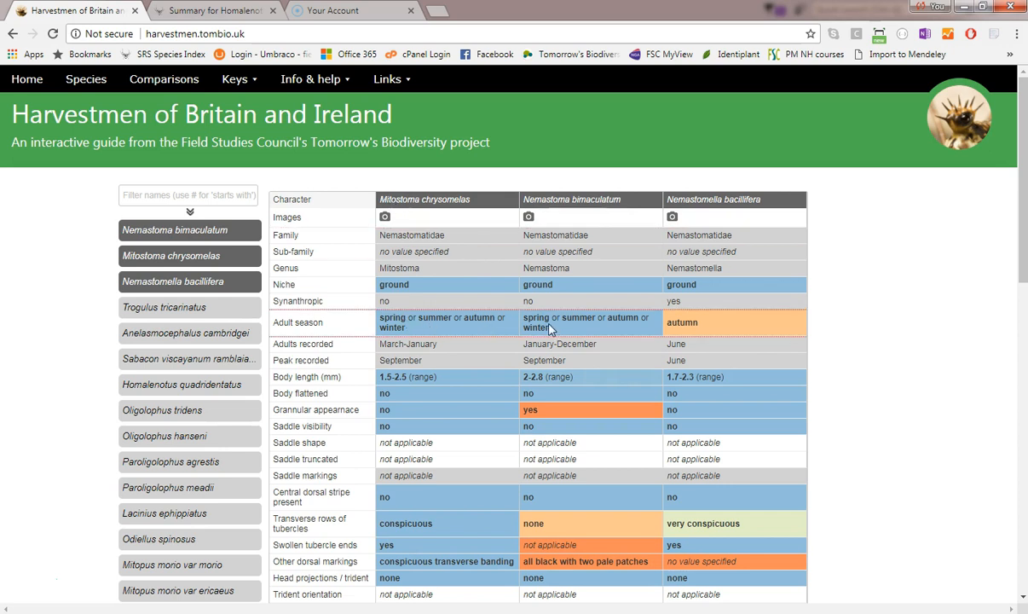
# Step: Scroll down through the comparison table and back up toward the top
pyautogui.scroll(-3)
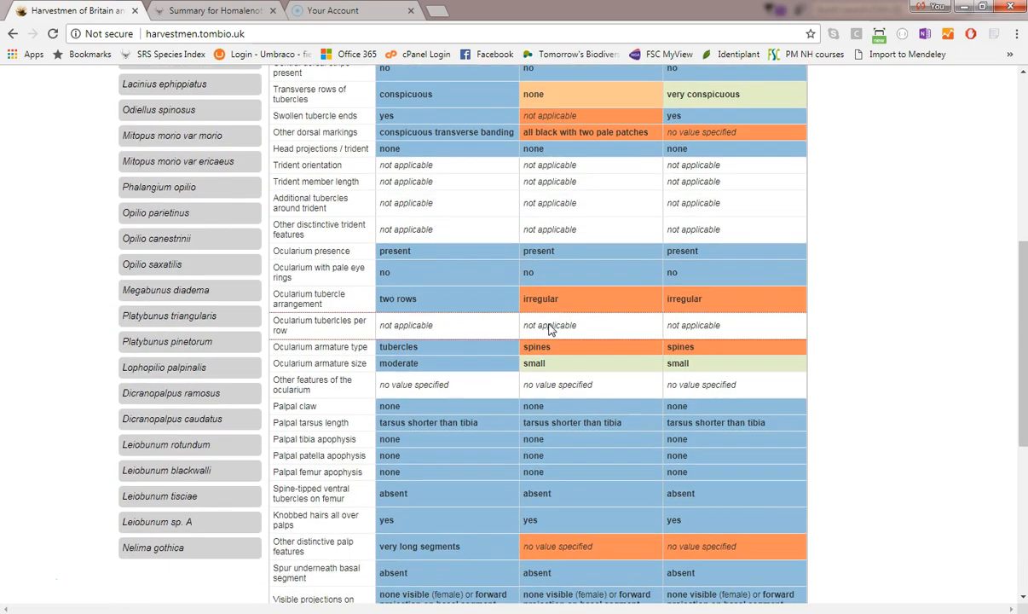
pyautogui.scroll(-3)
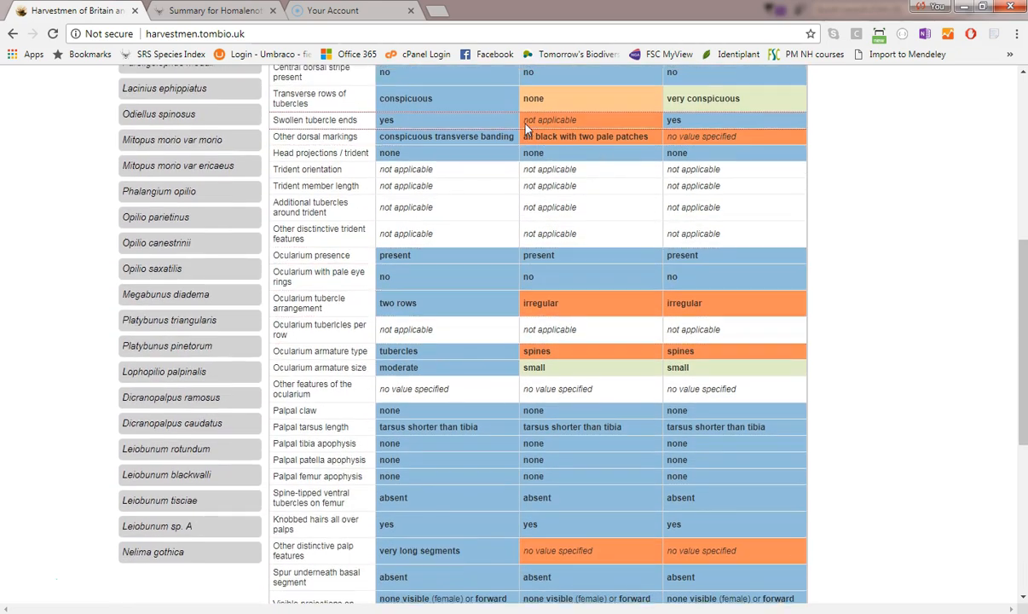
pyautogui.scroll(3)
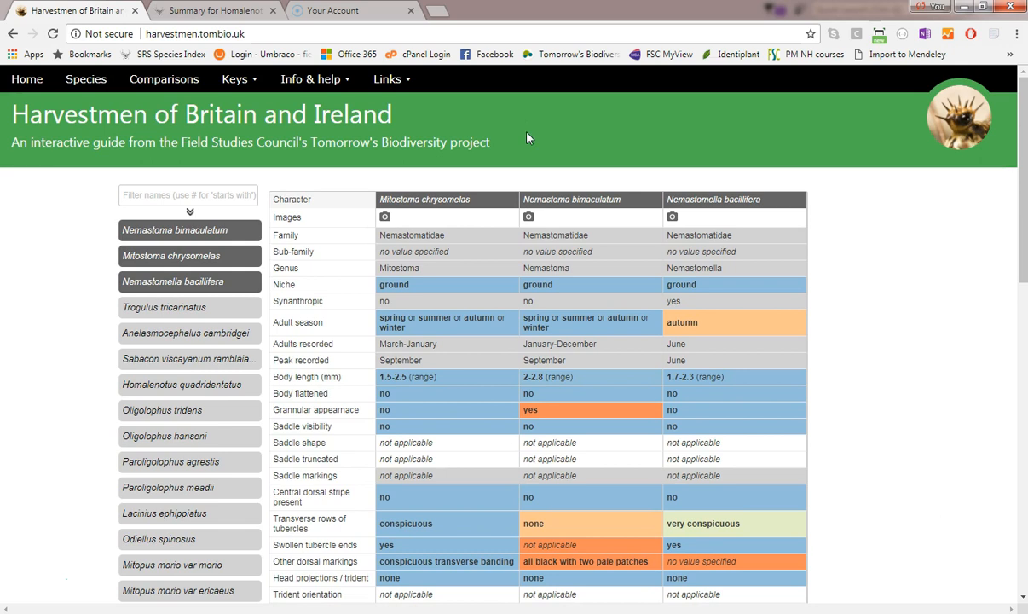
pyautogui.moveTo(524, 151)
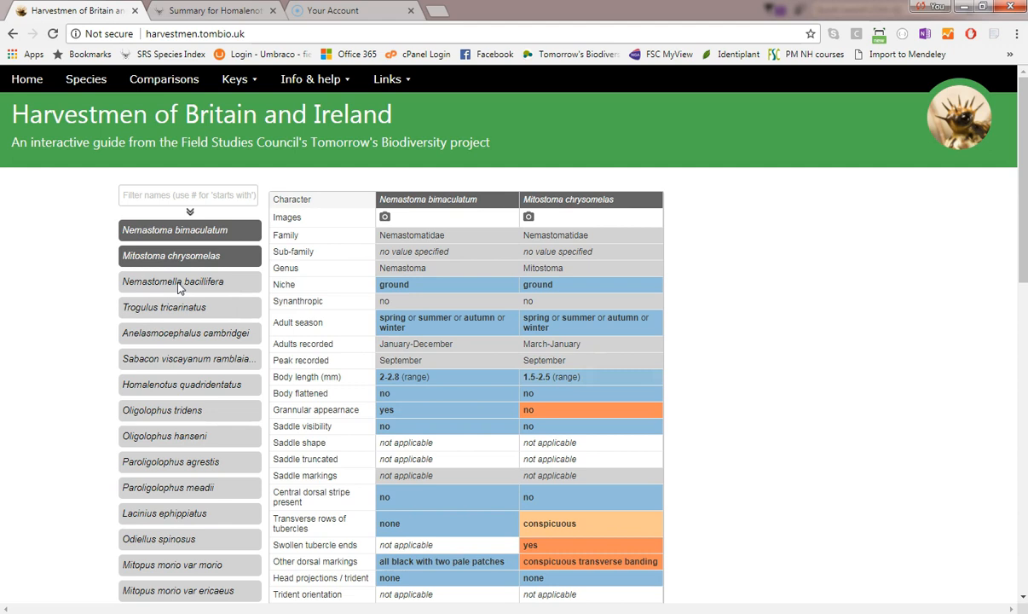
# Step: Clear the current species selection and start filtering names with 'le' for Leiobunum
pyautogui.click(190, 211)
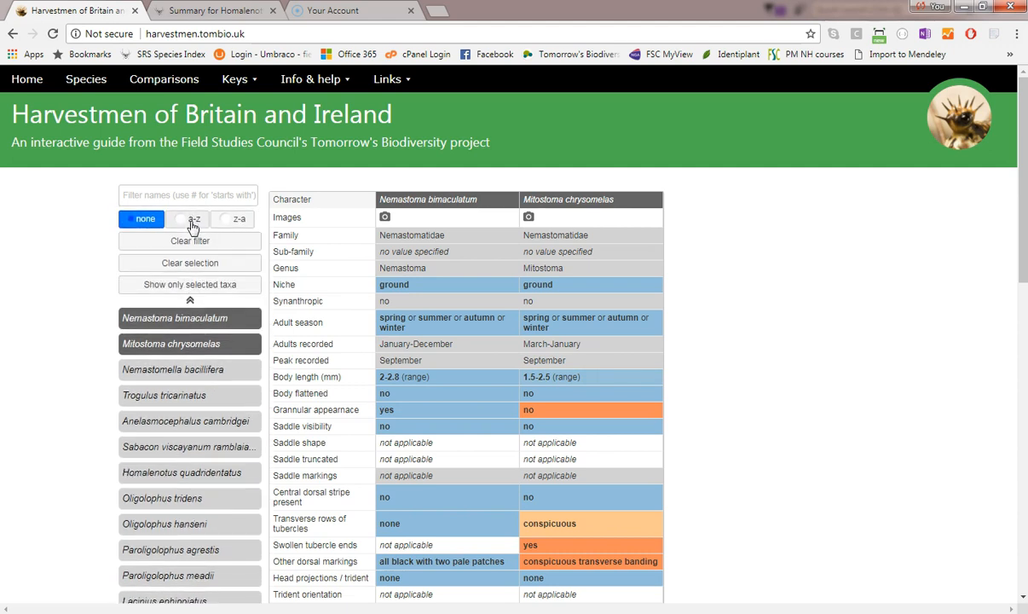
pyautogui.click(190, 263)
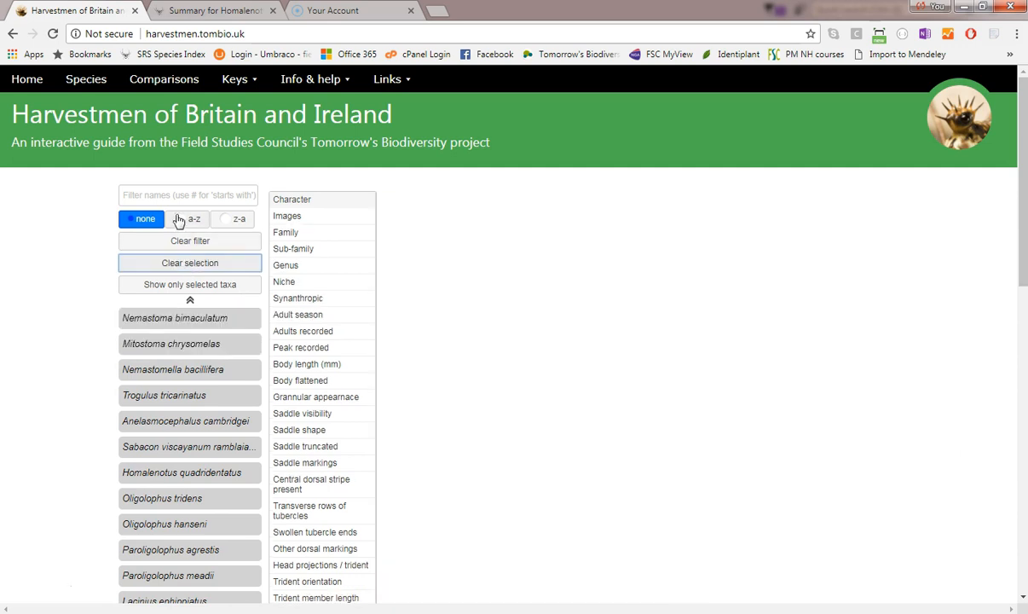
pyautogui.write('leiob')
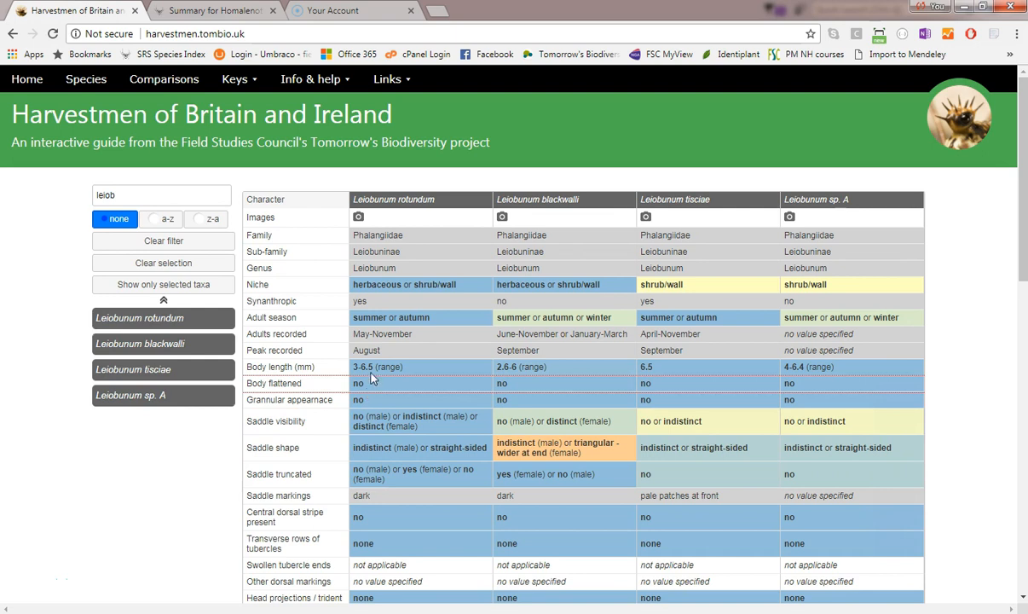
# Step: Show species photos, deselect L. tisciae and L. sp. A, and cycle to female images
pyautogui.click(359, 217)
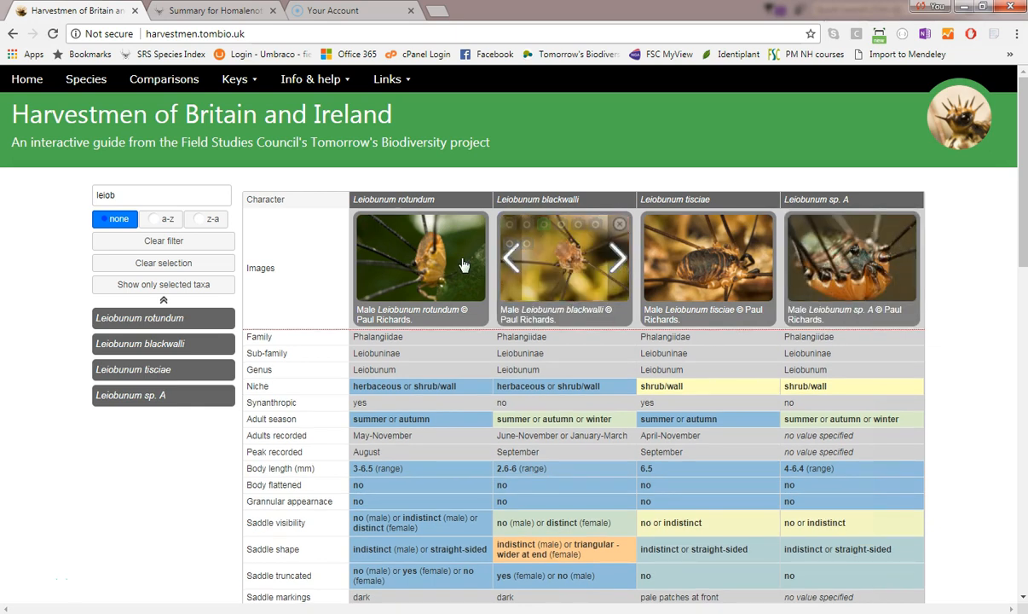
pyautogui.click(473, 258)
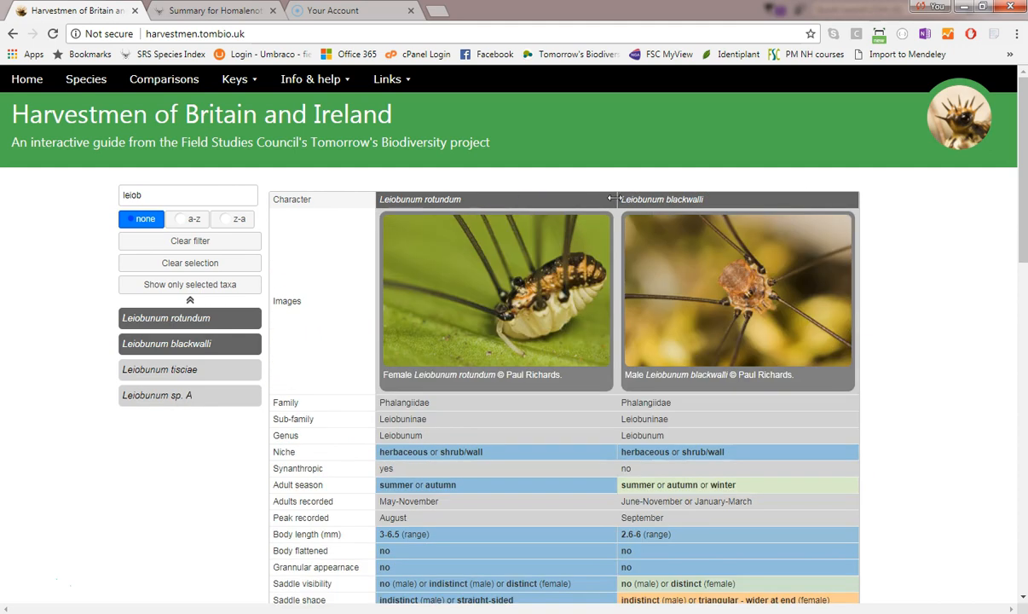
pyautogui.click(685, 224)
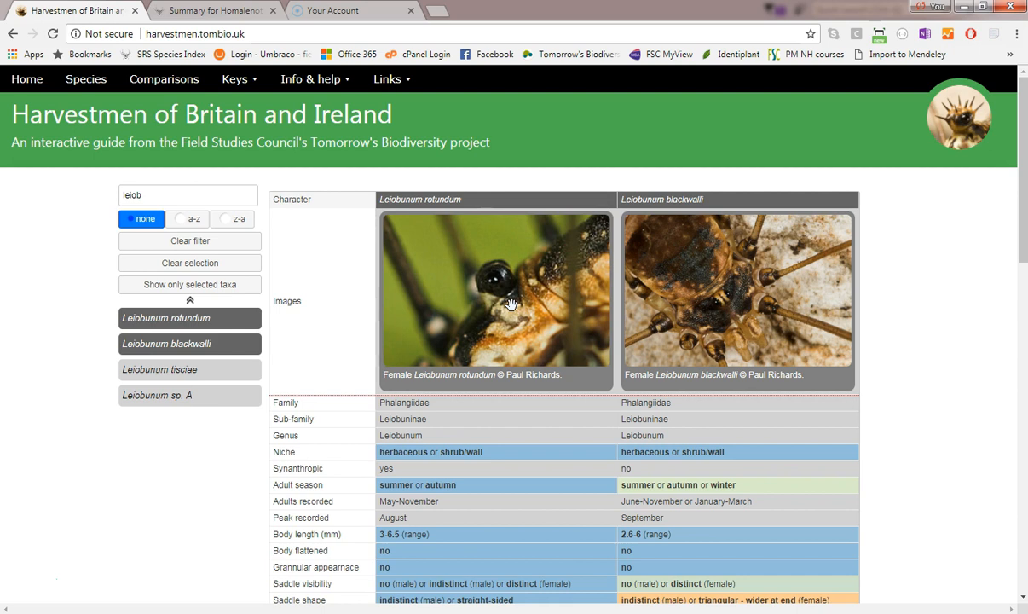
# Step: Deselect the compared Leiobunum species and select Paroligolophus agrestis
pyautogui.rightClick(512, 305)
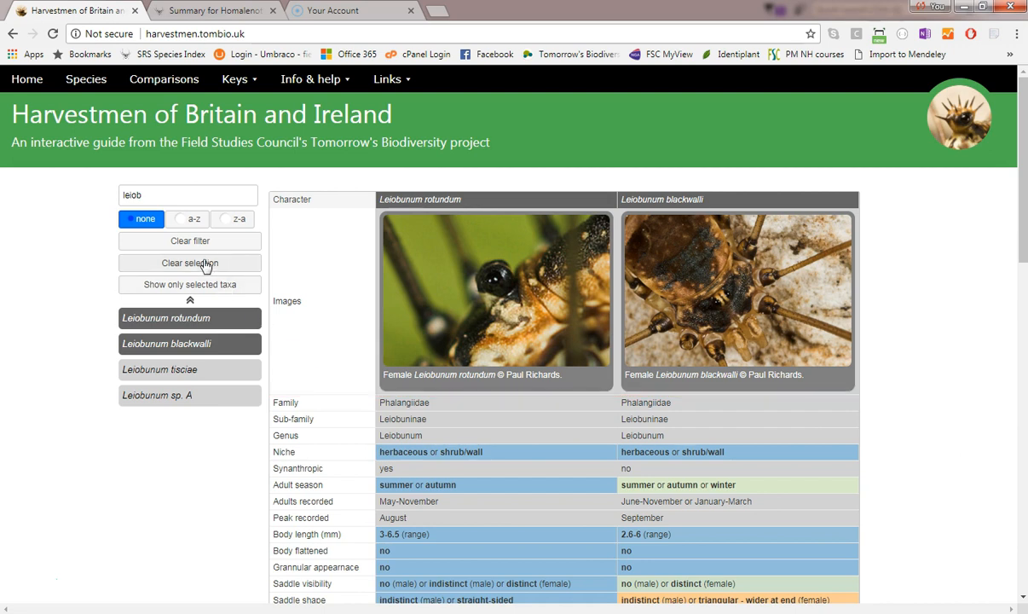
pyautogui.click(189, 241)
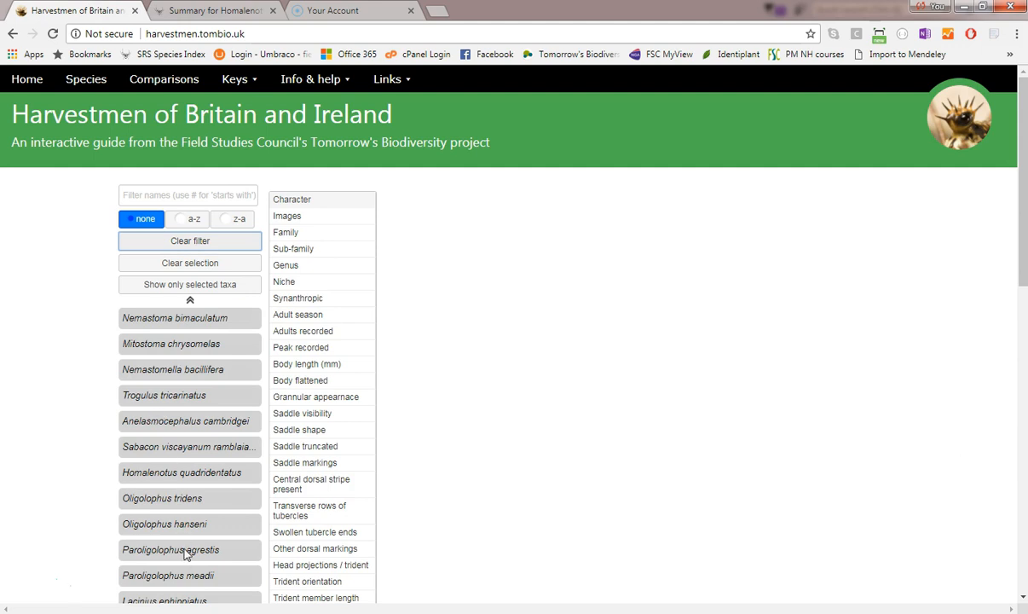
pyautogui.click(171, 550)
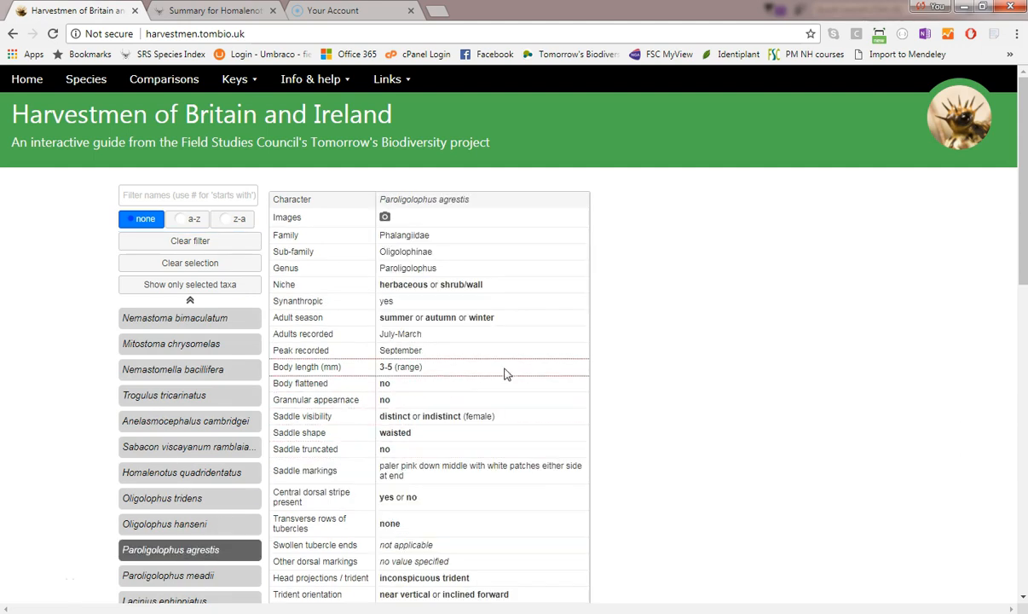
# Step: Add the two species closest to agrestis and show photos of all three
pyautogui.rightClick(506, 373)
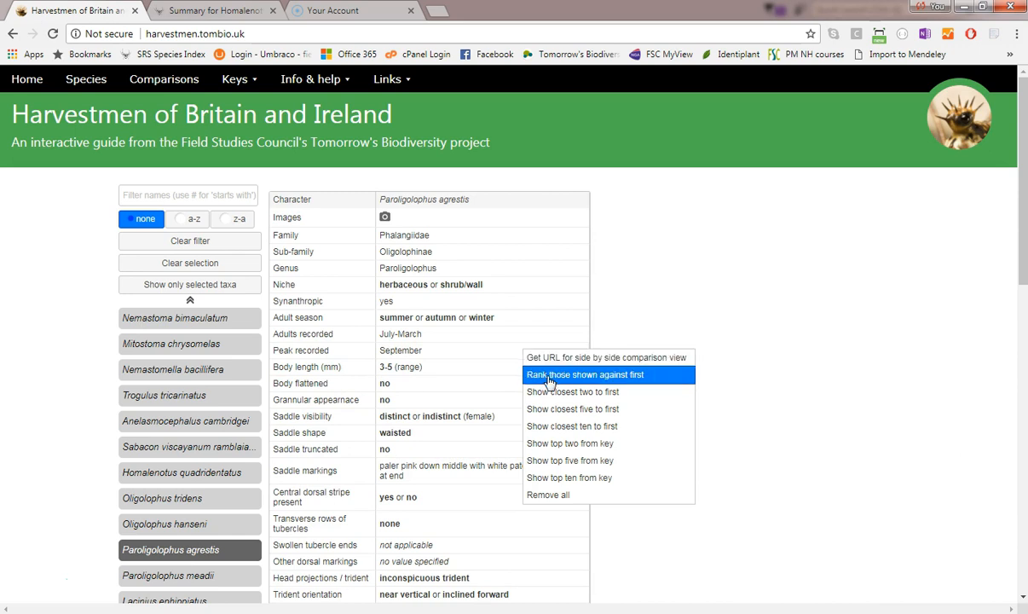
pyautogui.moveTo(573, 391)
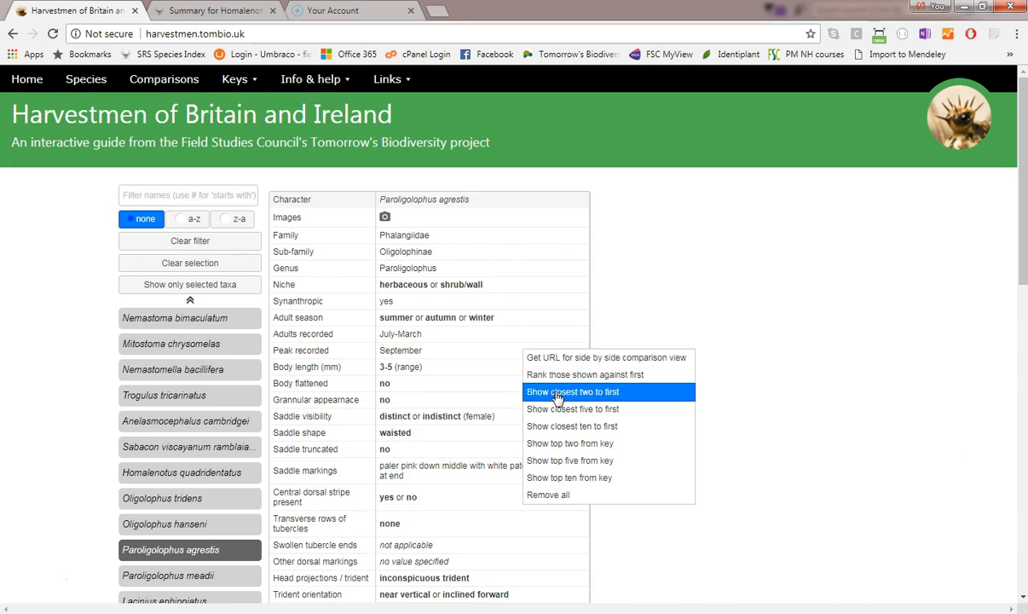
pyautogui.click(573, 391)
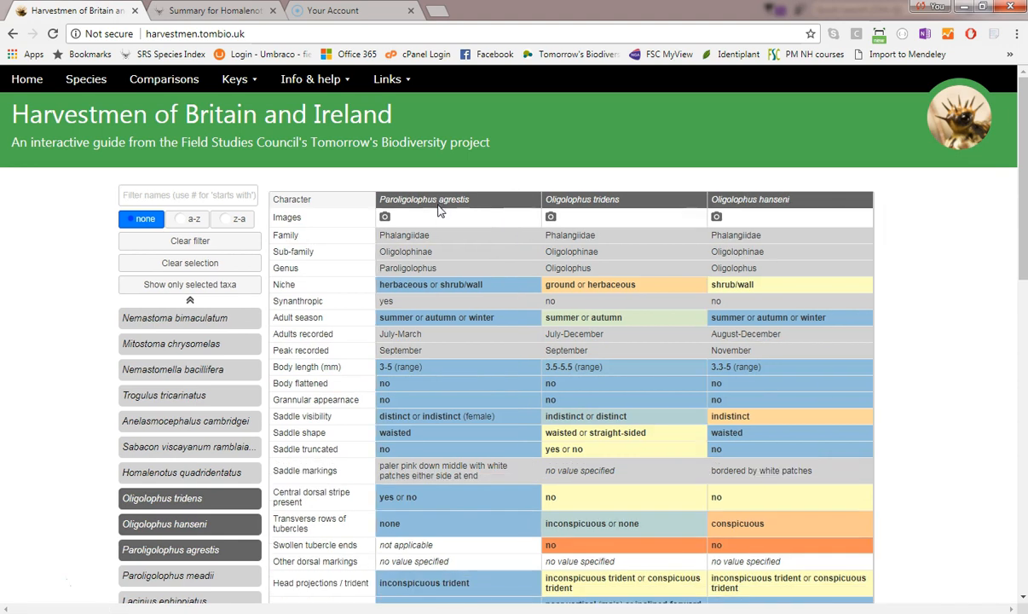
pyautogui.click(385, 217)
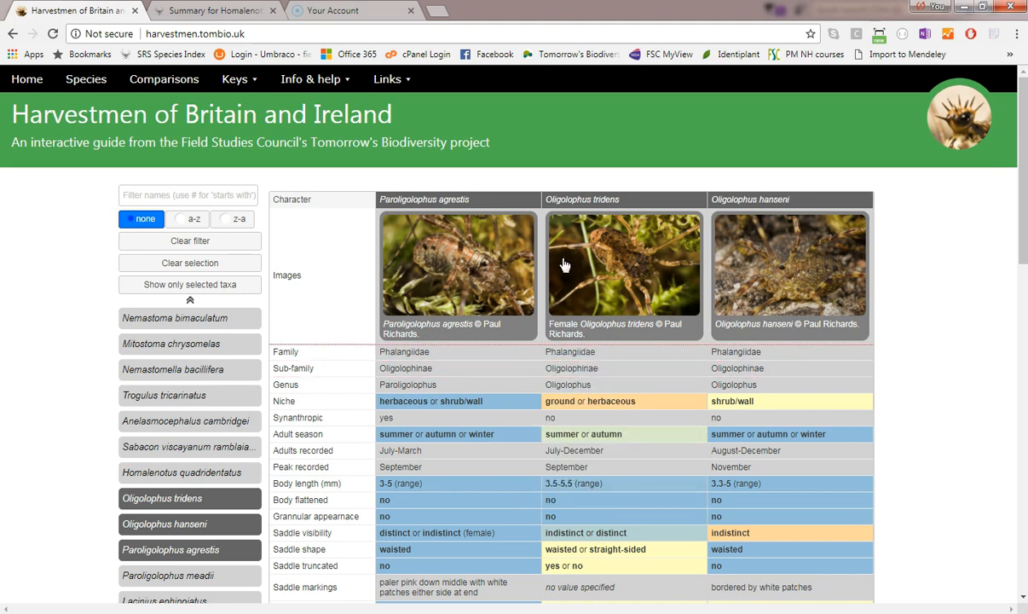
pyautogui.click(433, 10)
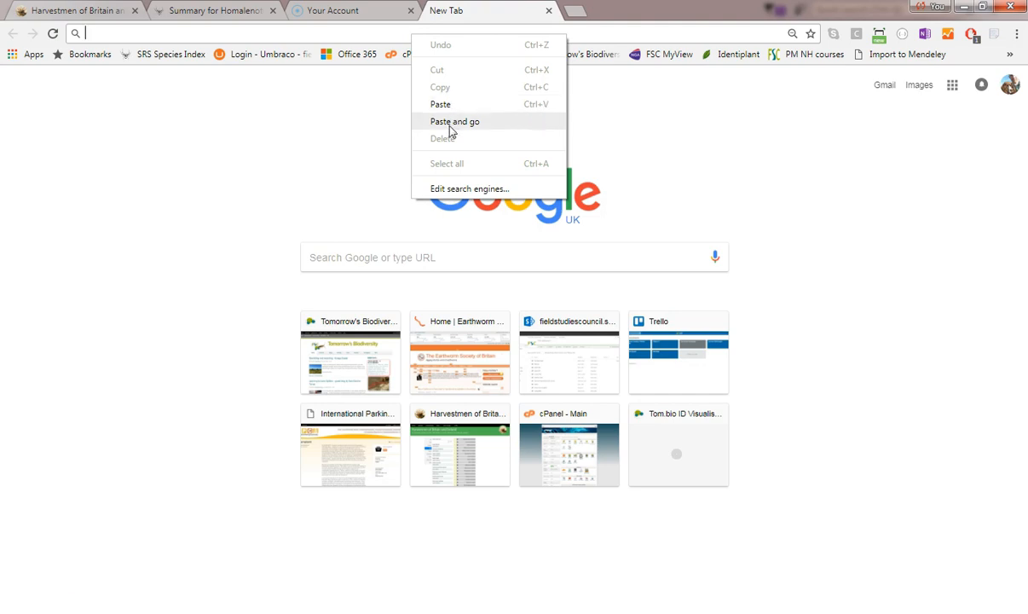
# Step: Load the copied comparison link, restoring the agrestis and two Oligolophus comparison
pyautogui.click(454, 121)
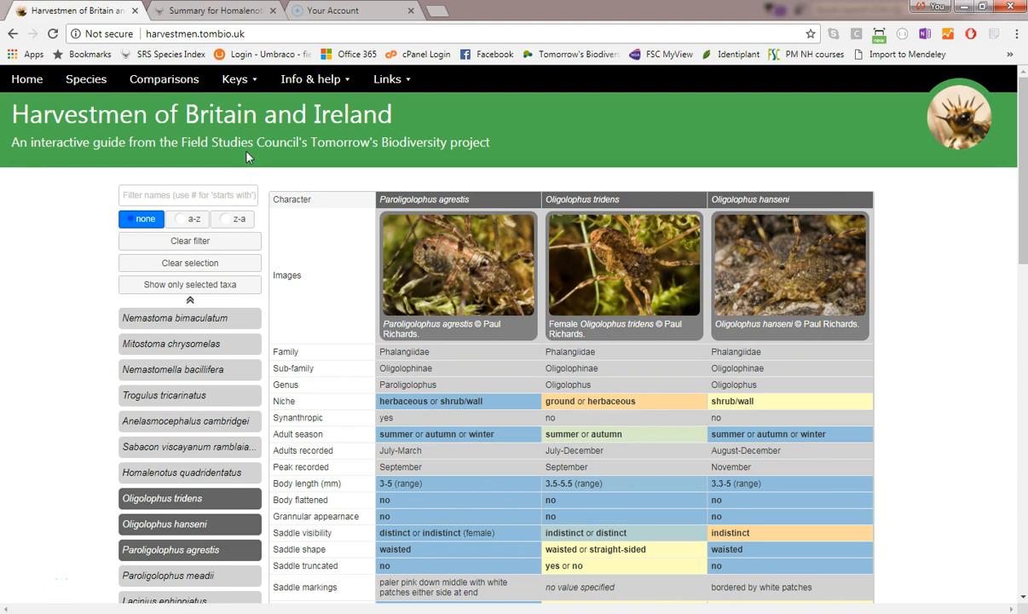
pyautogui.click(234, 79)
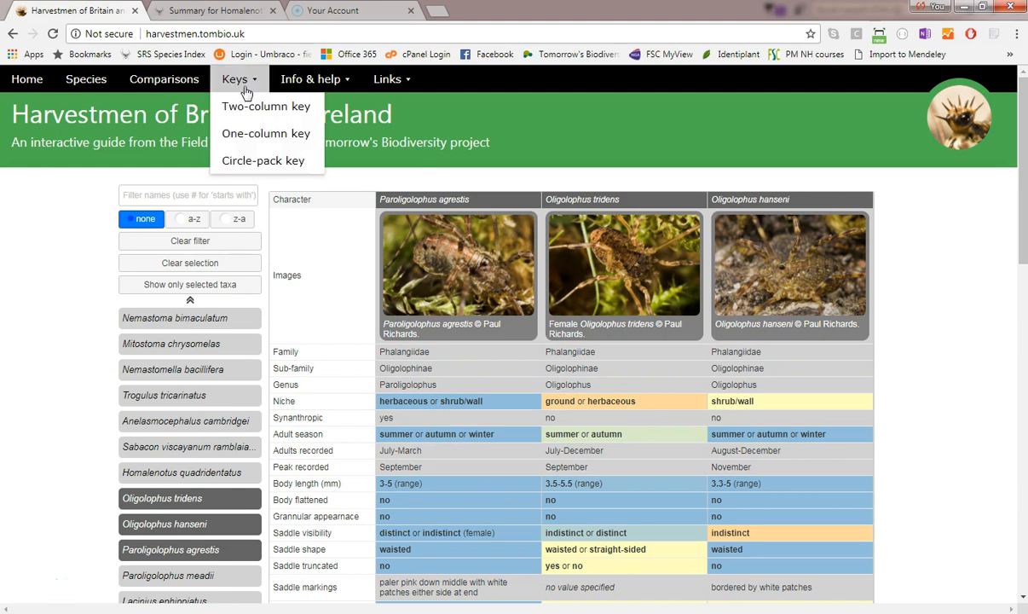
# Step: Open the two-column key and browse Ecology, Trident, Palps and All groups, ending on Trident
pyautogui.click(266, 105)
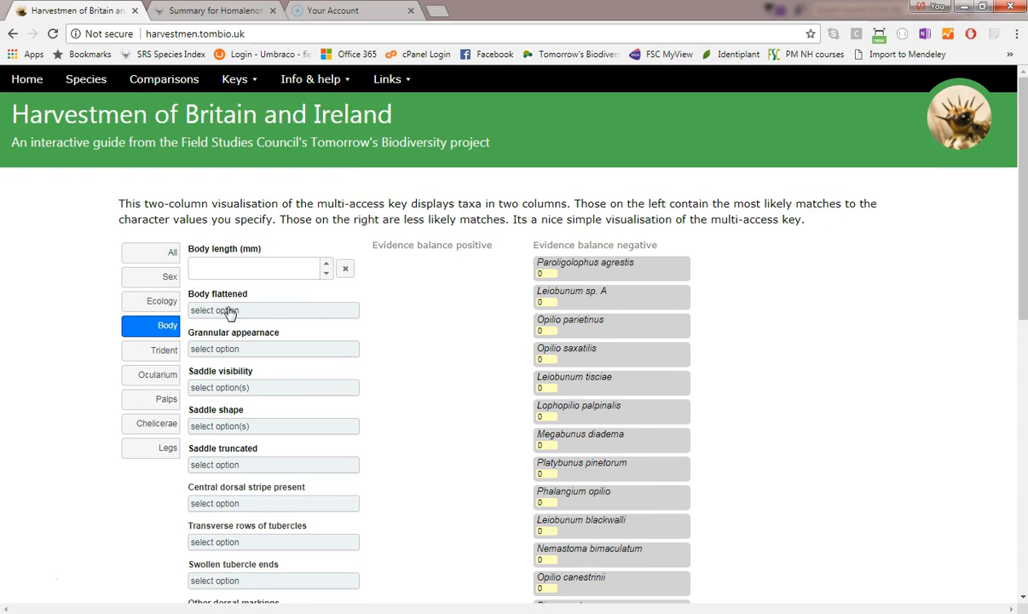
pyautogui.click(161, 301)
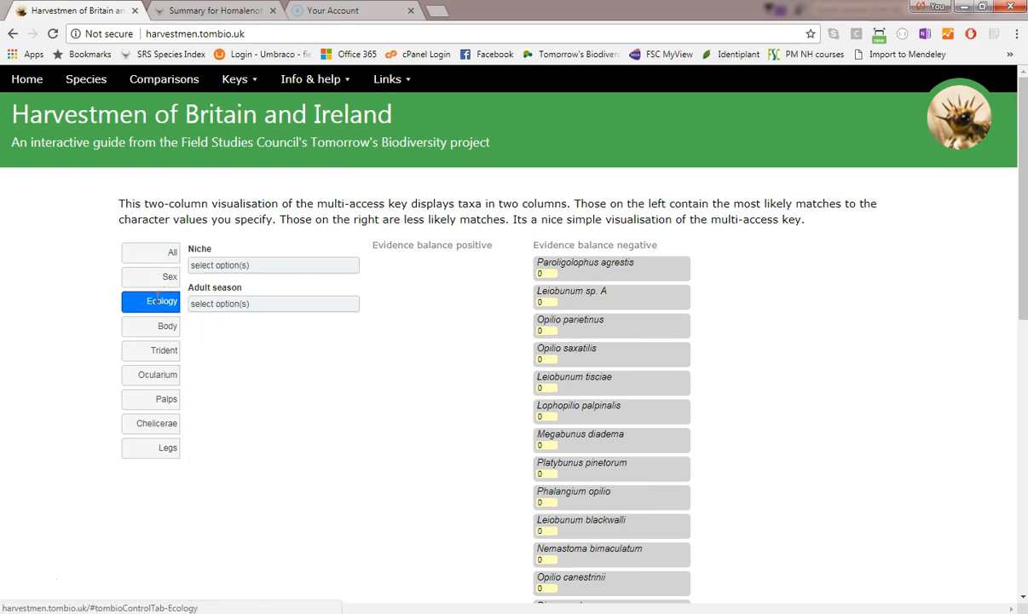
pyautogui.click(164, 350)
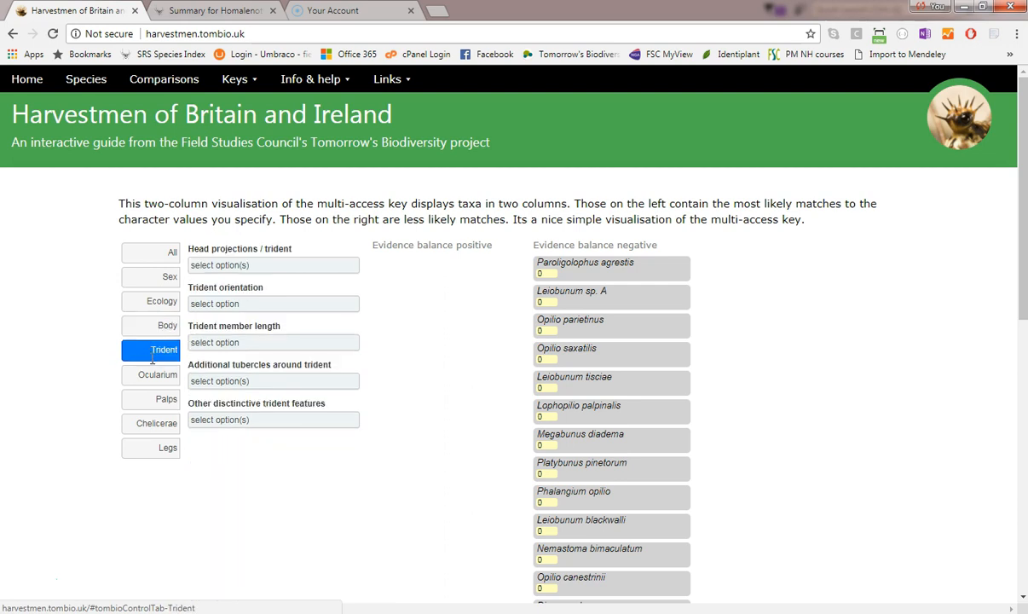
pyautogui.click(166, 399)
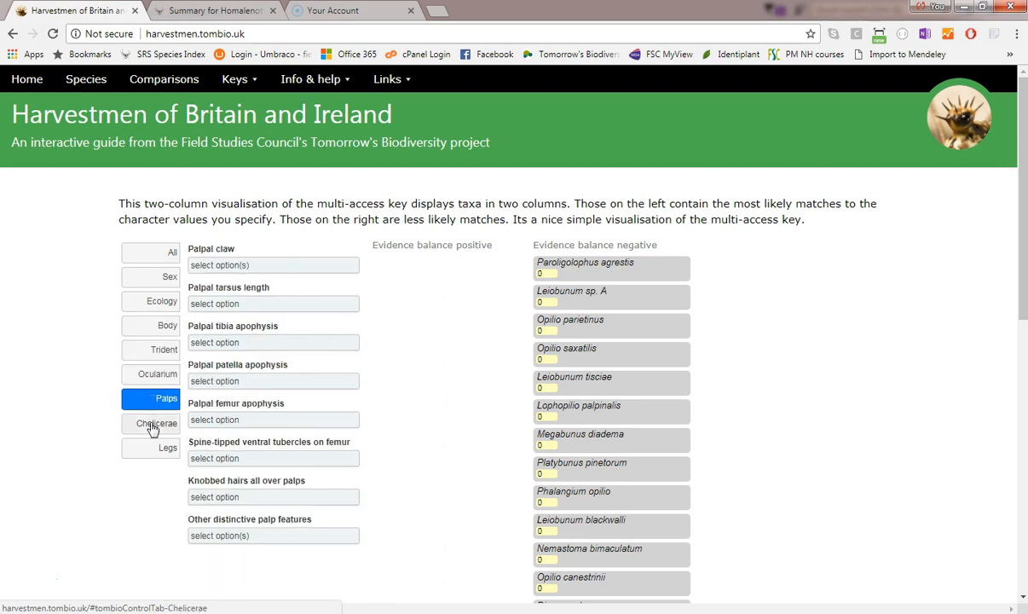
pyautogui.click(171, 252)
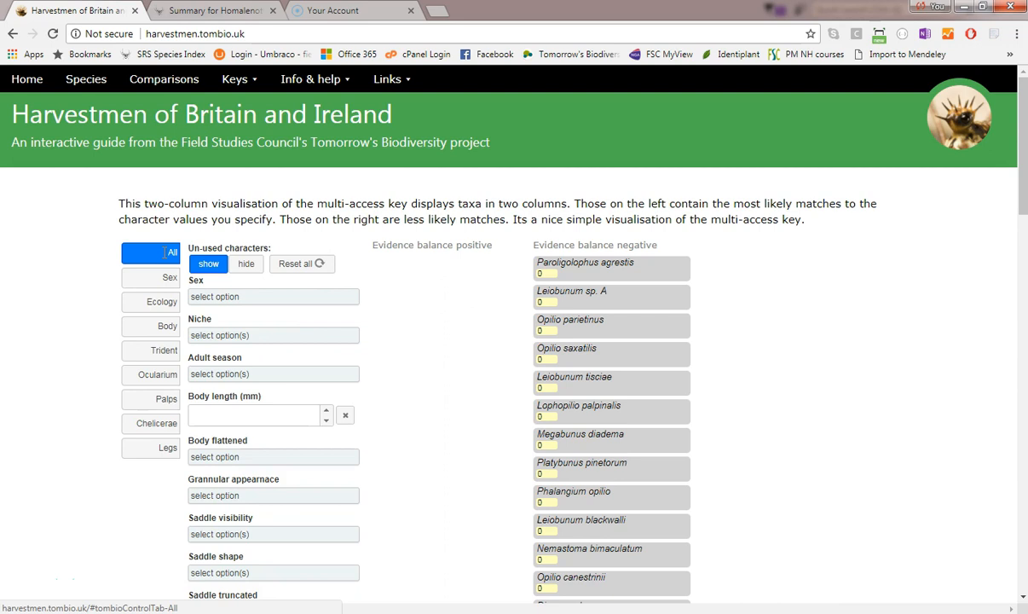
pyautogui.click(163, 350)
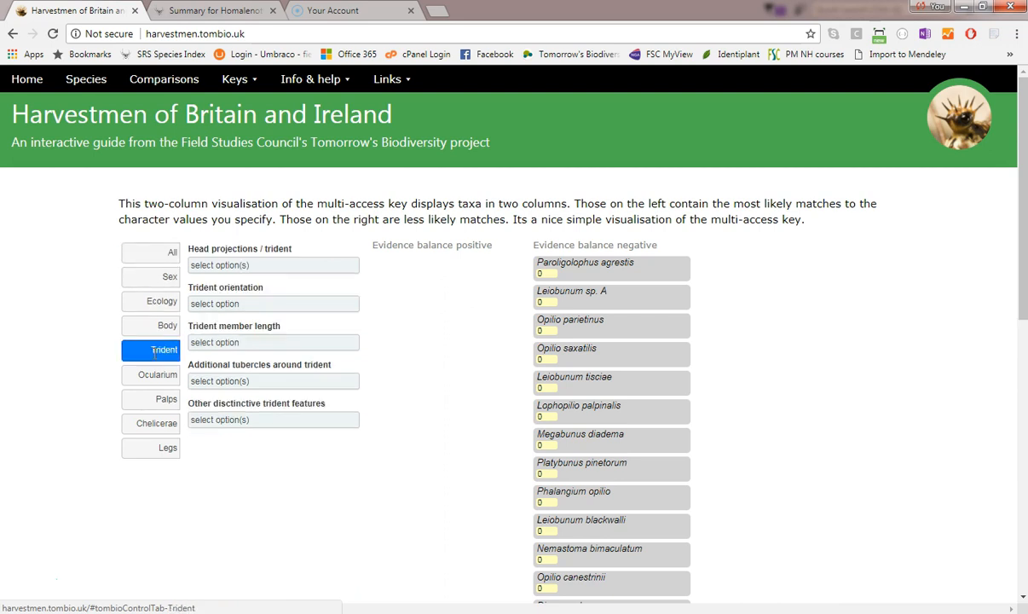
# Step: Set conspicuous trident, inclined forward orientation and central slightly longer member length
pyautogui.click(273, 264)
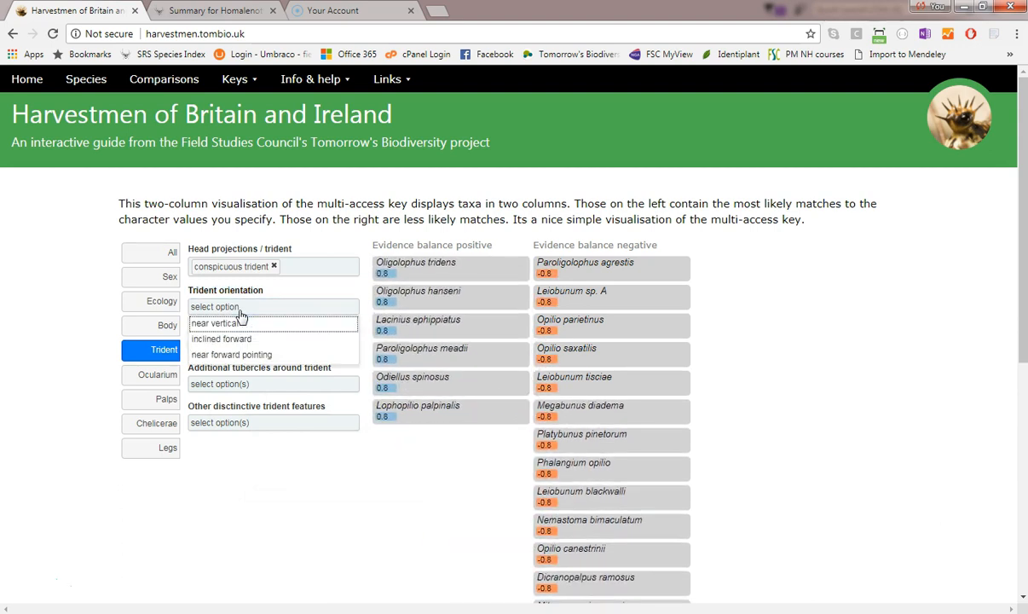
pyautogui.click(221, 339)
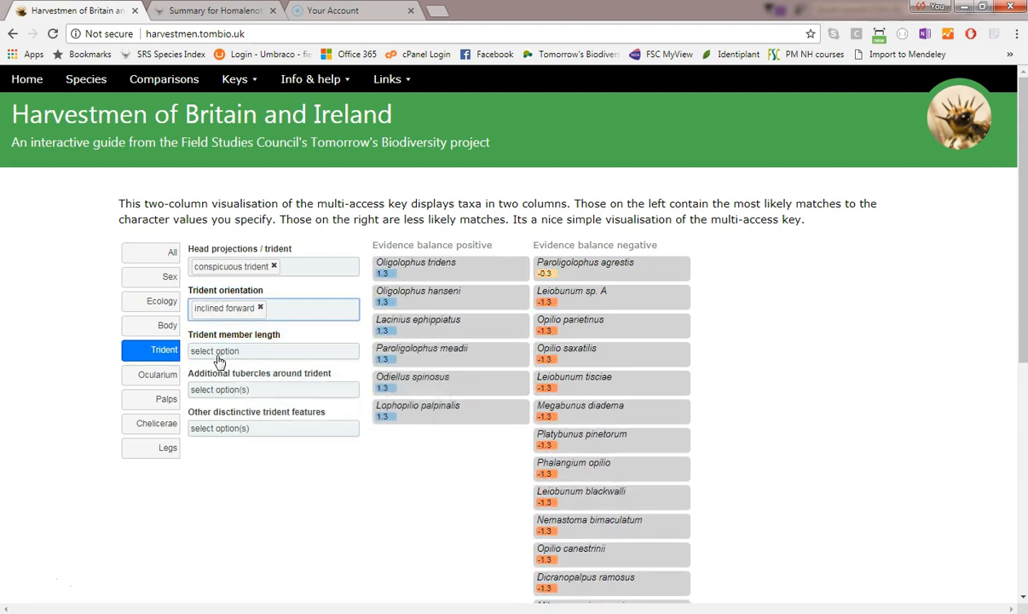
pyautogui.click(273, 352)
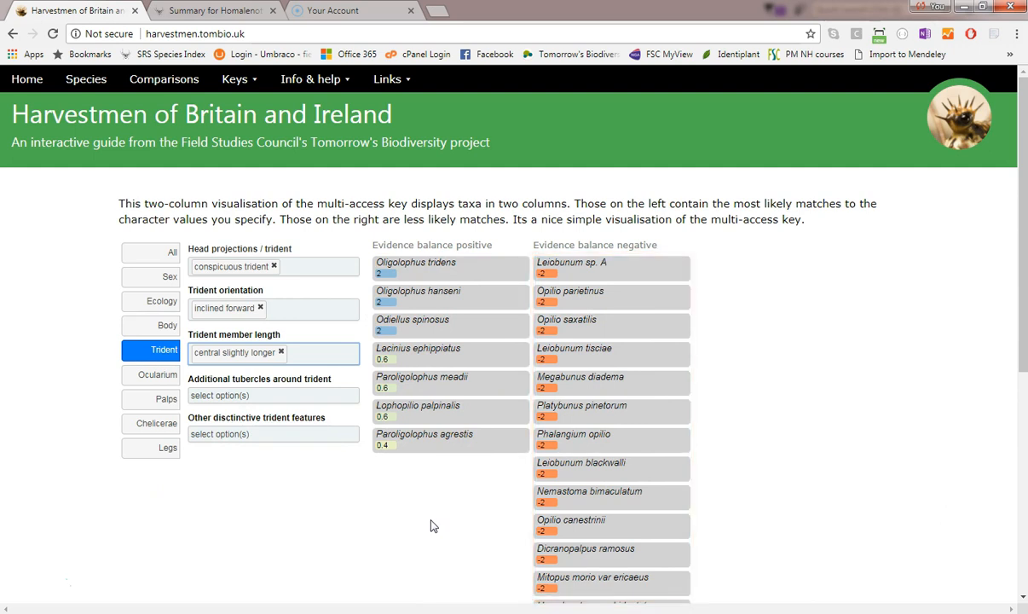
pyautogui.moveTo(276, 486)
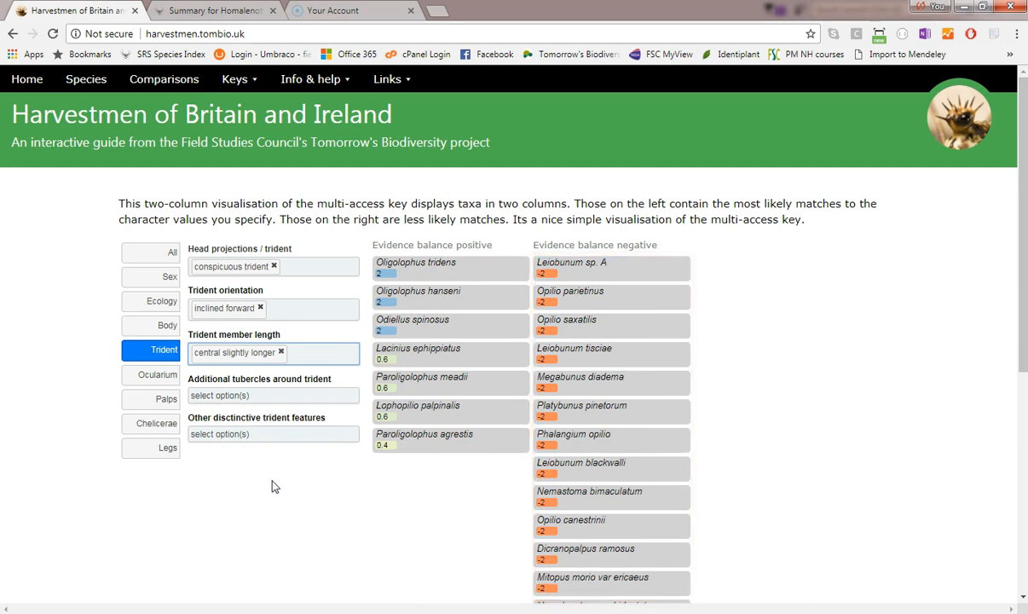
pyautogui.moveTo(240, 248)
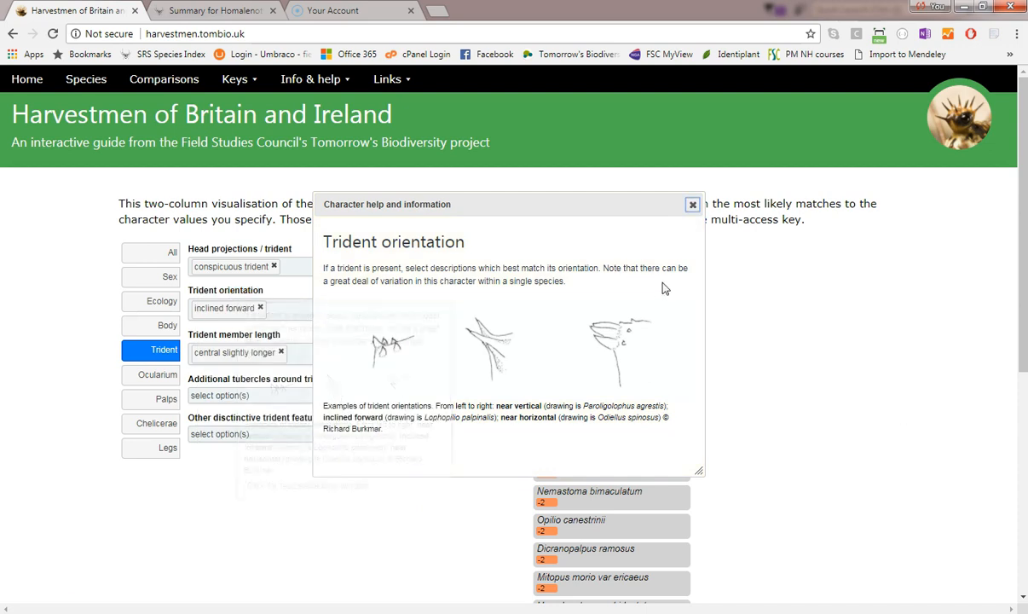
# Step: Open the head projections/trident help, scroll through it, and close it
pyautogui.click(692, 204)
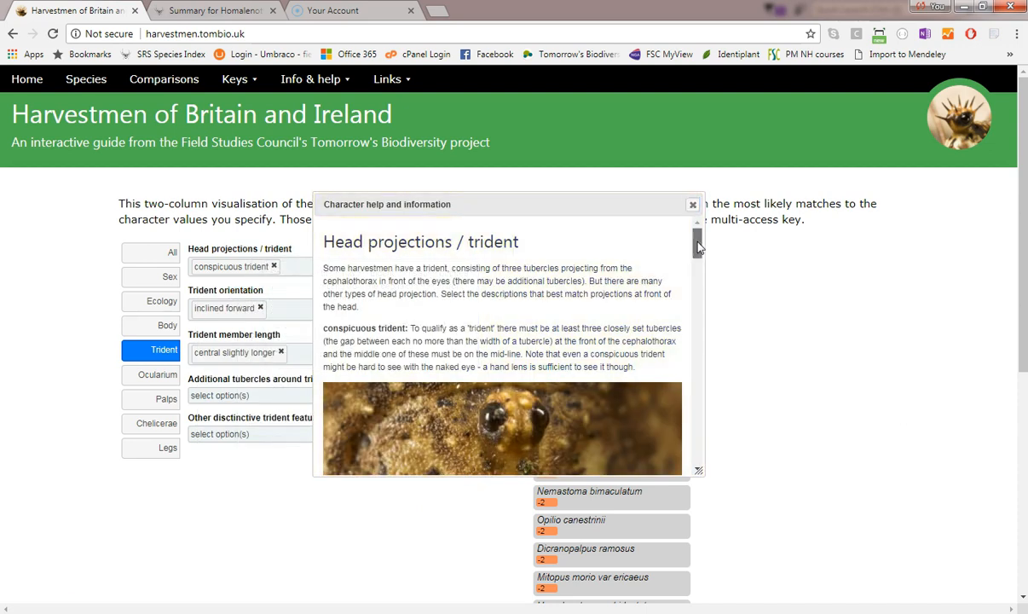
pyautogui.scroll(-3)
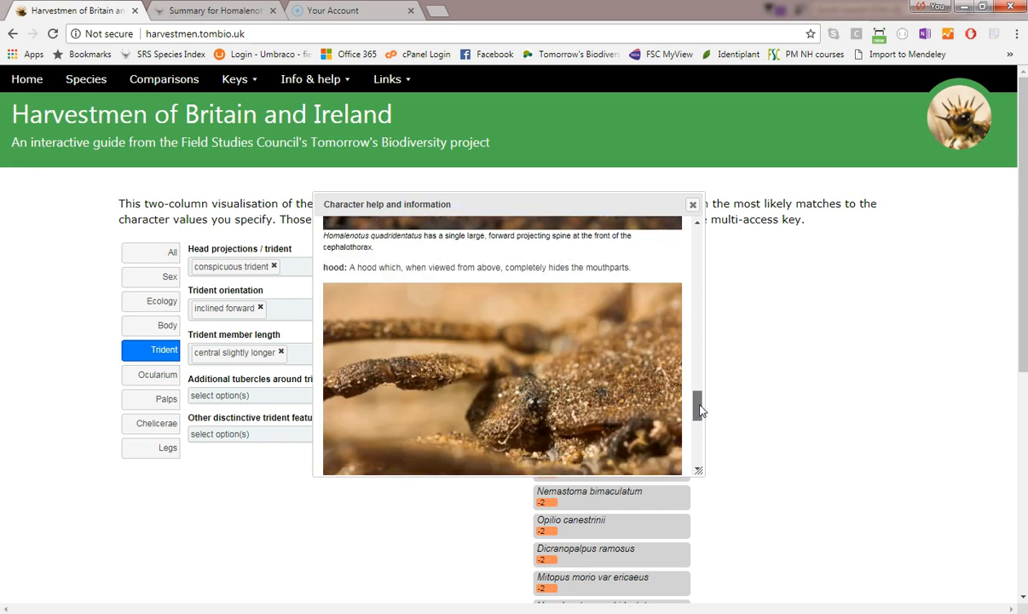
pyautogui.scroll(-3)
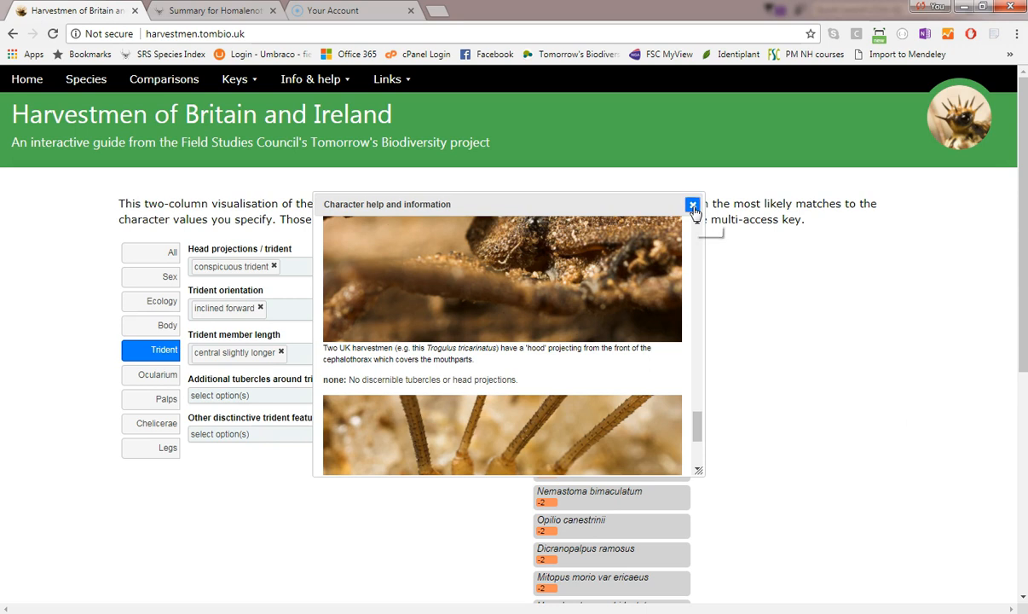
pyautogui.click(692, 207)
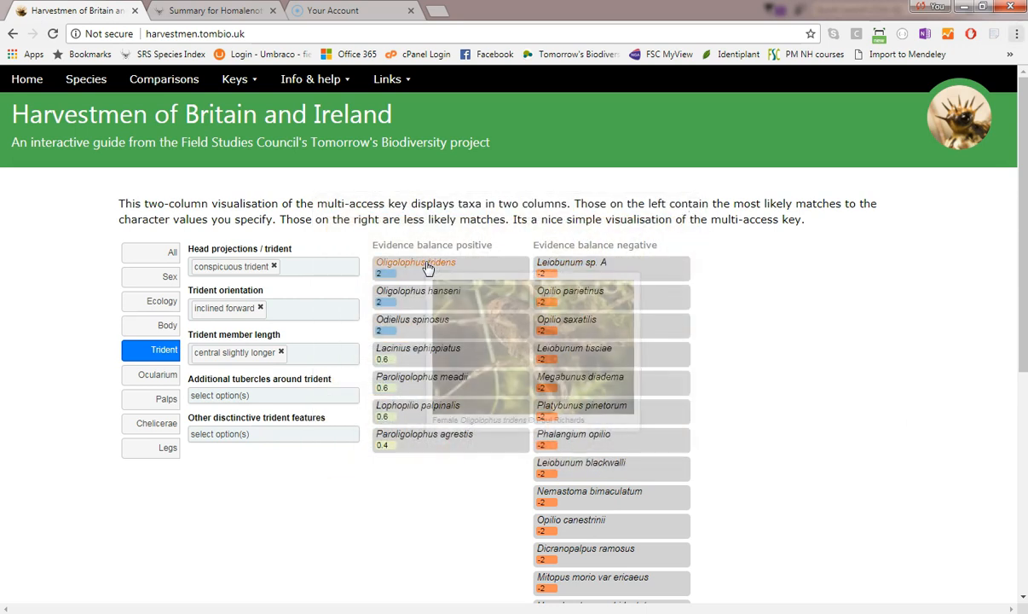
pyautogui.moveTo(417, 291)
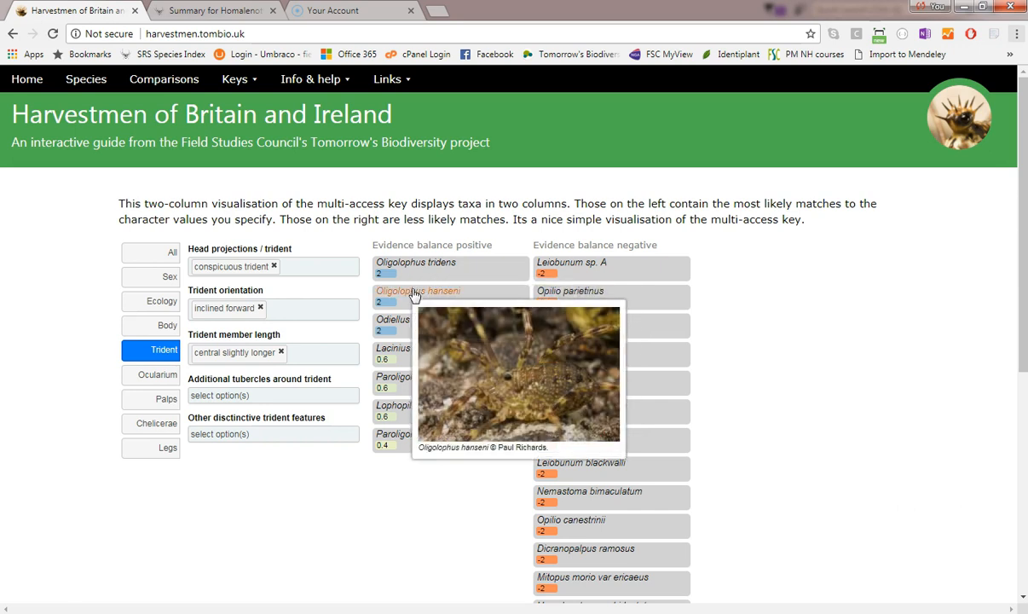
pyautogui.moveTo(426, 466)
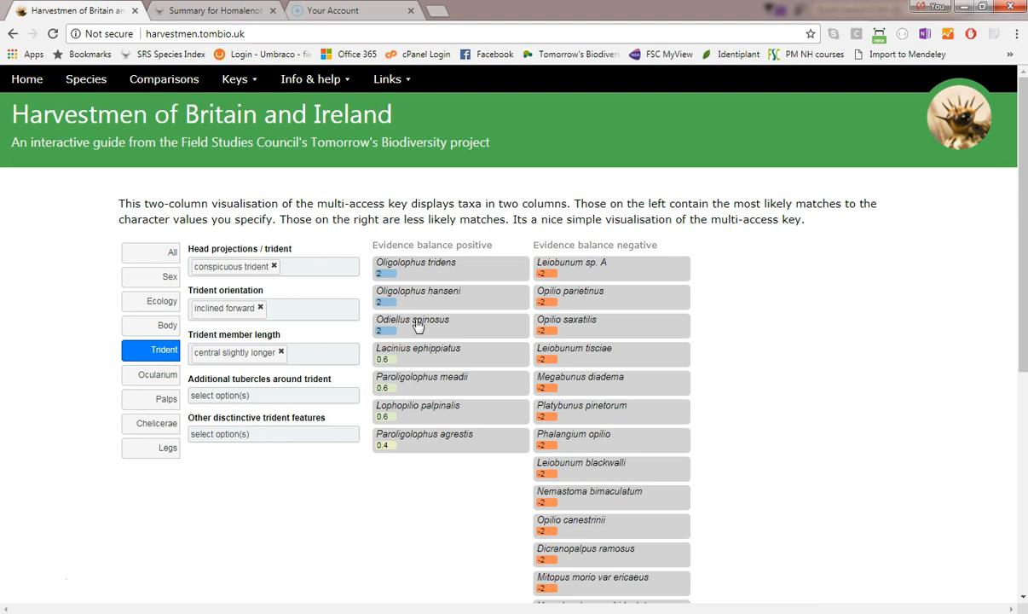
# Step: Show all characters, toggle unused characters on then off, and reset all values
pyautogui.click(171, 252)
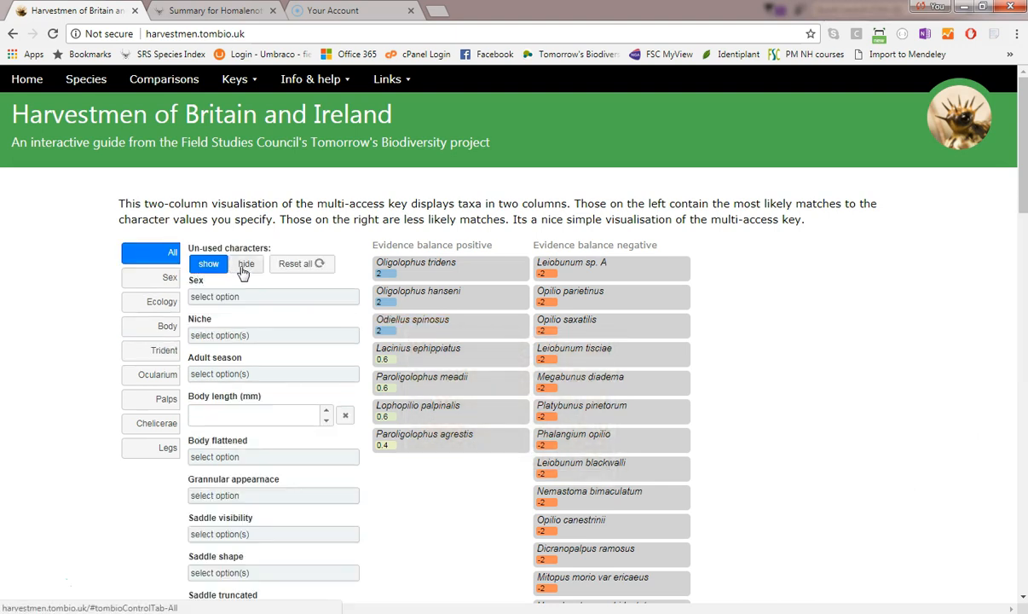
pyautogui.click(208, 263)
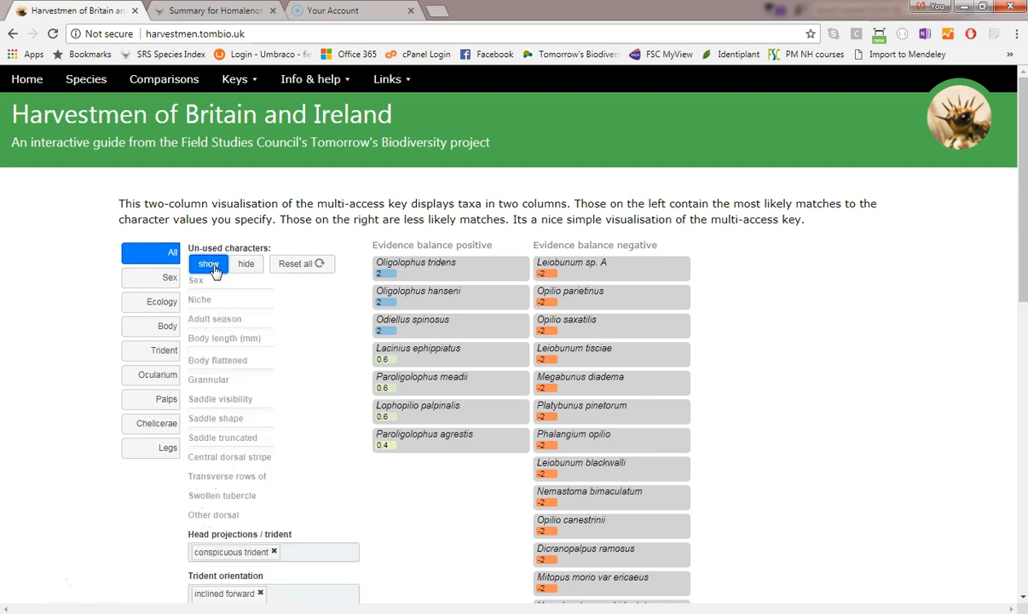
pyautogui.click(246, 263)
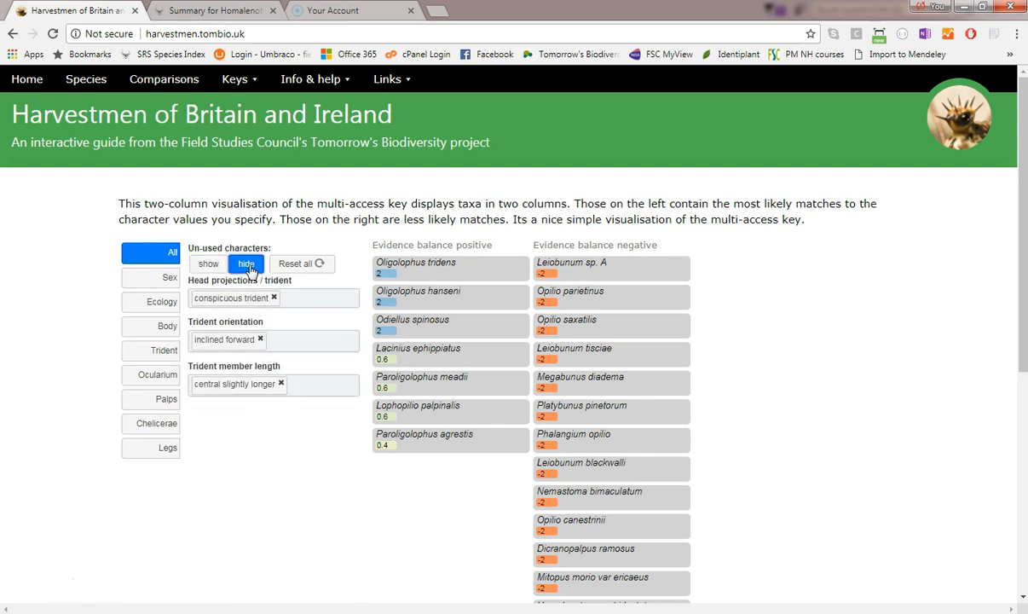
pyautogui.moveTo(302, 262)
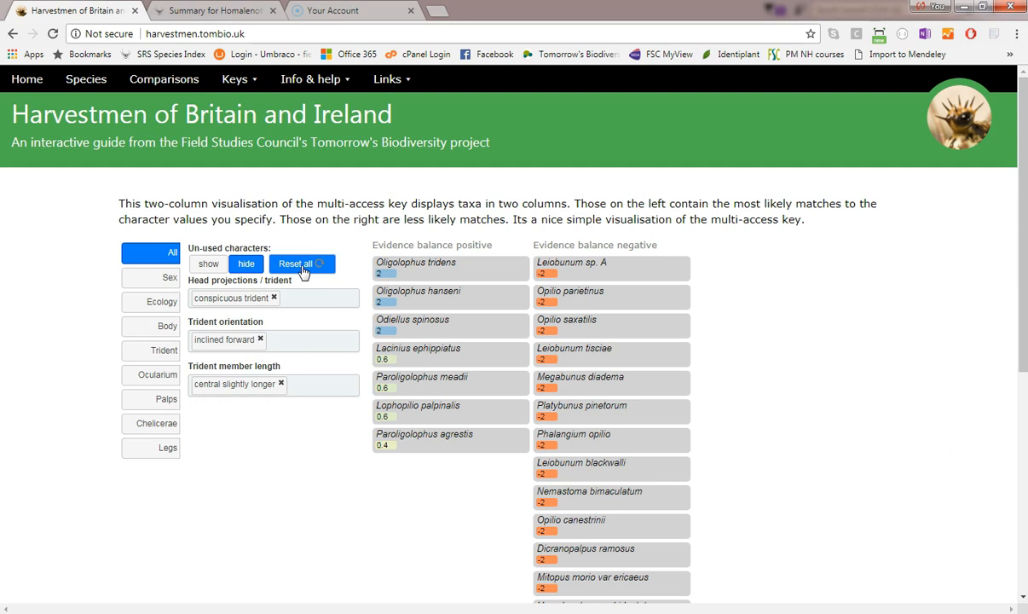
pyautogui.click(297, 263)
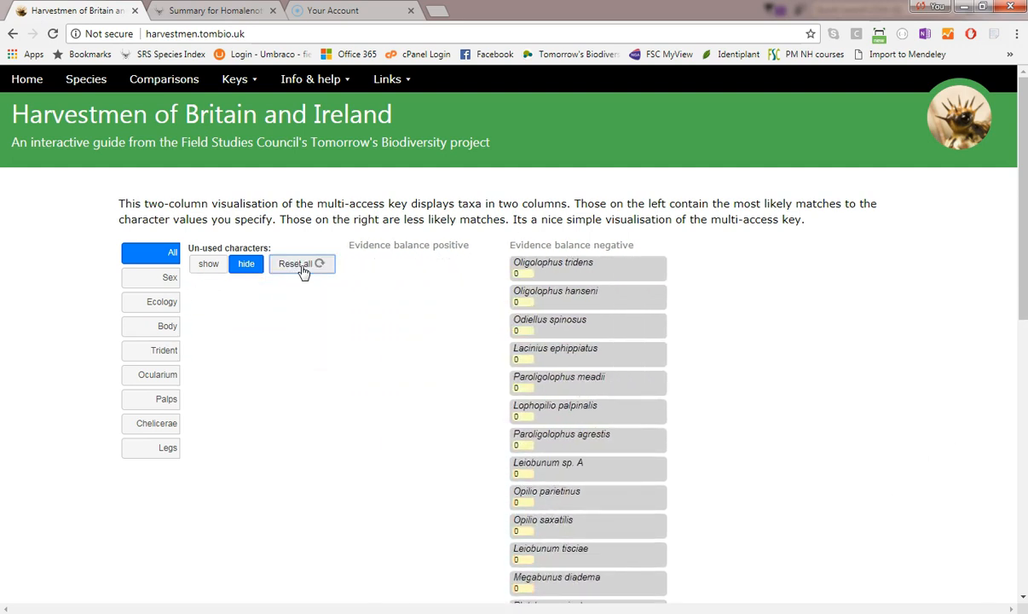
pyautogui.moveTo(164, 350)
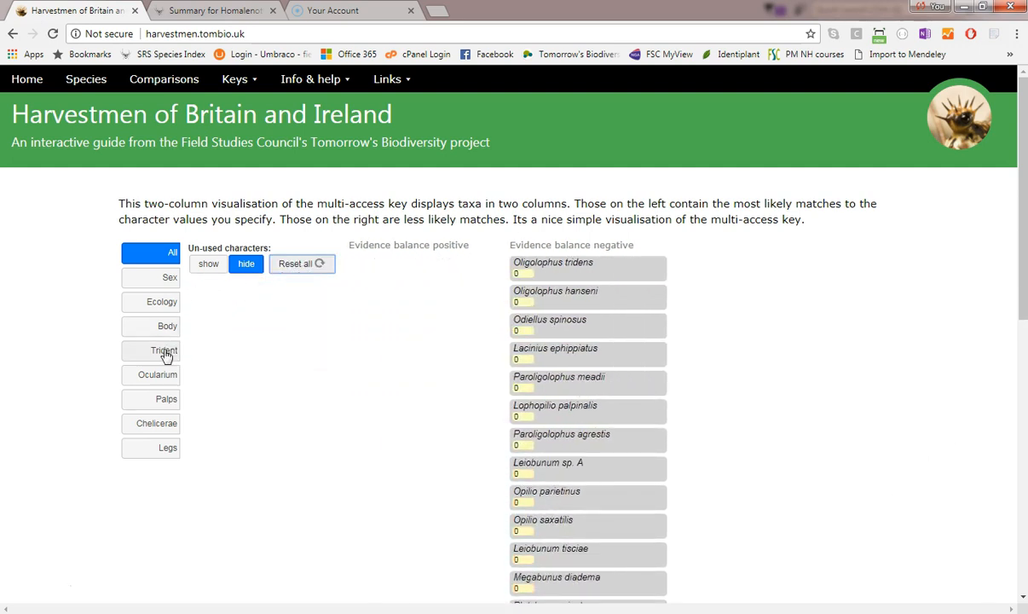
# Step: On the Trident tab, set orientation inclined forward and member length central slightly longer
pyautogui.click(163, 350)
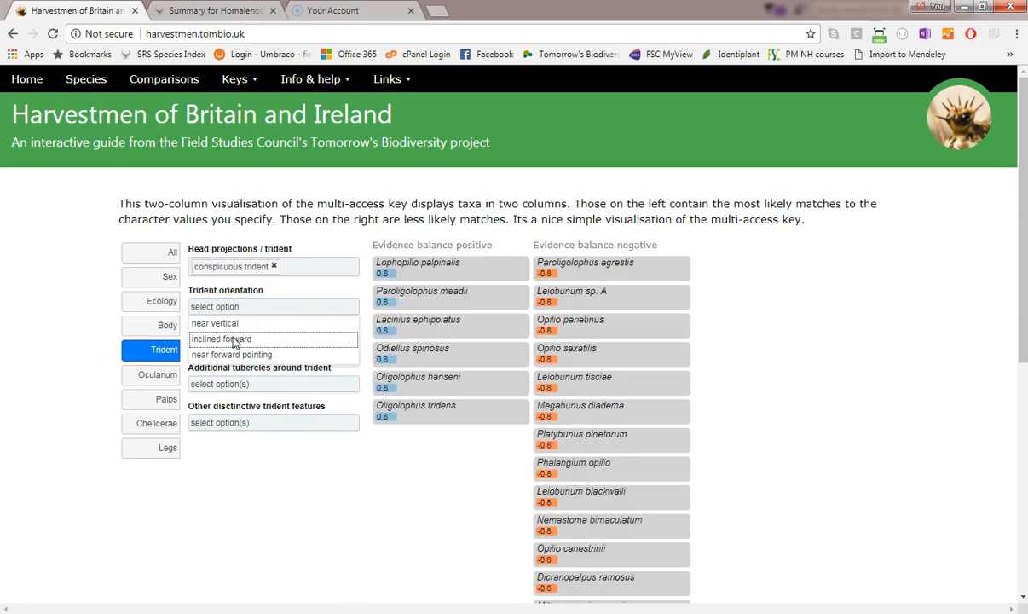
pyautogui.click(221, 339)
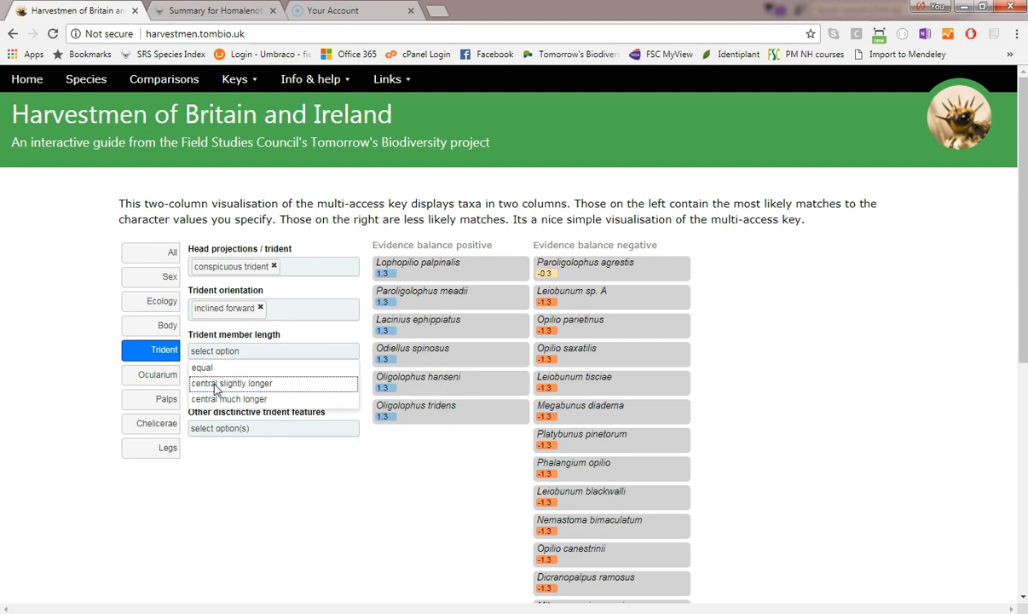
pyautogui.click(230, 382)
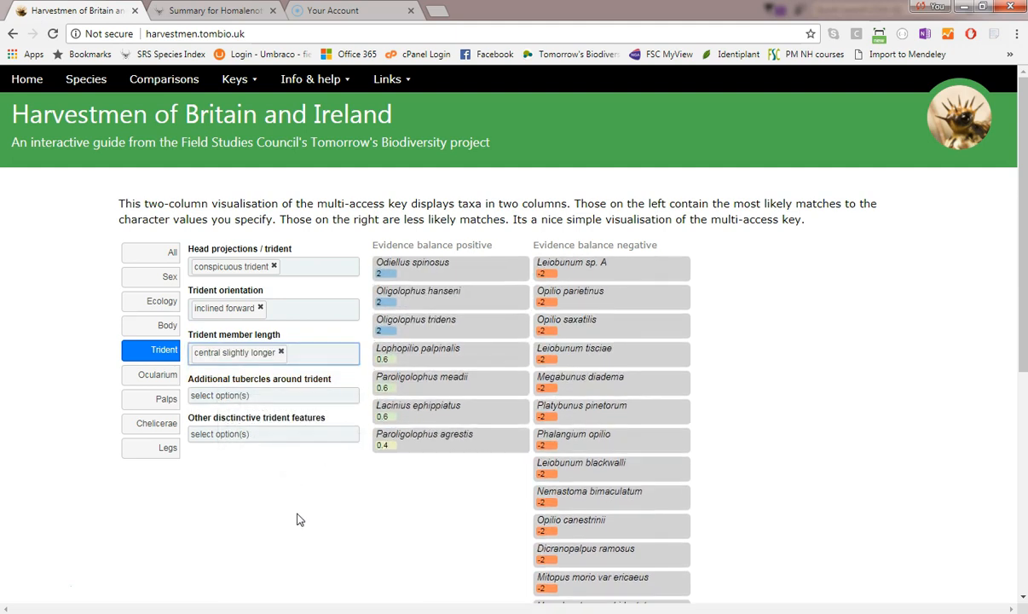
pyautogui.moveTo(297, 399)
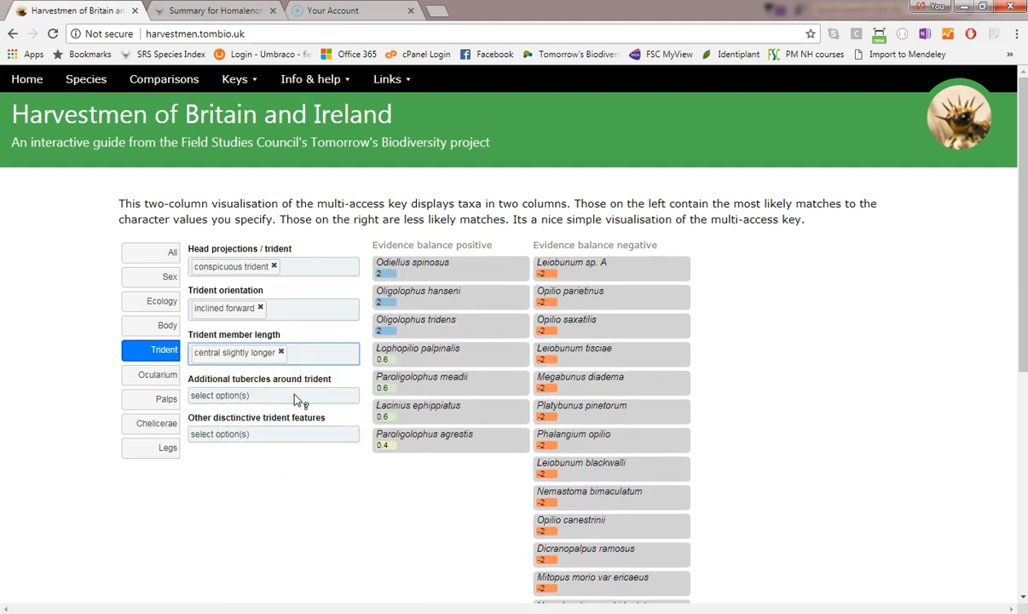
# Step: Switch to the one-column key and scroll through the per-character score circles
pyautogui.click(233, 78)
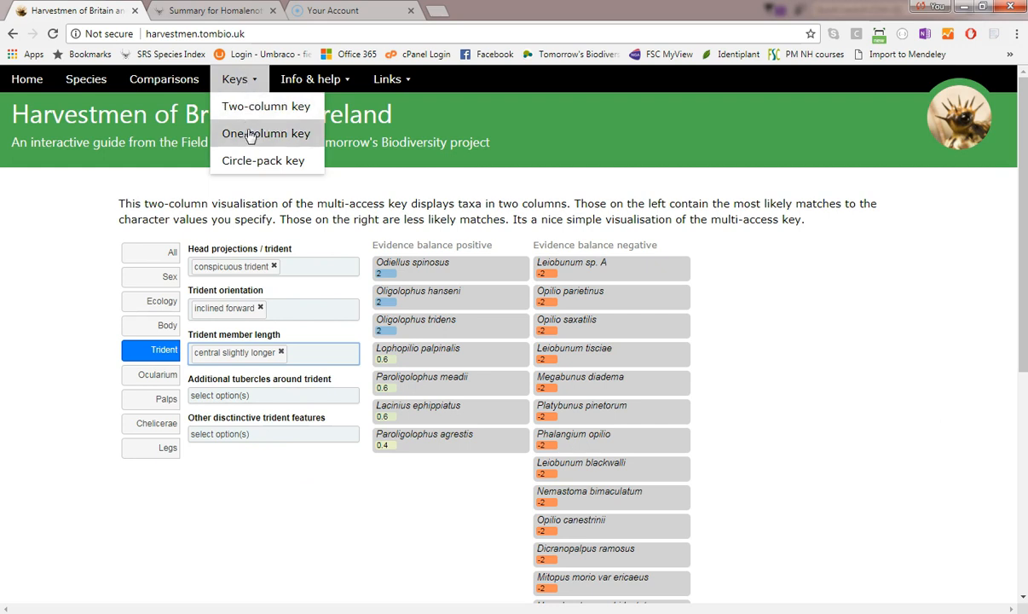
pyautogui.click(266, 133)
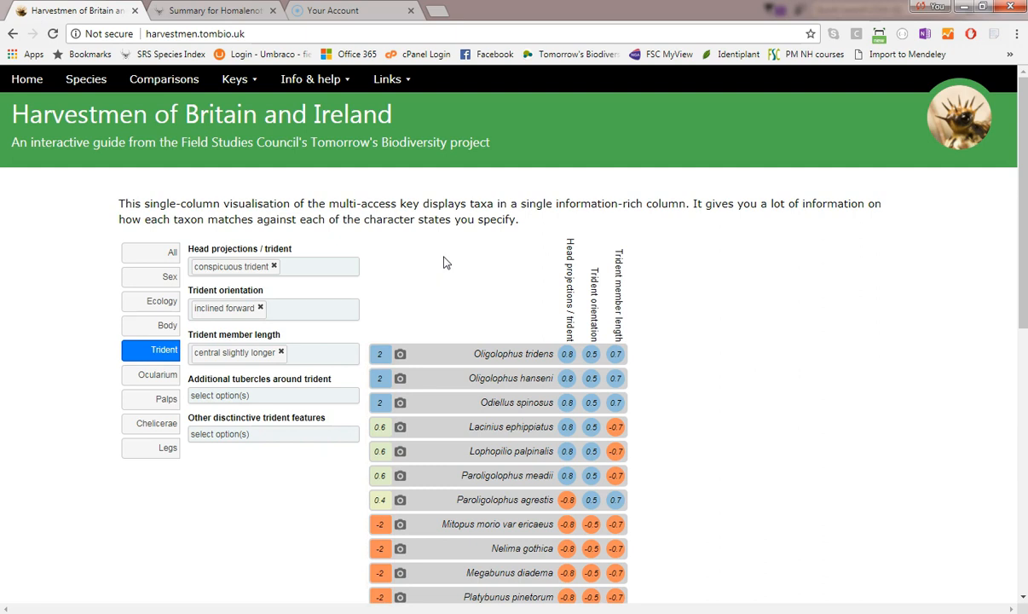
pyautogui.scroll(-3)
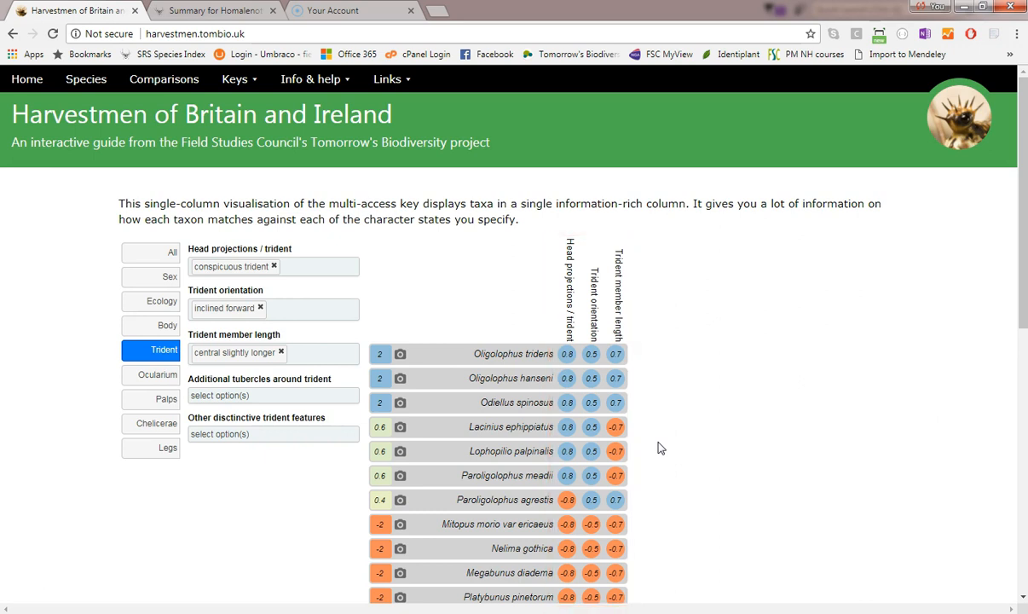
pyautogui.moveTo(654, 439)
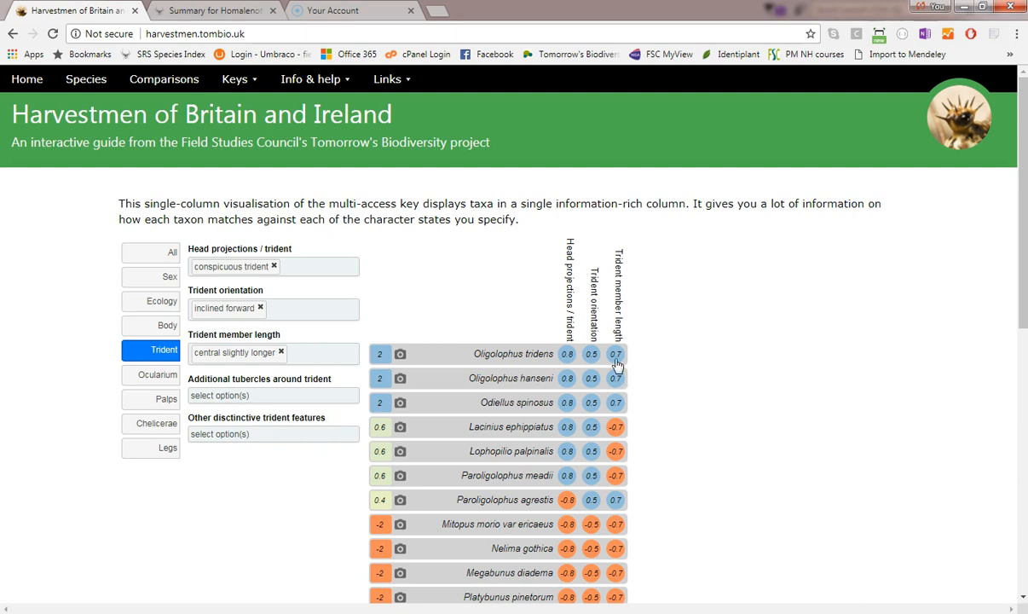
# Step: View and close Oligolophus tridens' trident length score details (weighting 7, score 0.7)
pyautogui.click(615, 354)
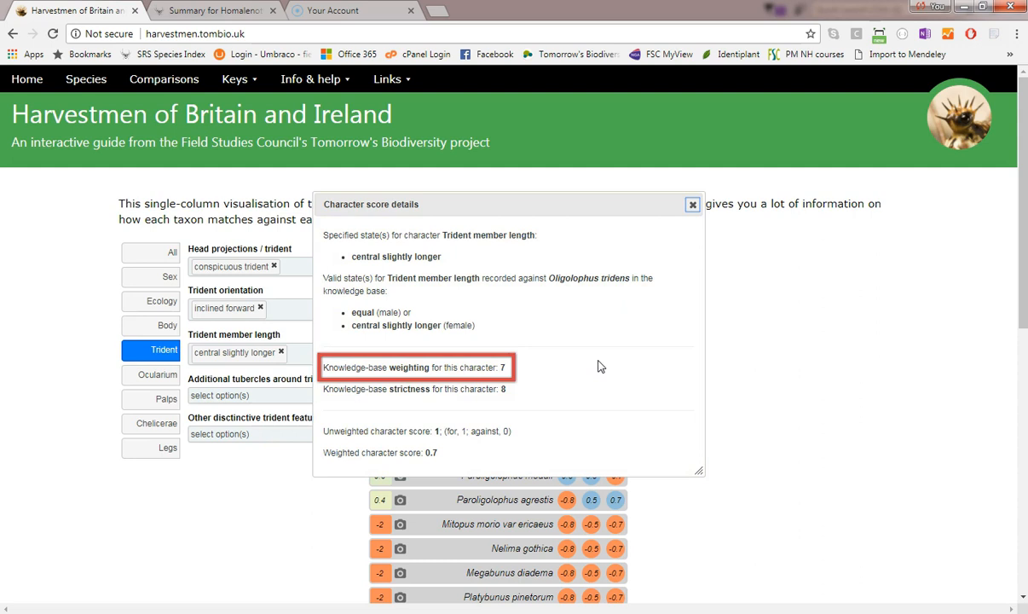
pyautogui.moveTo(561, 378)
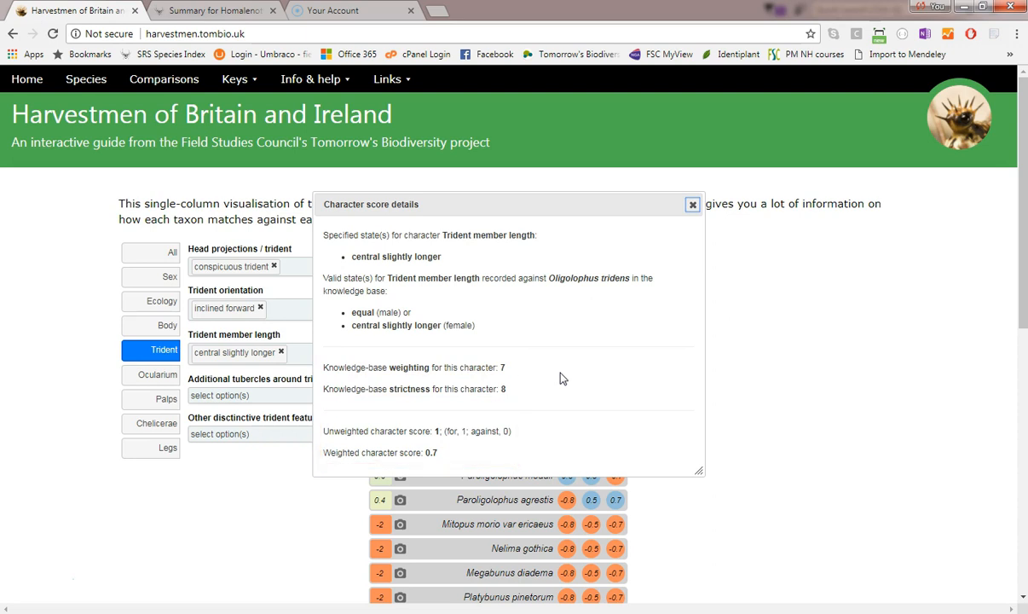
pyautogui.moveTo(622, 328)
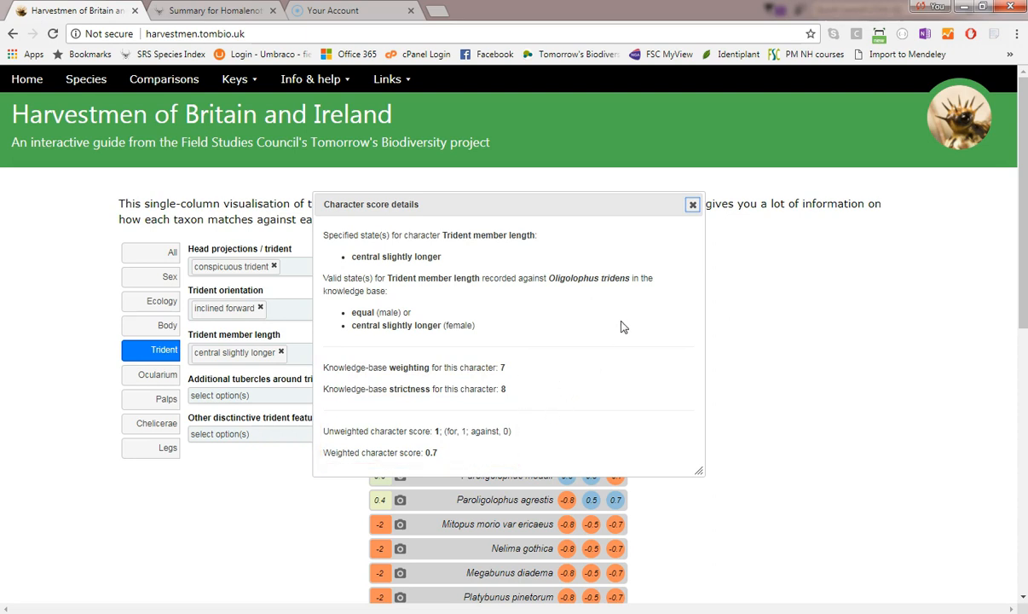
pyautogui.click(692, 204)
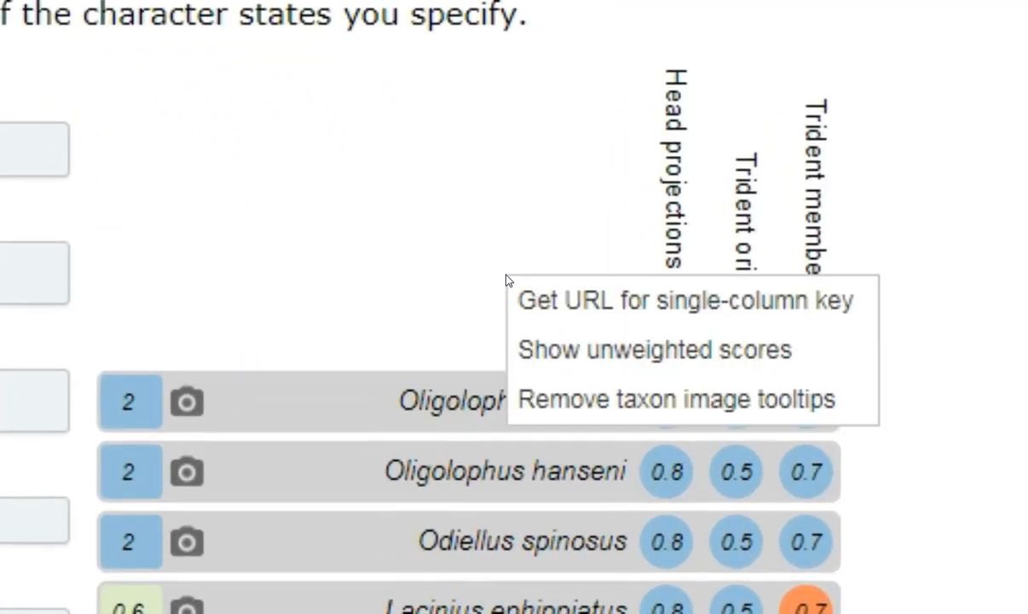
# Step: Switch the key's taxon scores to unweighted, back to weighted, then list the keys
pyautogui.click(653, 348)
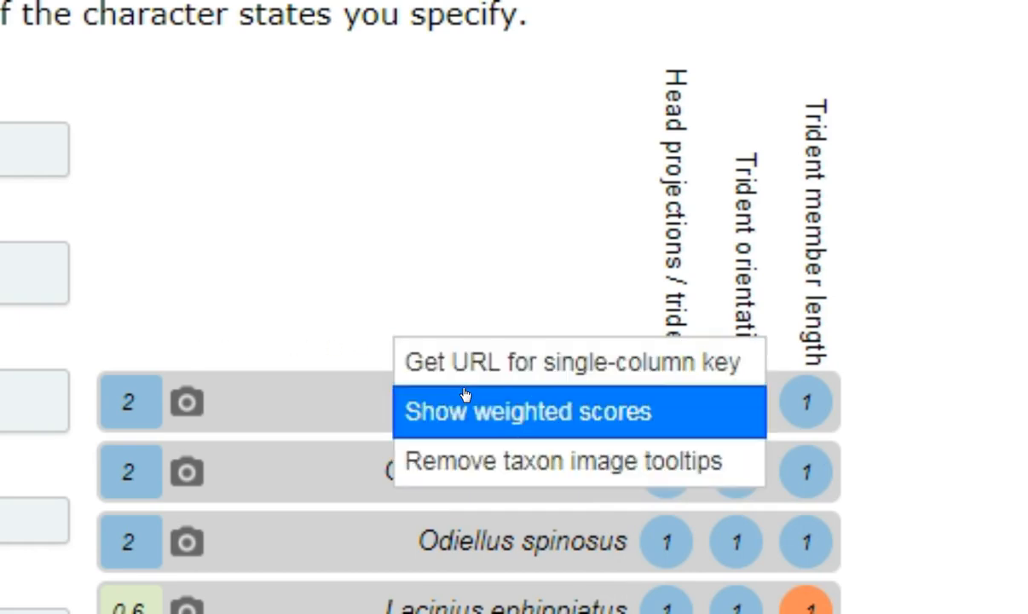
pyautogui.click(523, 411)
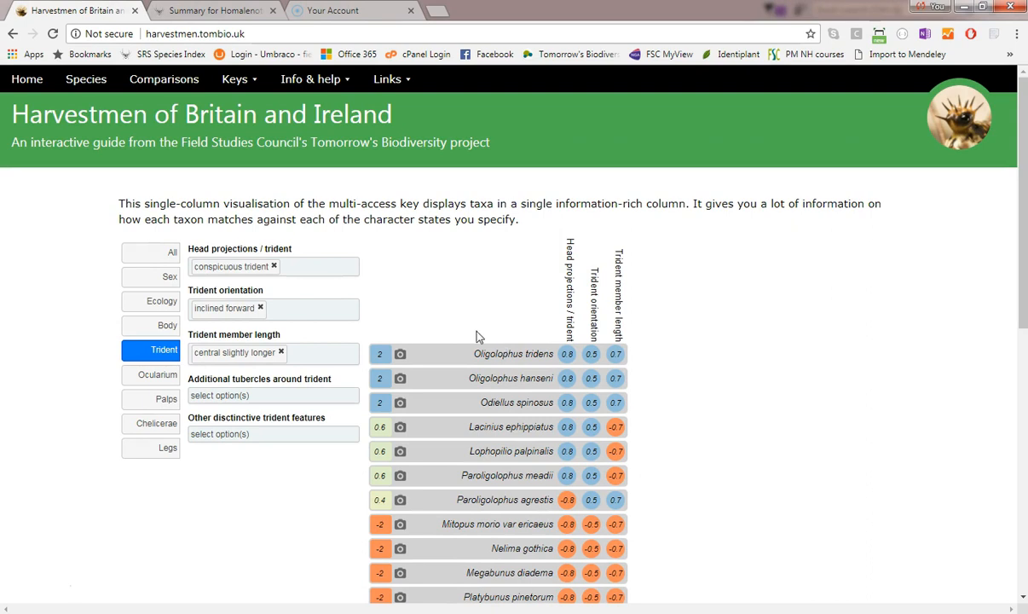
pyautogui.click(235, 79)
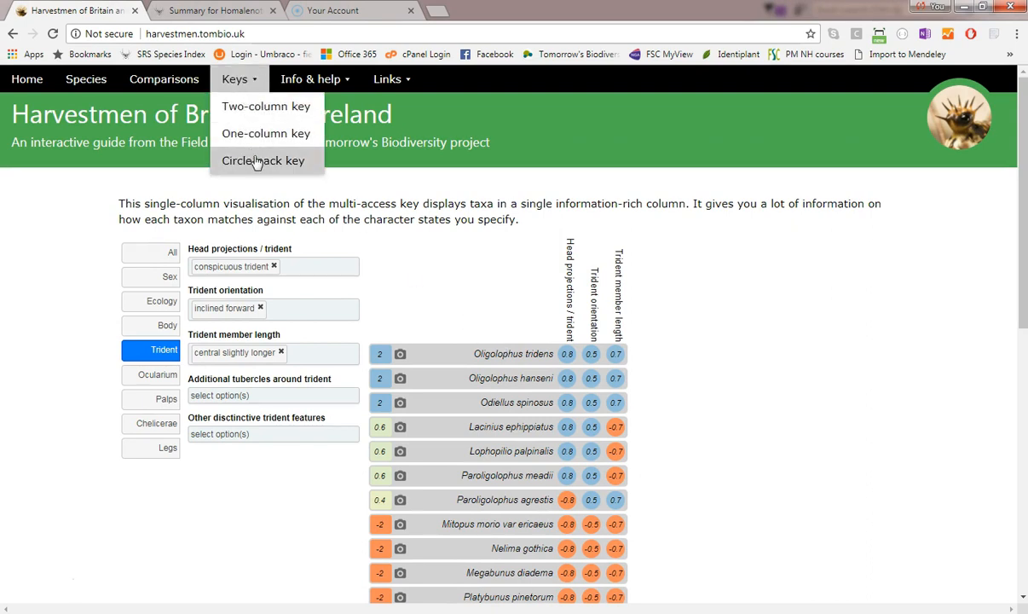
# Step: Open the circle-pack key, keeping the trident character states applied
pyautogui.click(263, 160)
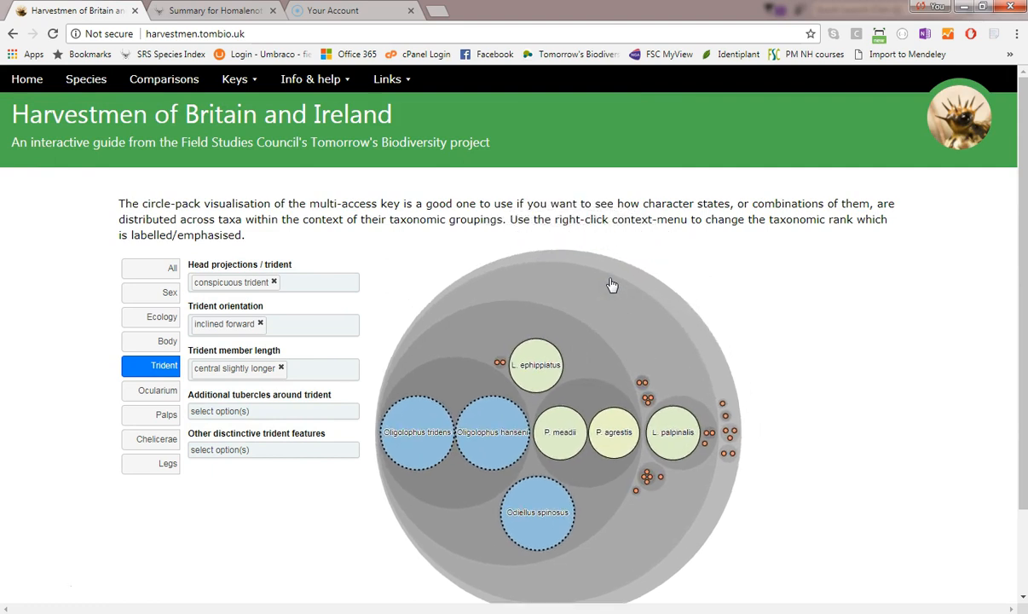
pyautogui.moveTo(609, 284)
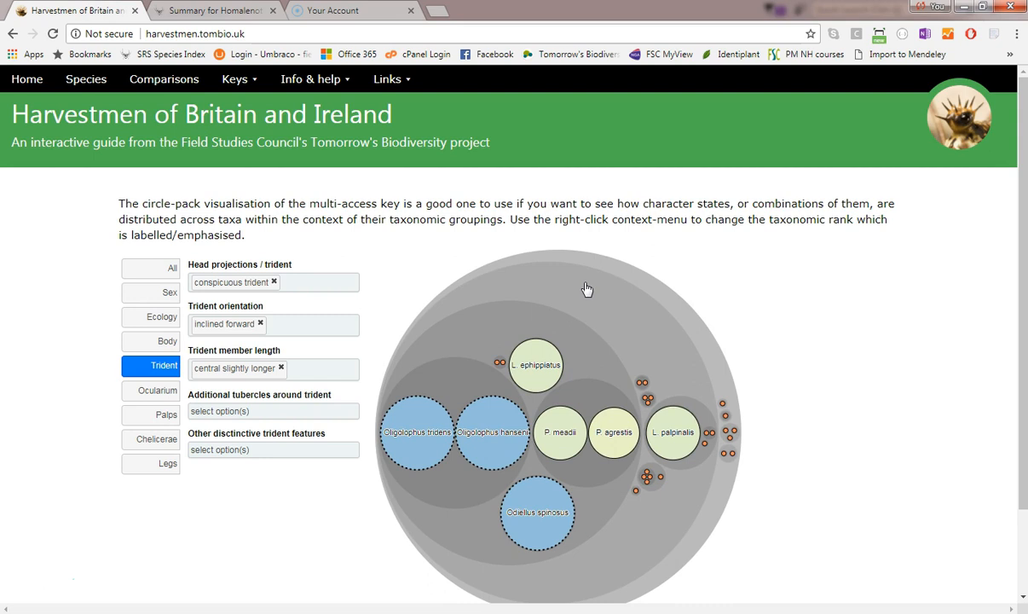
# Step: Label circles by higher taxonomic groups such as Oligolophus, Paroligolophus and Odiellus
pyautogui.rightClick(587, 288)
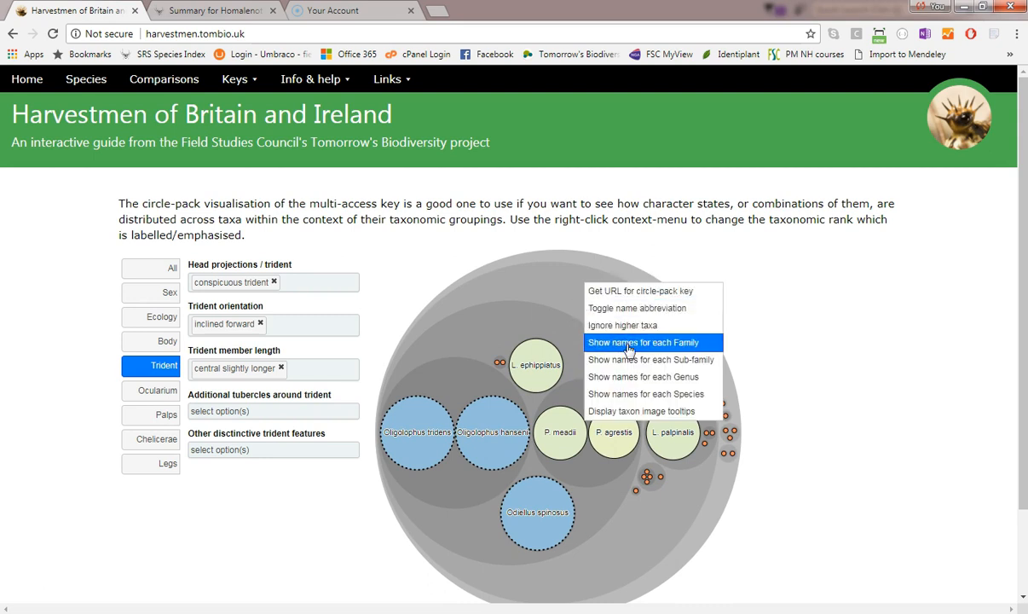
pyautogui.click(643, 342)
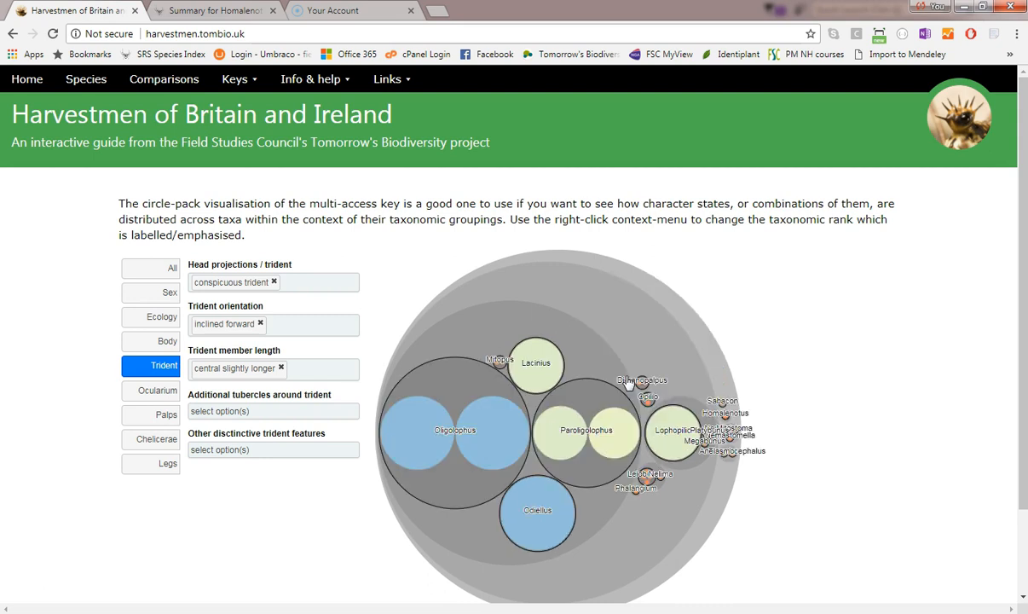
pyautogui.moveTo(615, 373)
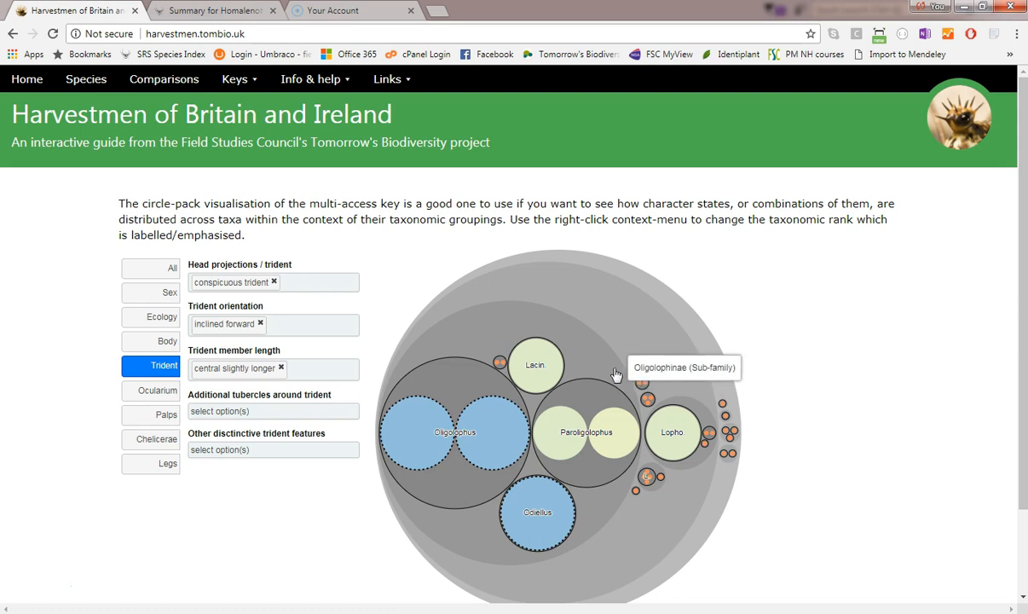
pyautogui.moveTo(616, 373)
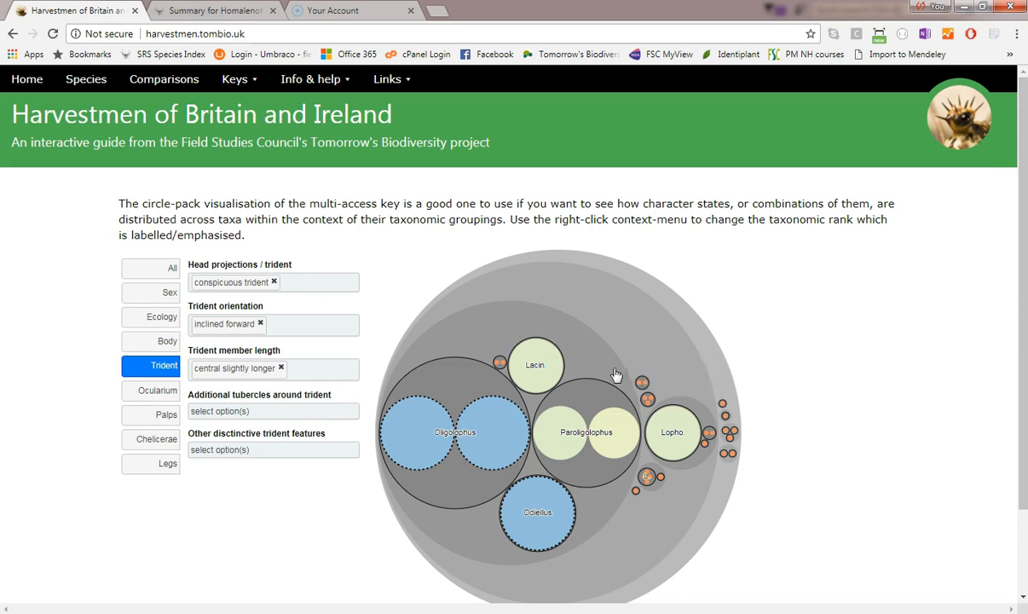
pyautogui.rightClick(616, 374)
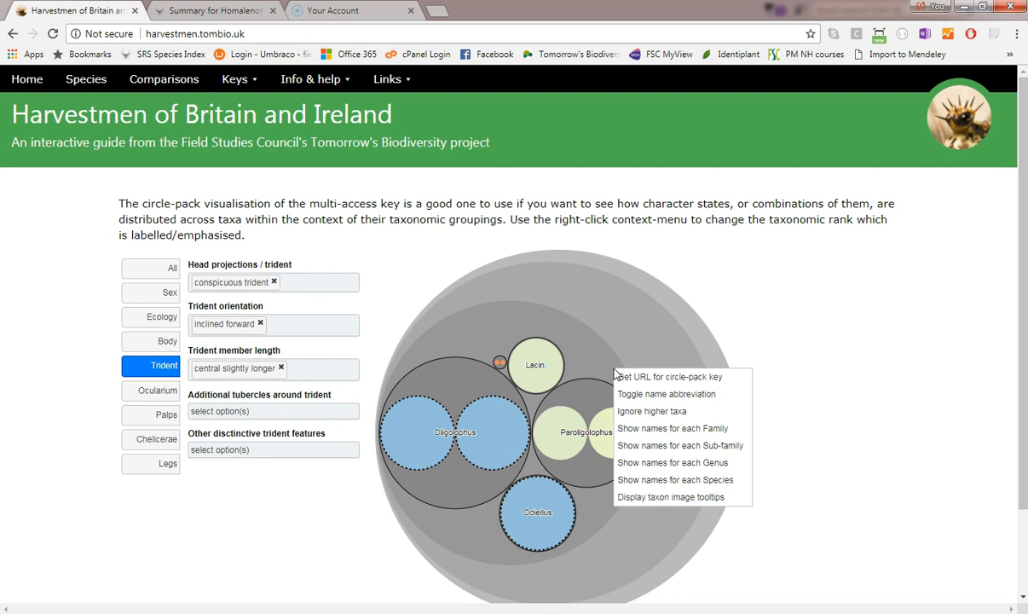
pyautogui.moveTo(650, 411)
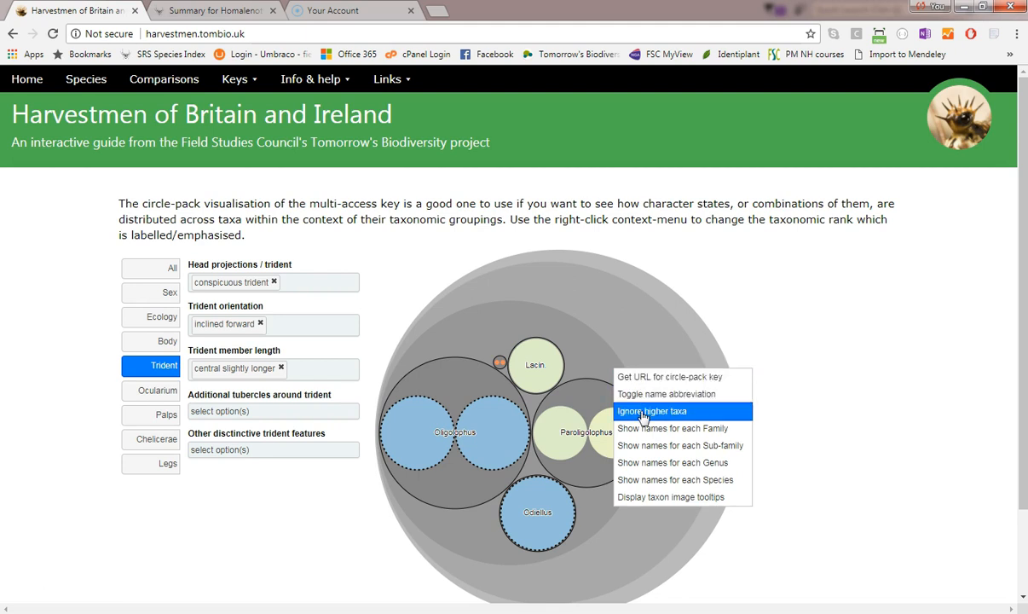
# Step: Ignore higher taxa so species like Oligolophus hanseni appear as separate circles
pyautogui.click(651, 411)
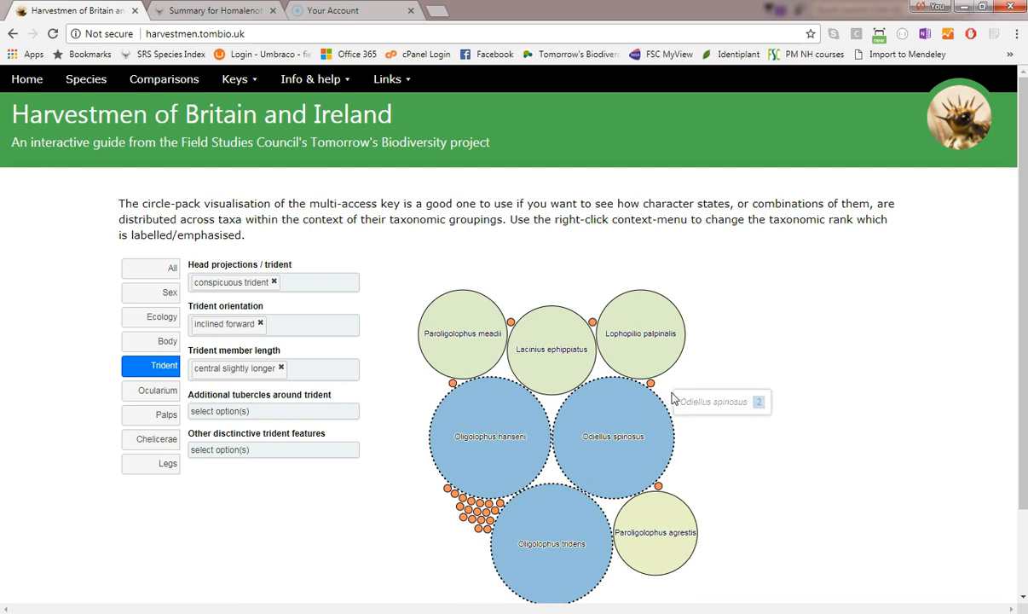
pyautogui.moveTo(505, 431)
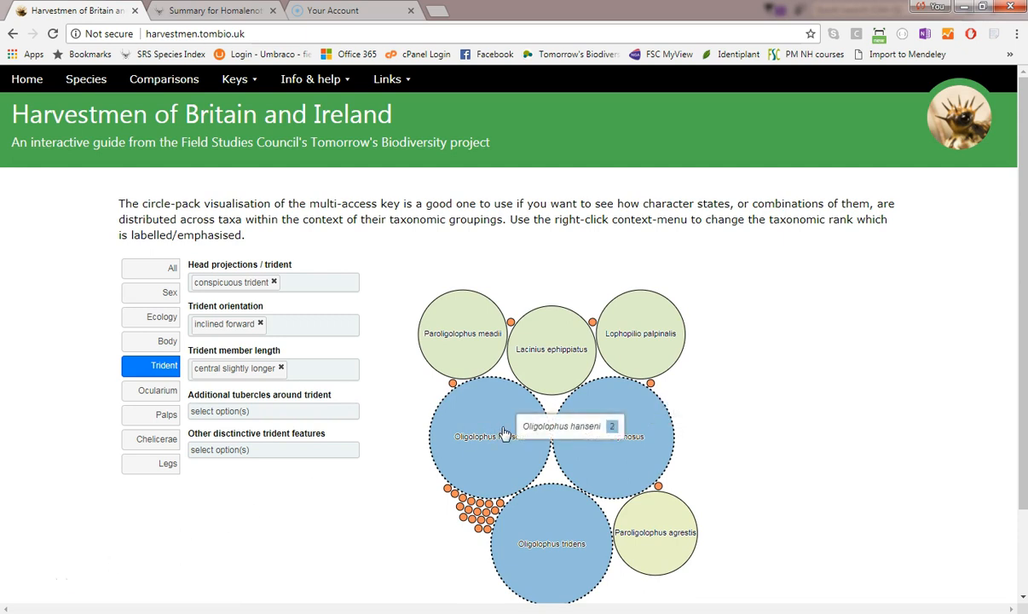
pyautogui.rightClick(503, 431)
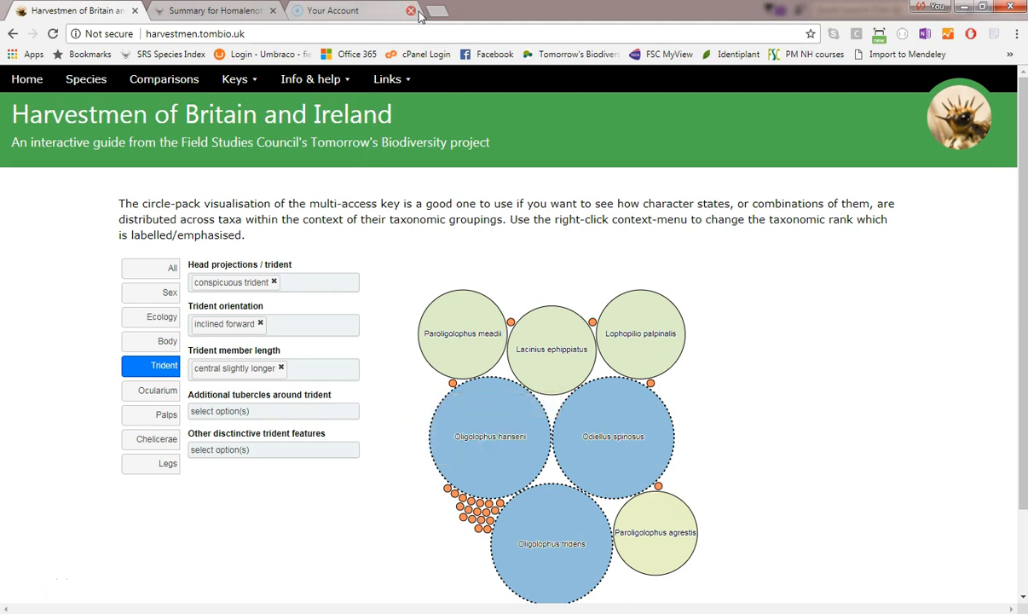
pyautogui.click(438, 10)
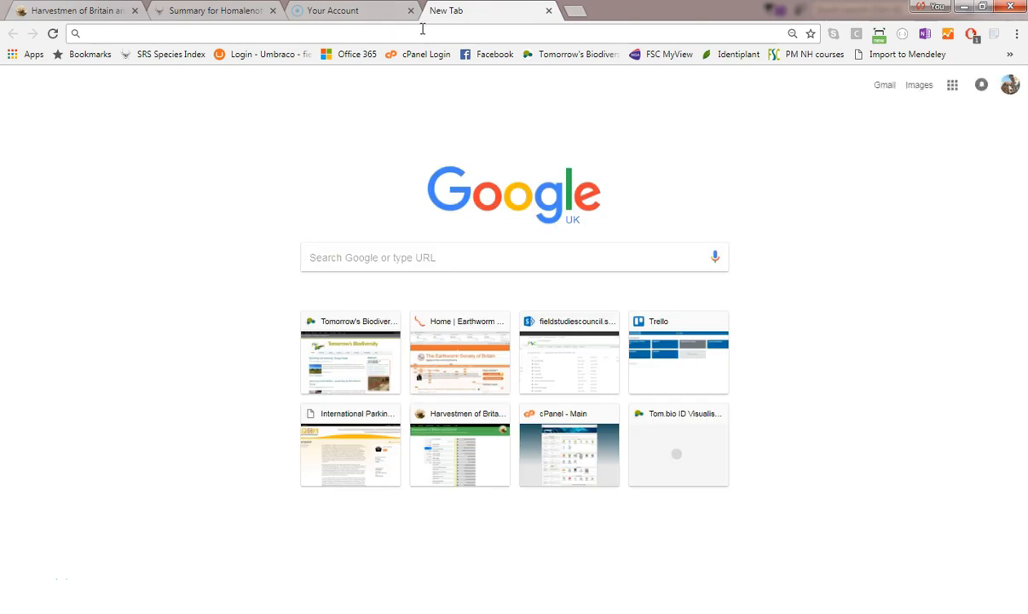
pyautogui.click(460, 452)
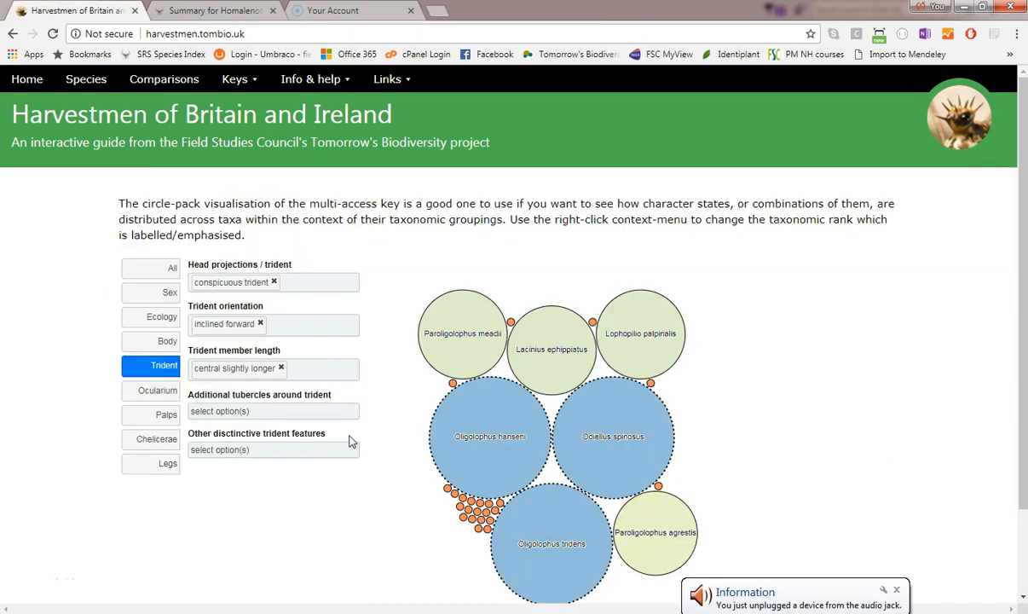
pyautogui.click(310, 78)
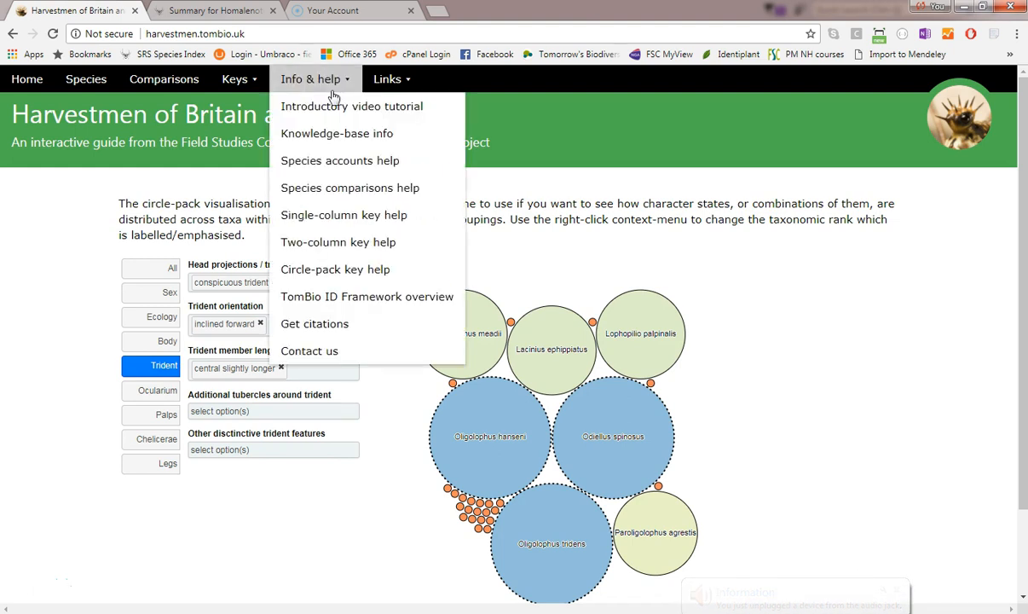
pyautogui.moveTo(339, 160)
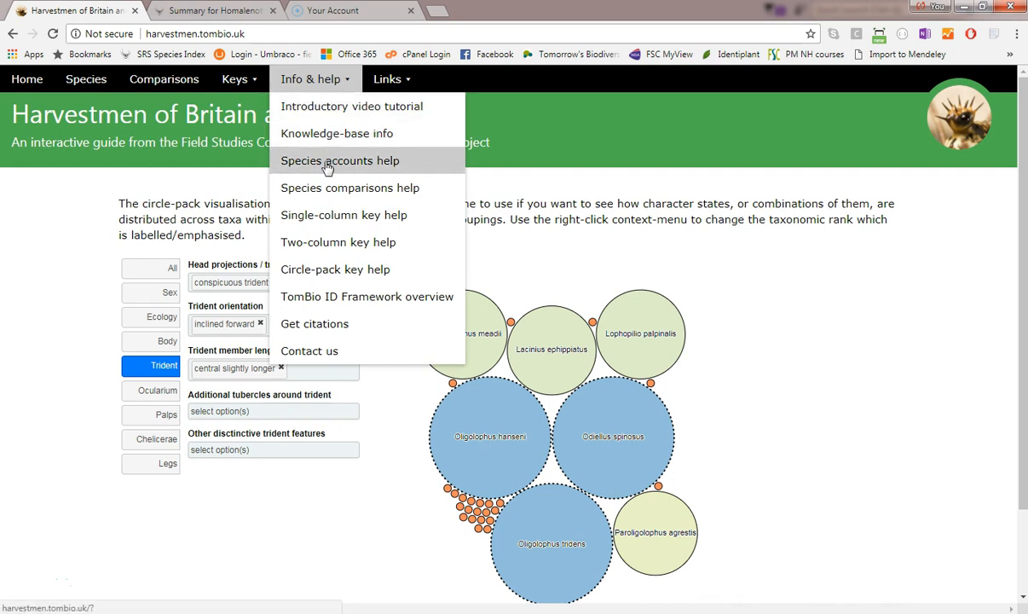
pyautogui.moveTo(335, 268)
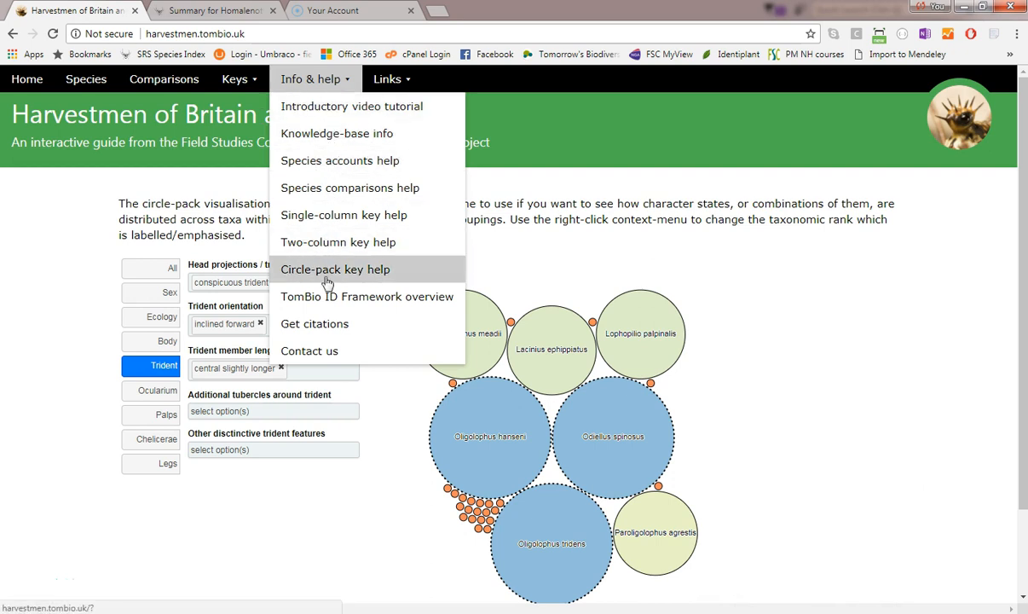
pyautogui.moveTo(367, 296)
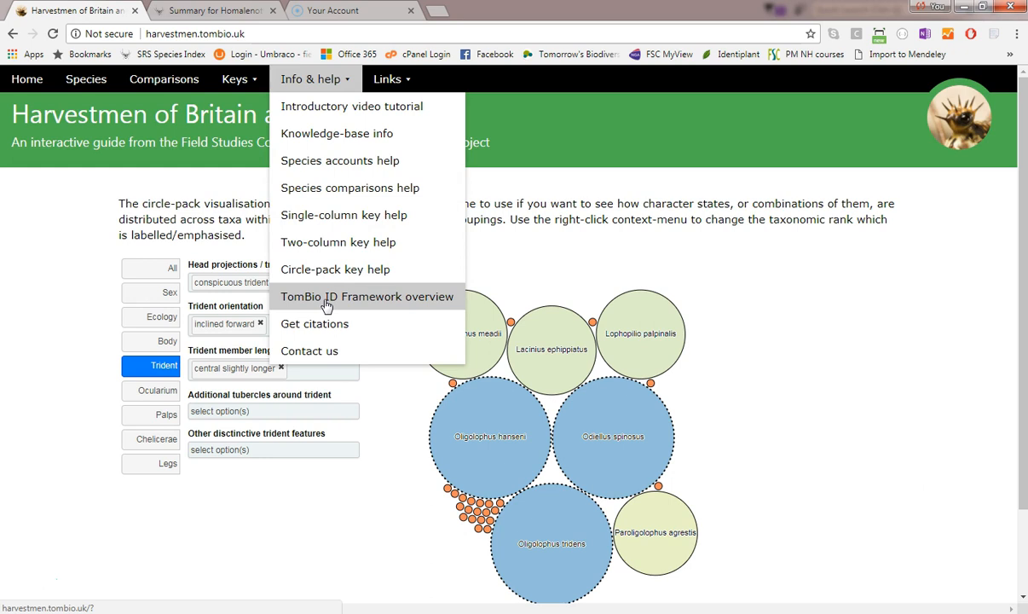
pyautogui.moveTo(353, 147)
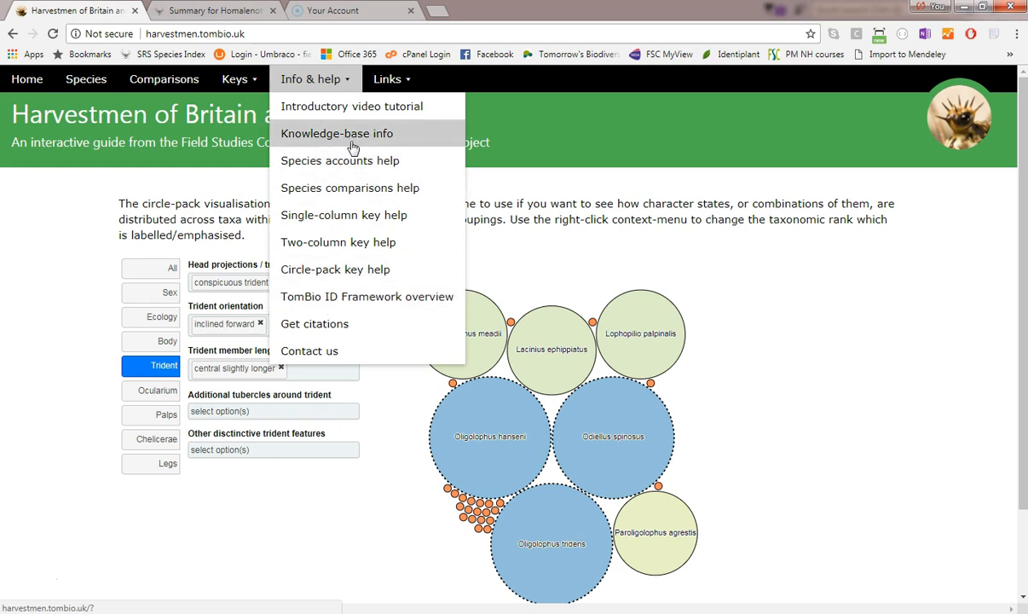
pyautogui.moveTo(315, 323)
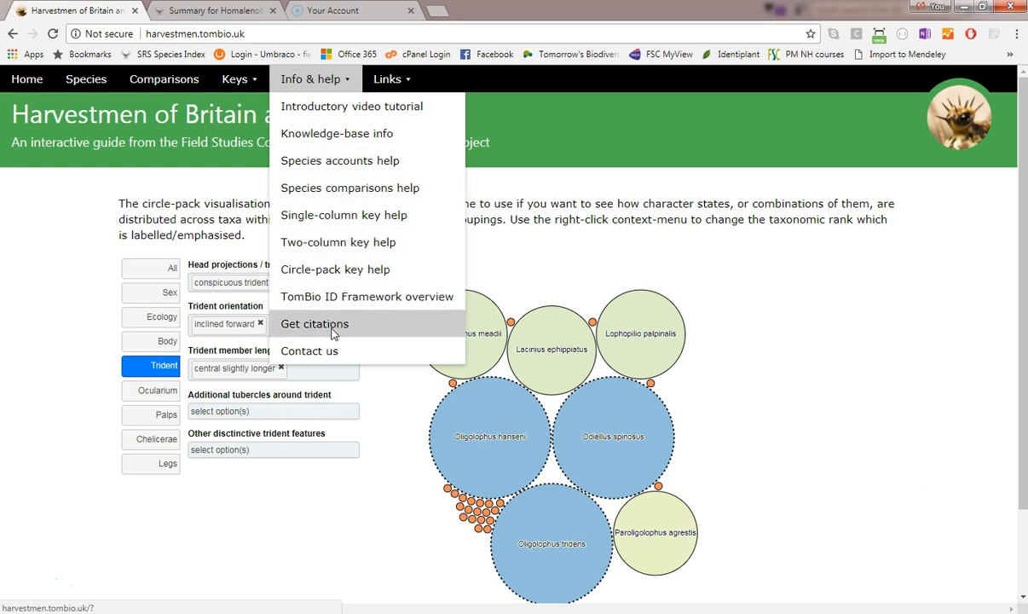
# Step: Show citations for the core software, circle-pack tool and knowledge-base
pyautogui.click(314, 323)
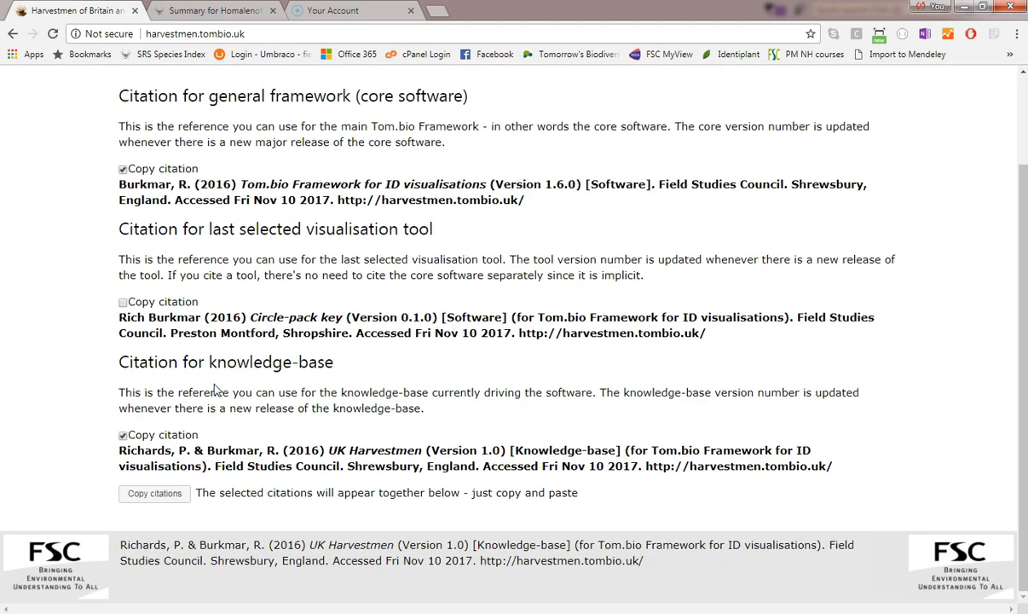